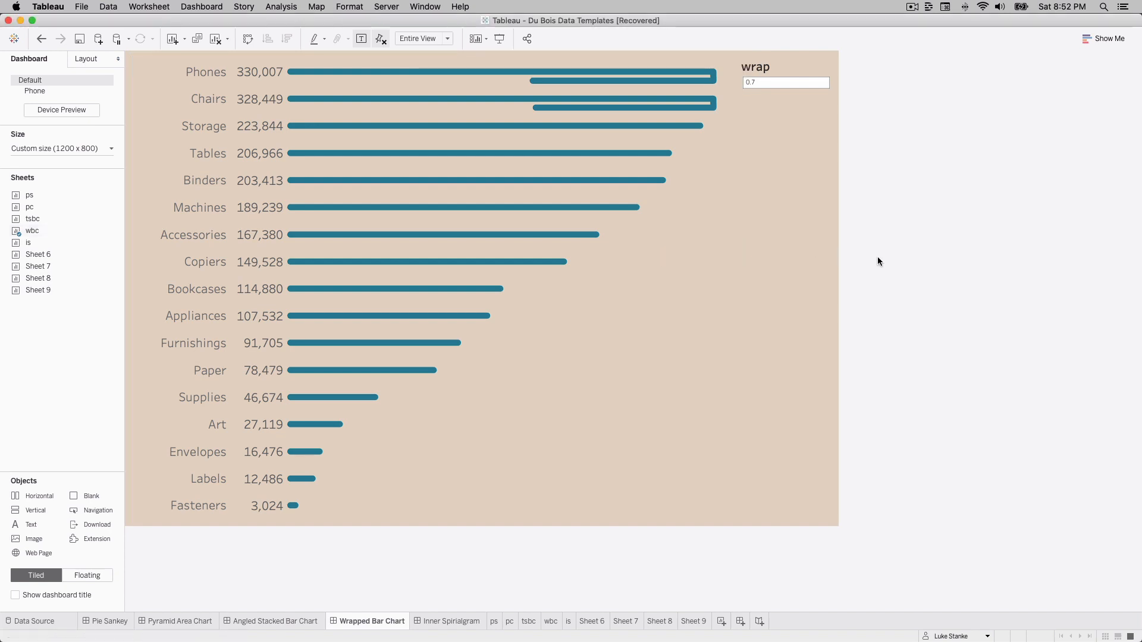
Try a wrap parameter value of 0.4, then settle on 0.6.
left_click(785, 74)
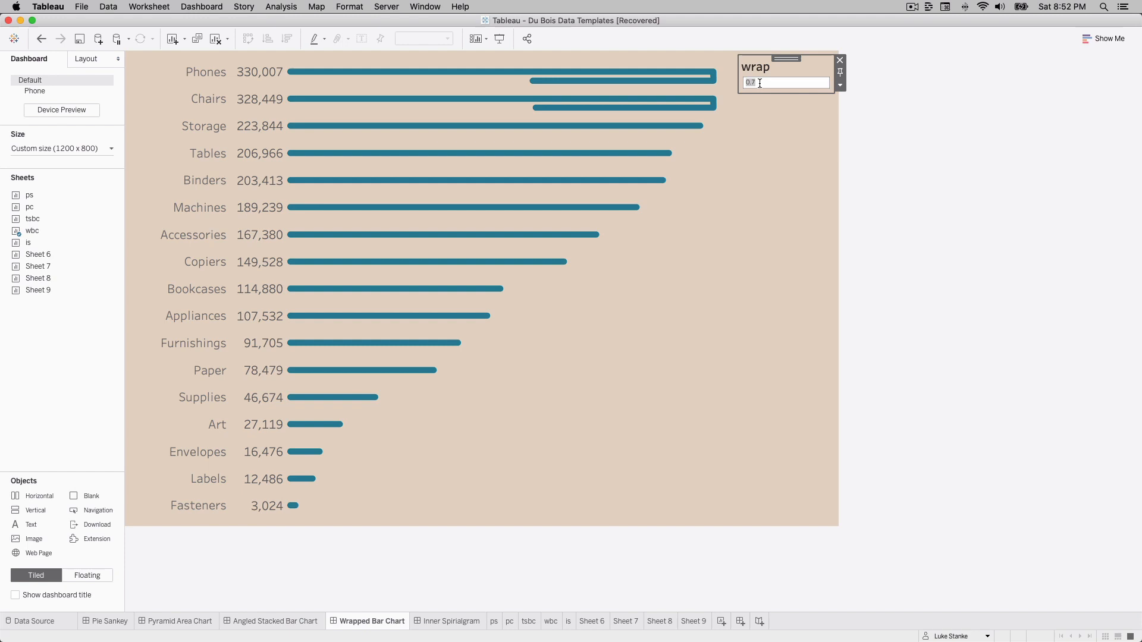
type("4")
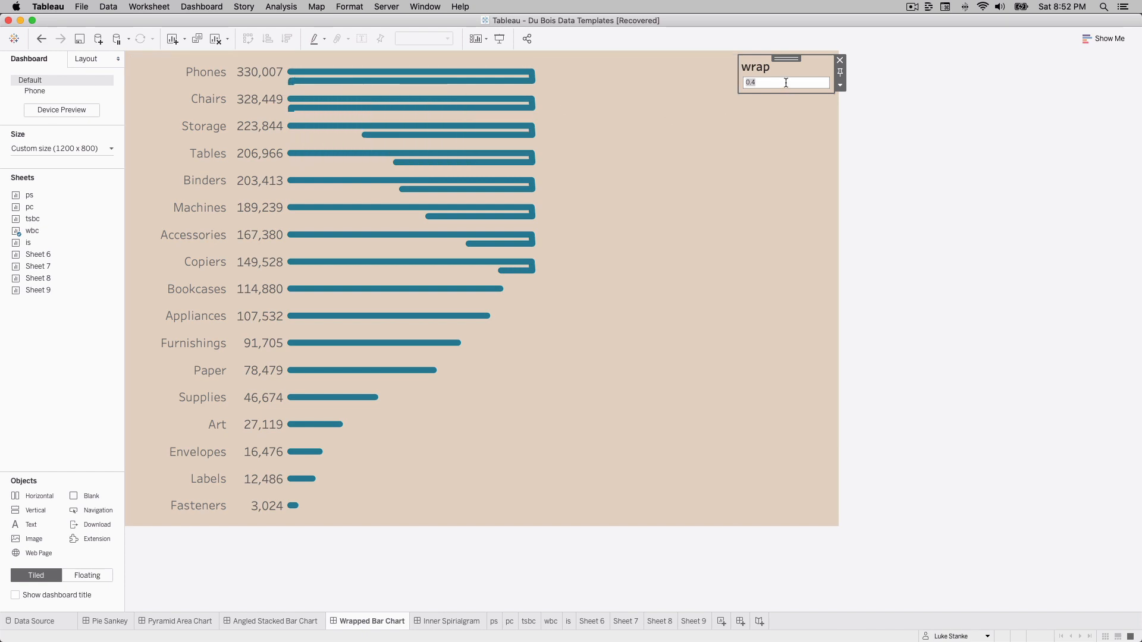
type("0.6")
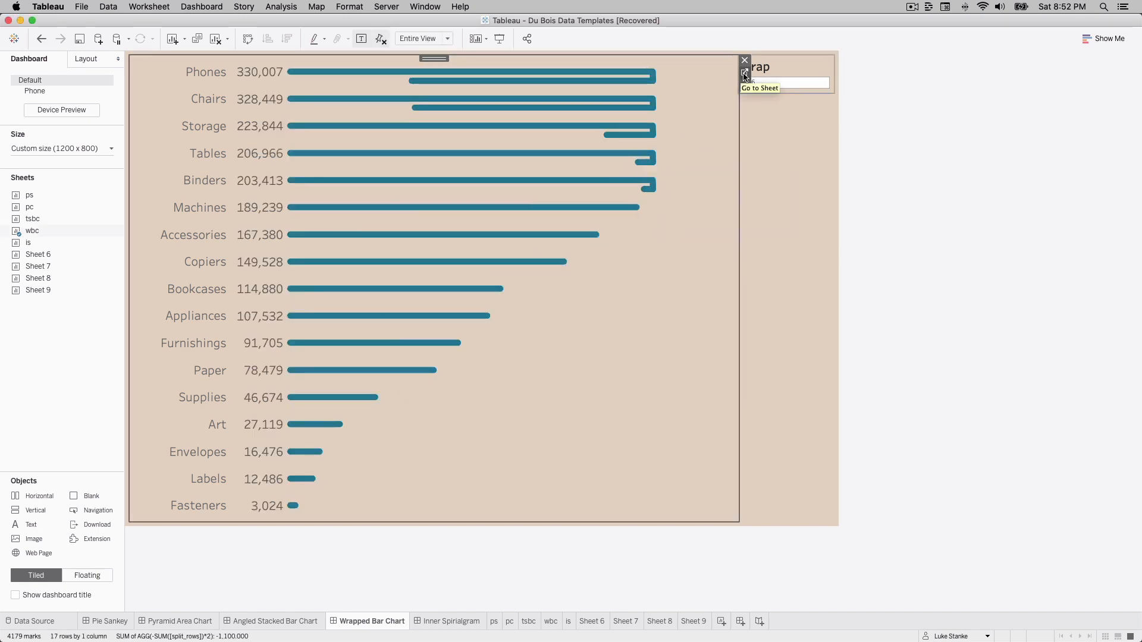
Go to the wbc worksheet and inspect its split_cols column field.
left_click(759, 87)
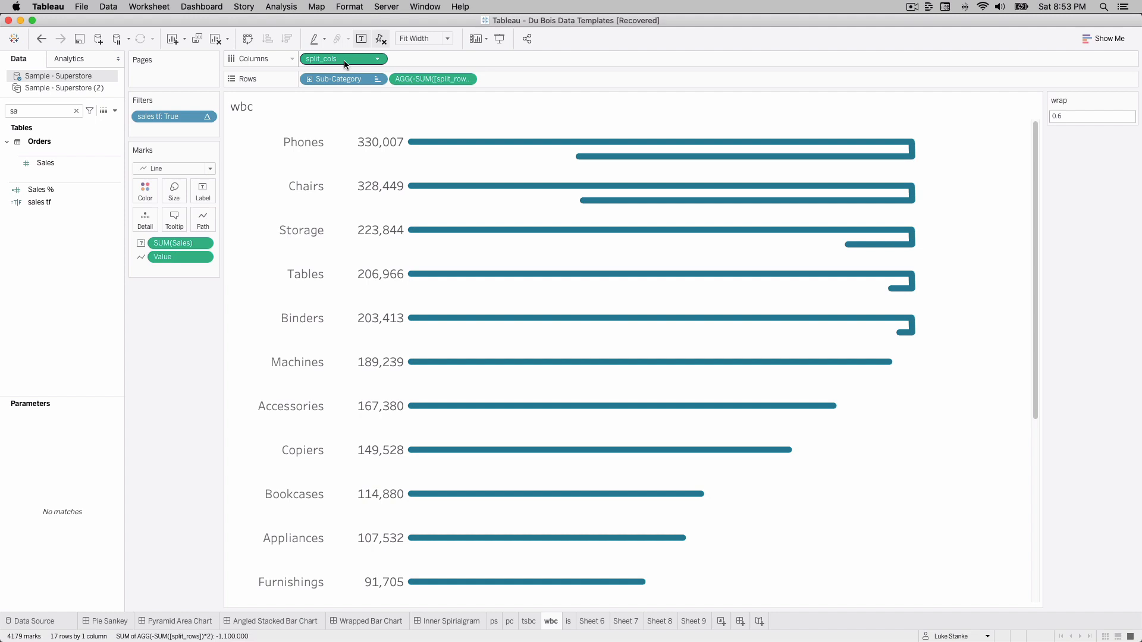
left_click(431, 78)
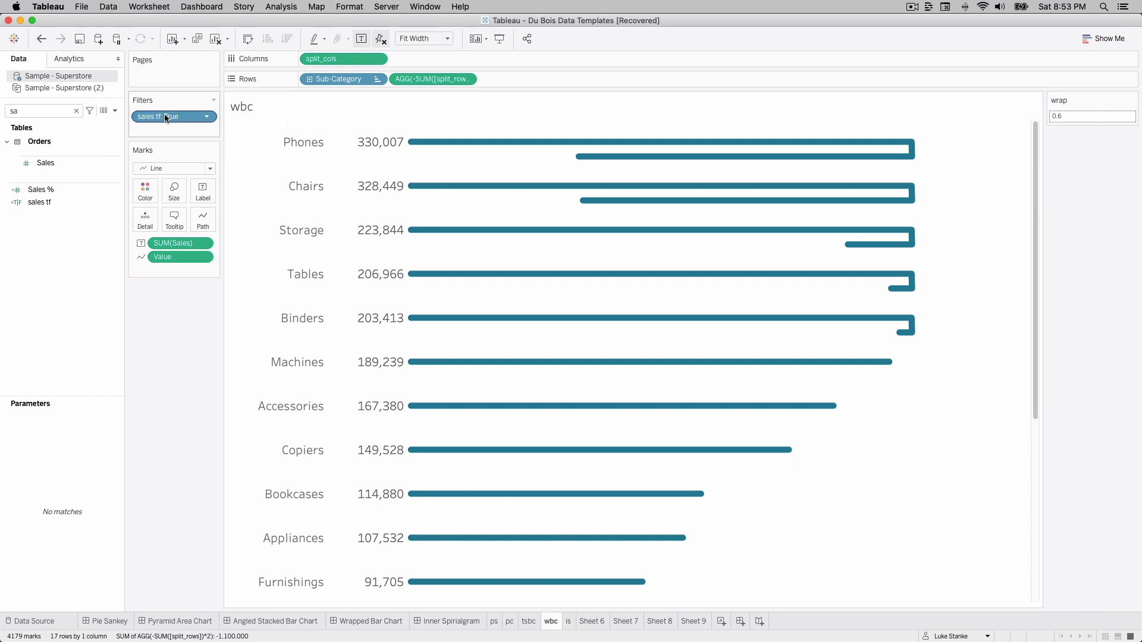
mouse_move(153, 117)
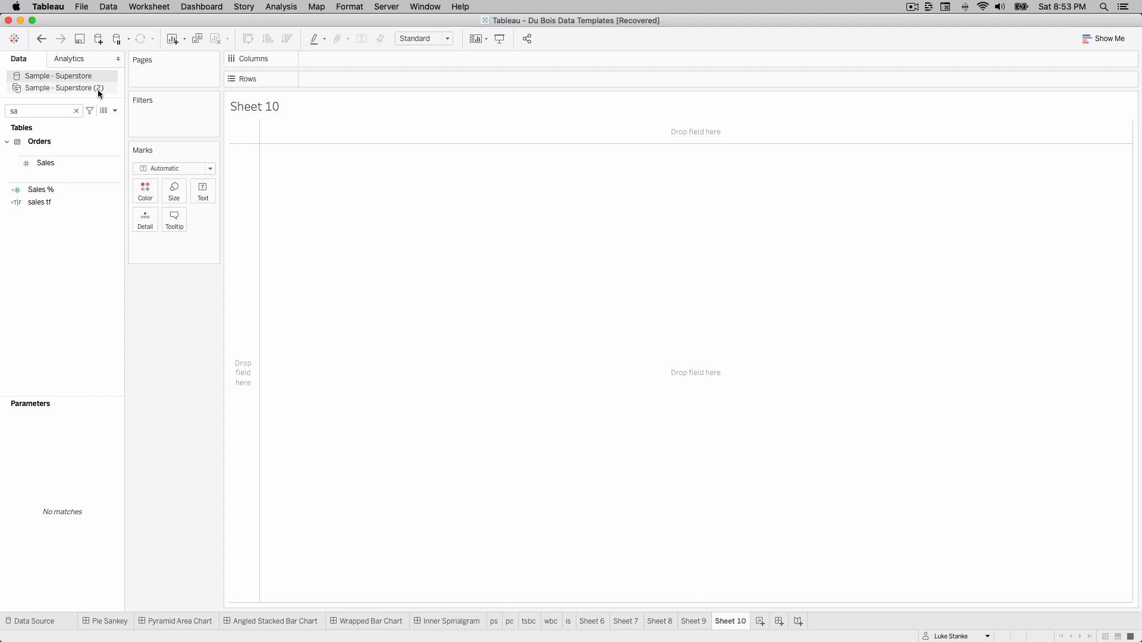
Open Edit Data Source for Sample - Superstore (2) from Sheet 10's Data pane.
left_click(65, 87)
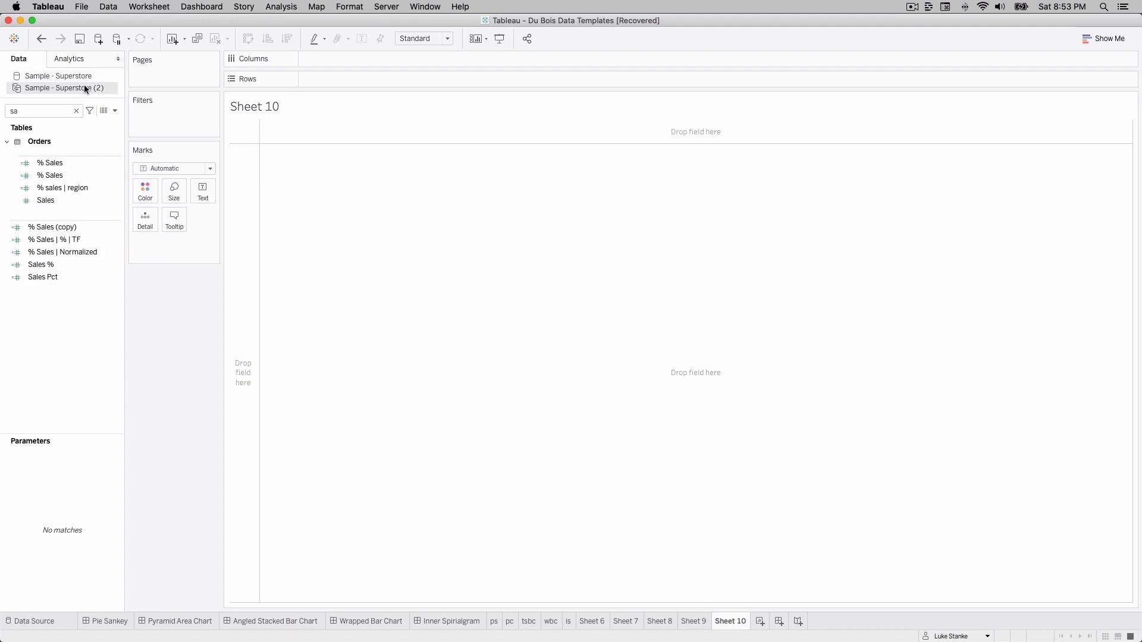
right_click(66, 88)
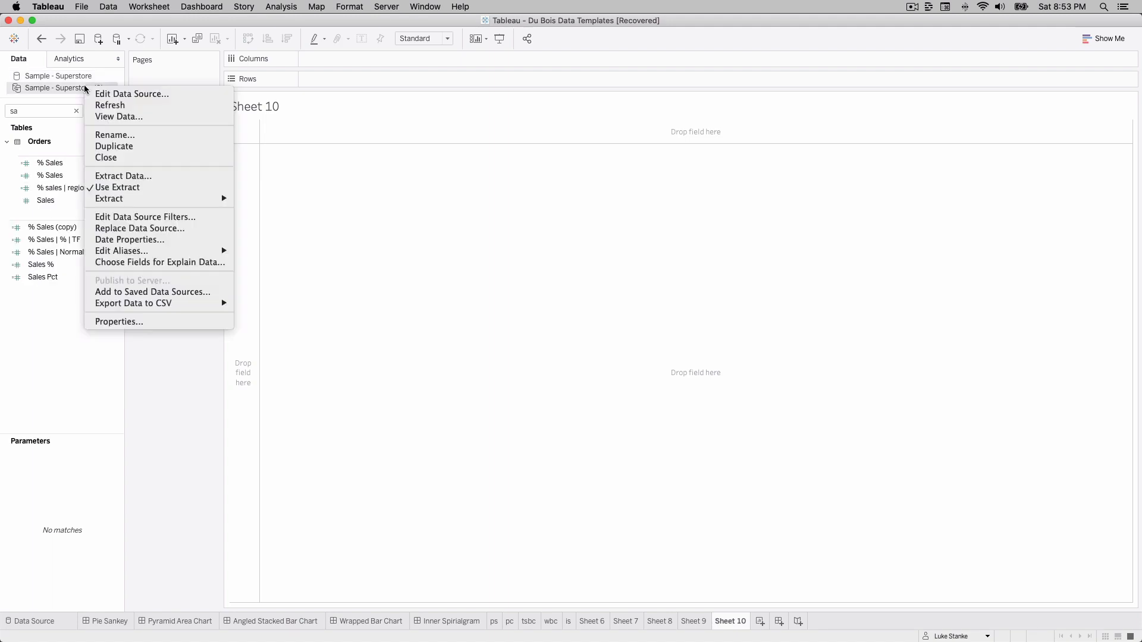
left_click(132, 93)
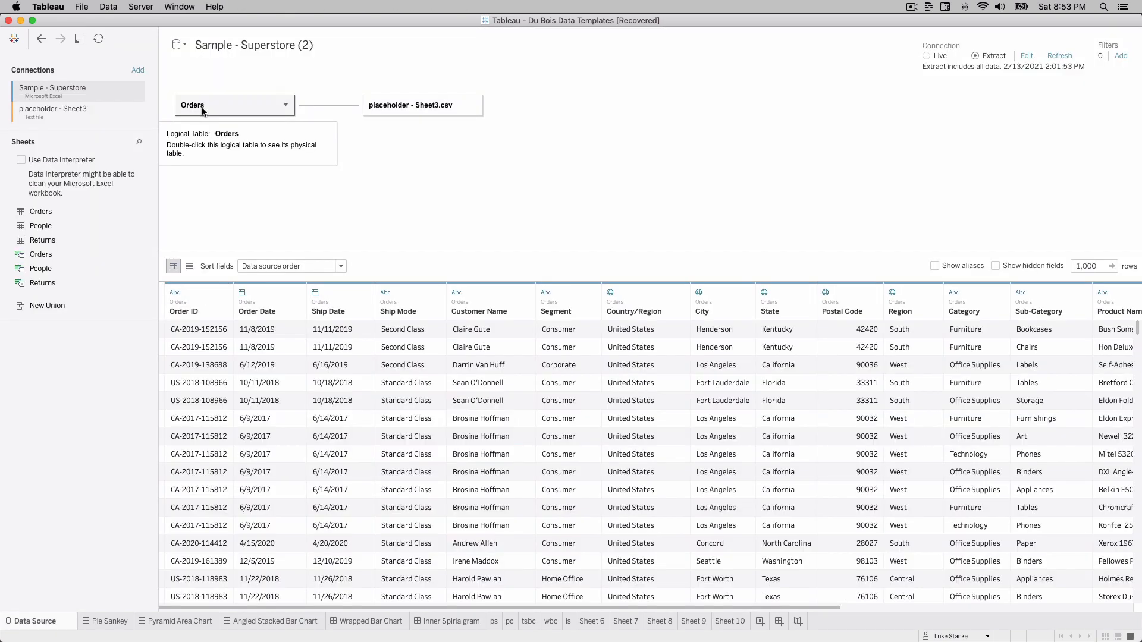
mouse_move(418, 117)
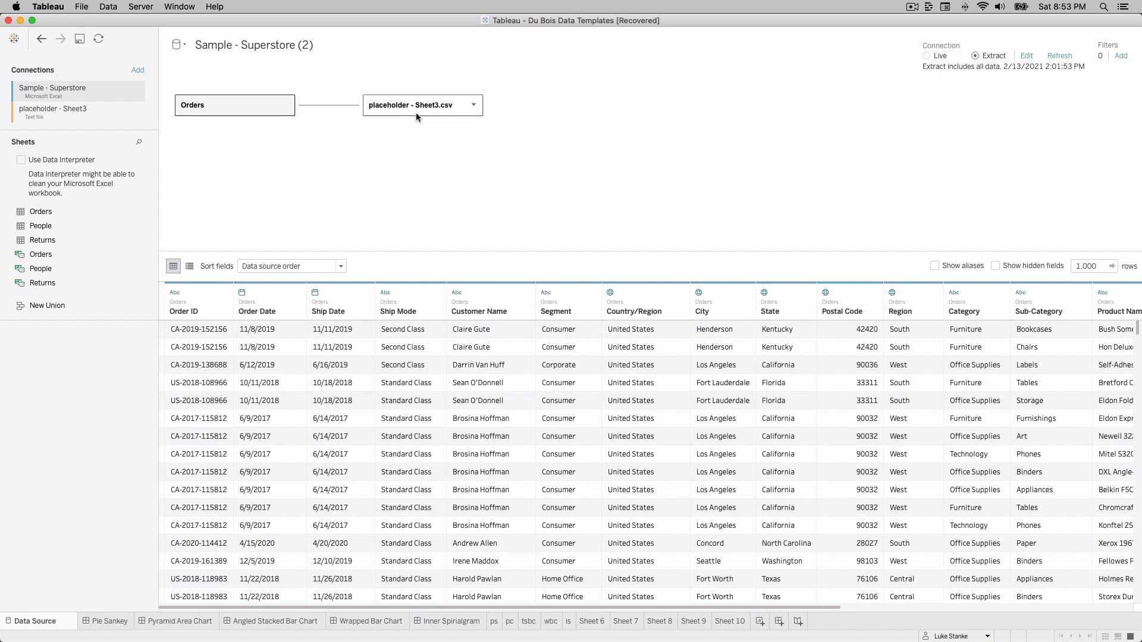
Preview the placeholder - Sheet3.csv Value column (0–200), then return to Sheet 10.
left_click(412, 105)
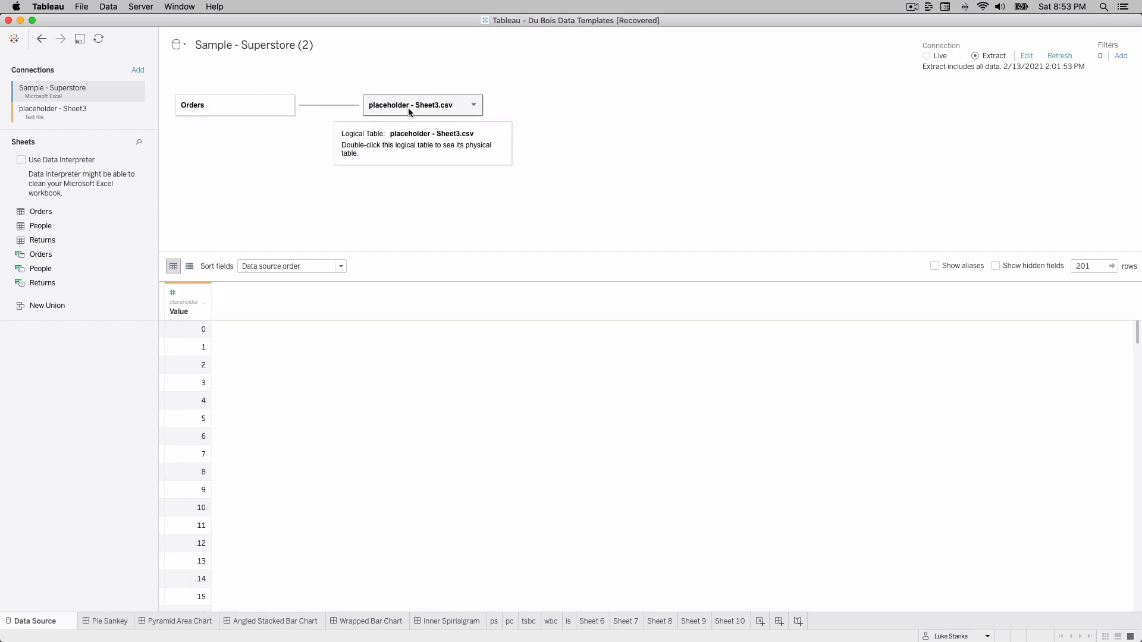
mouse_move(425, 113)
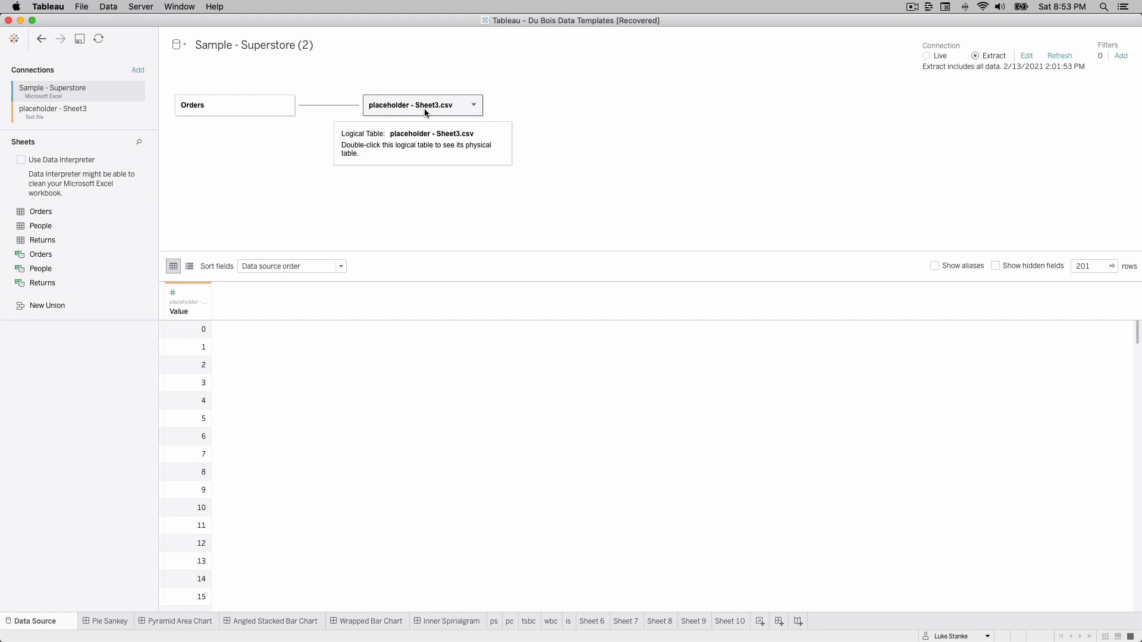
mouse_move(402, 114)
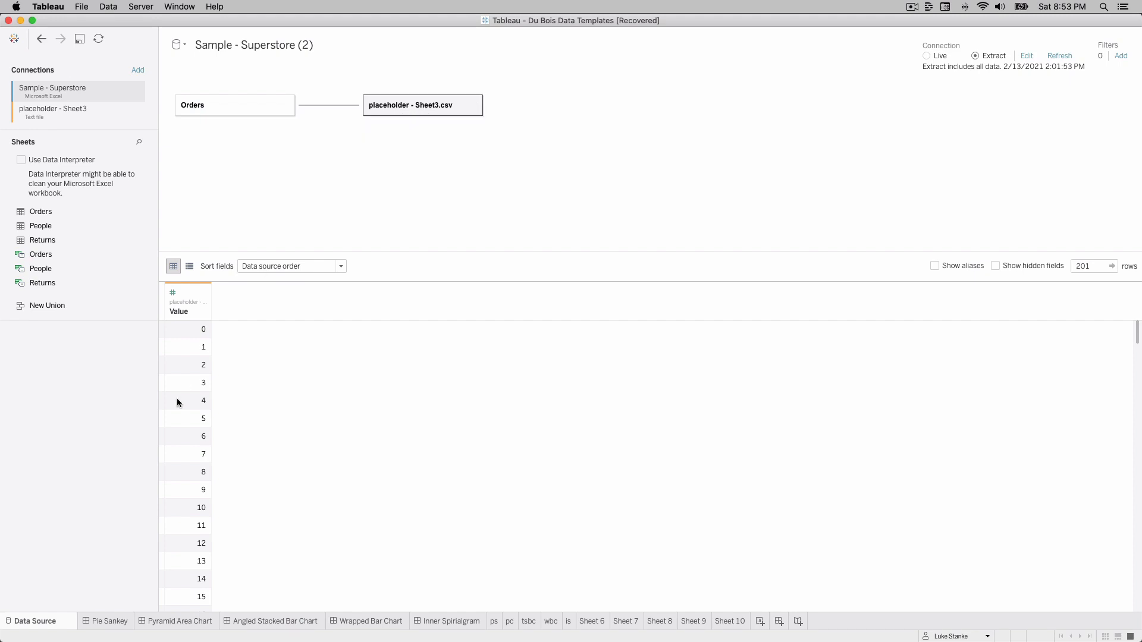
mouse_move(178, 311)
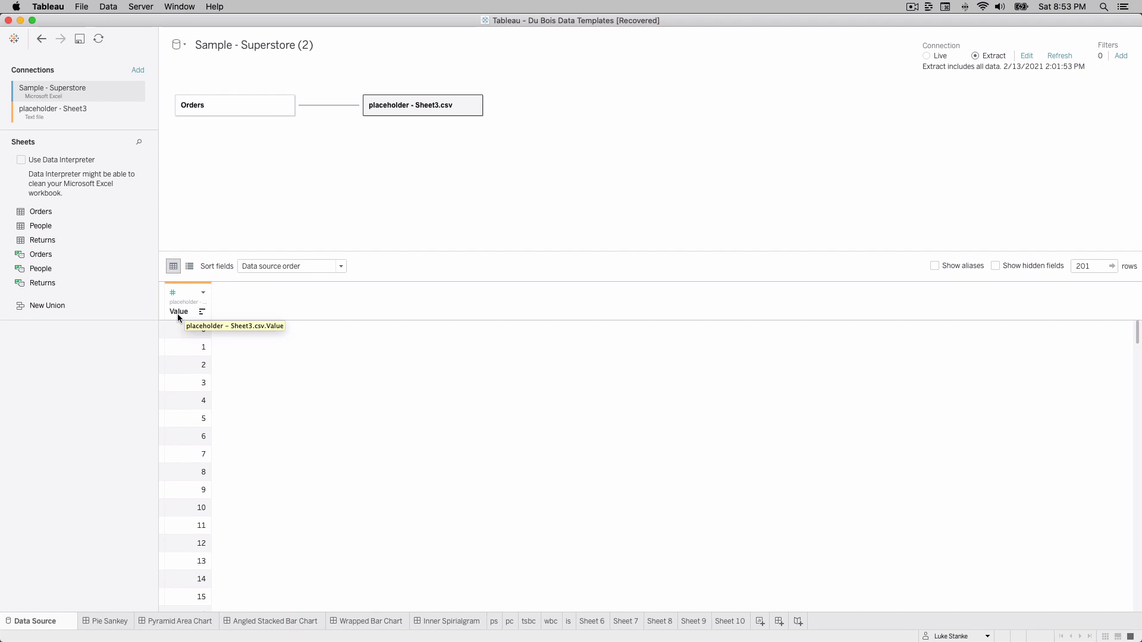
scroll("down", 3)
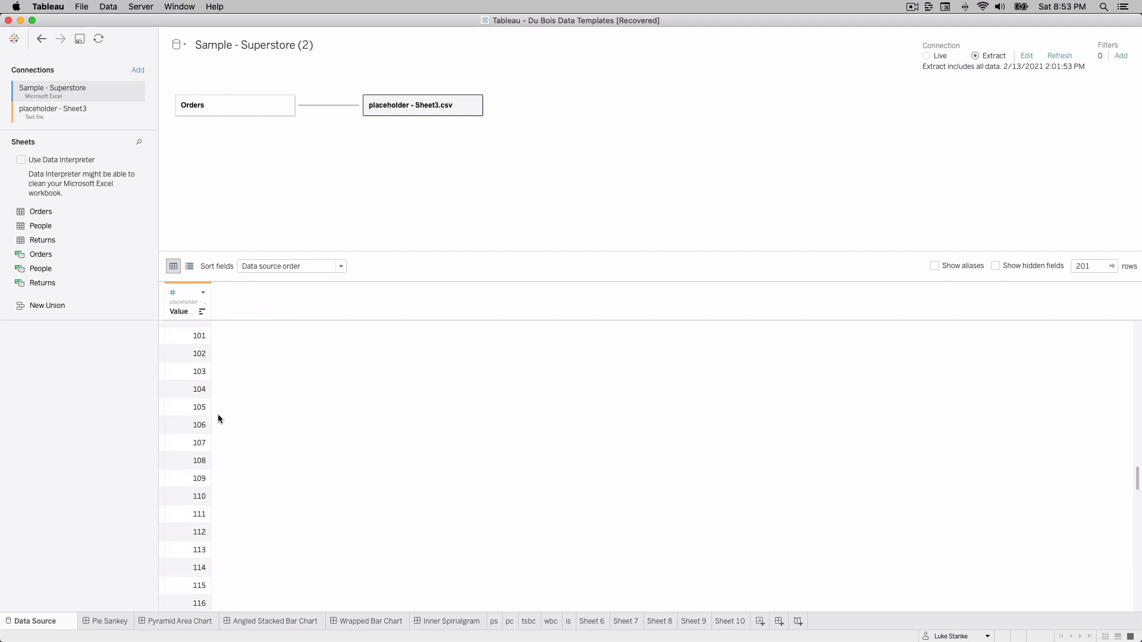
scroll("down", 3)
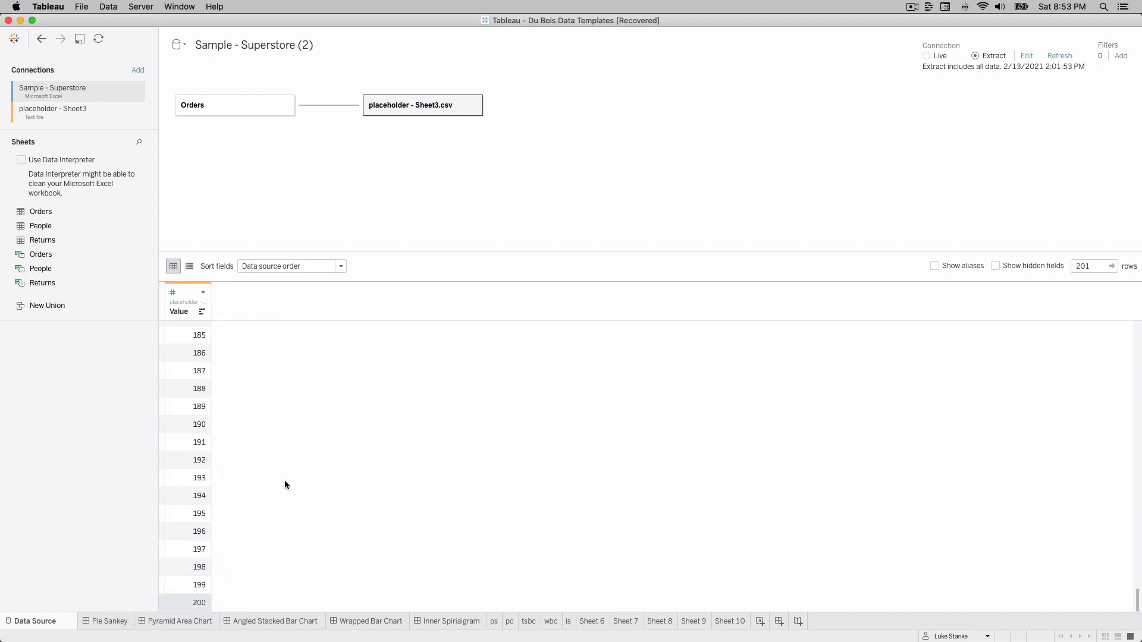
scroll("up", 3)
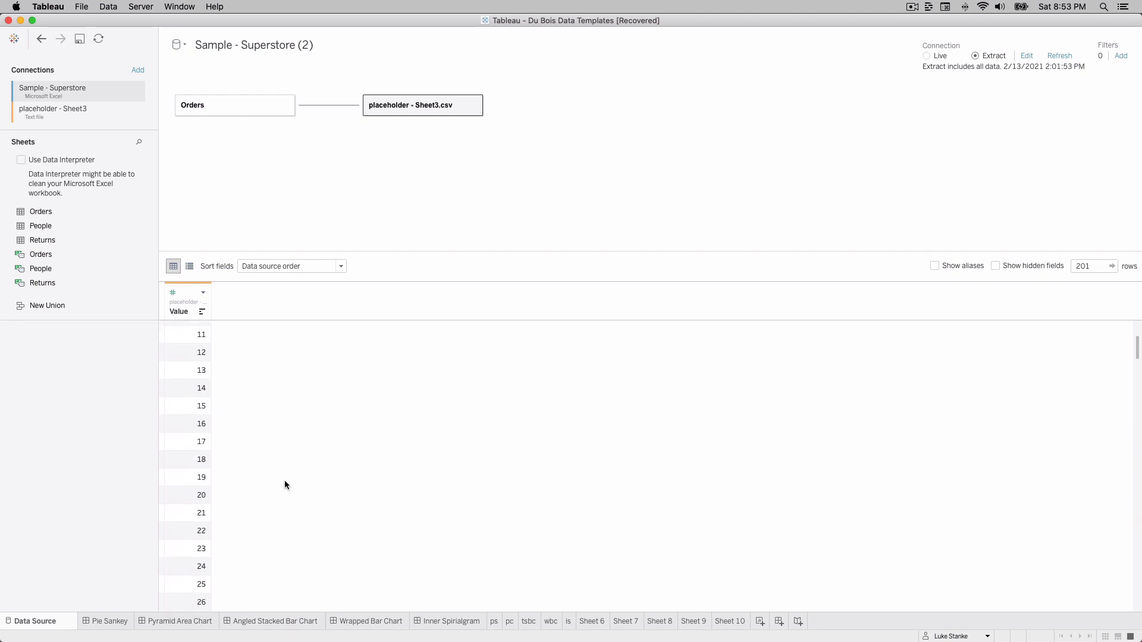
scroll("up", 3)
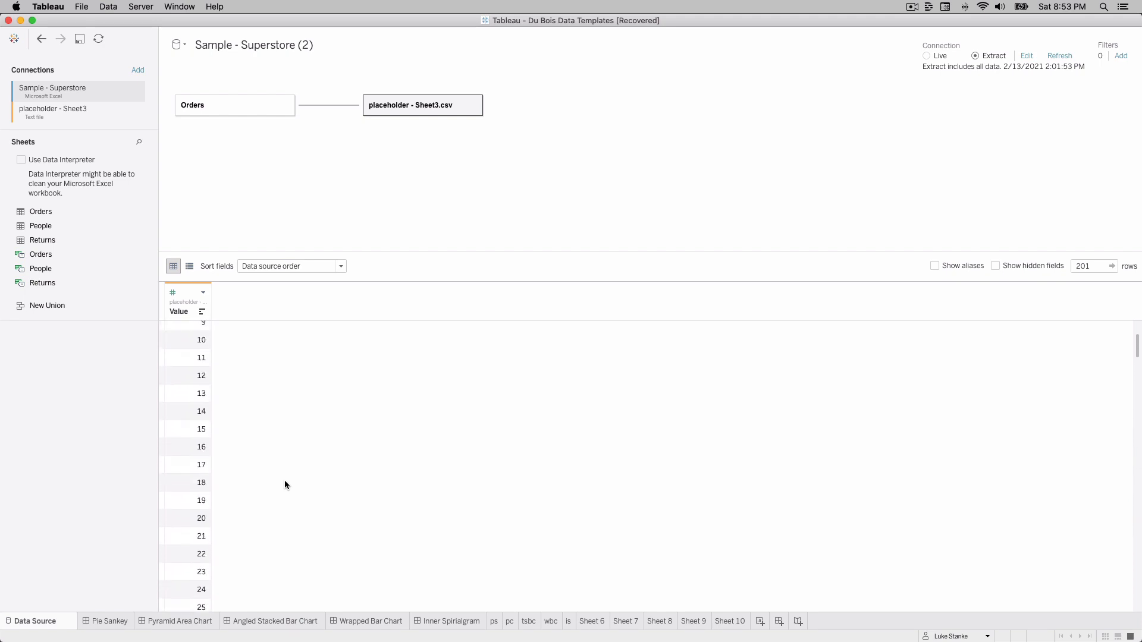
mouse_move(441, 596)
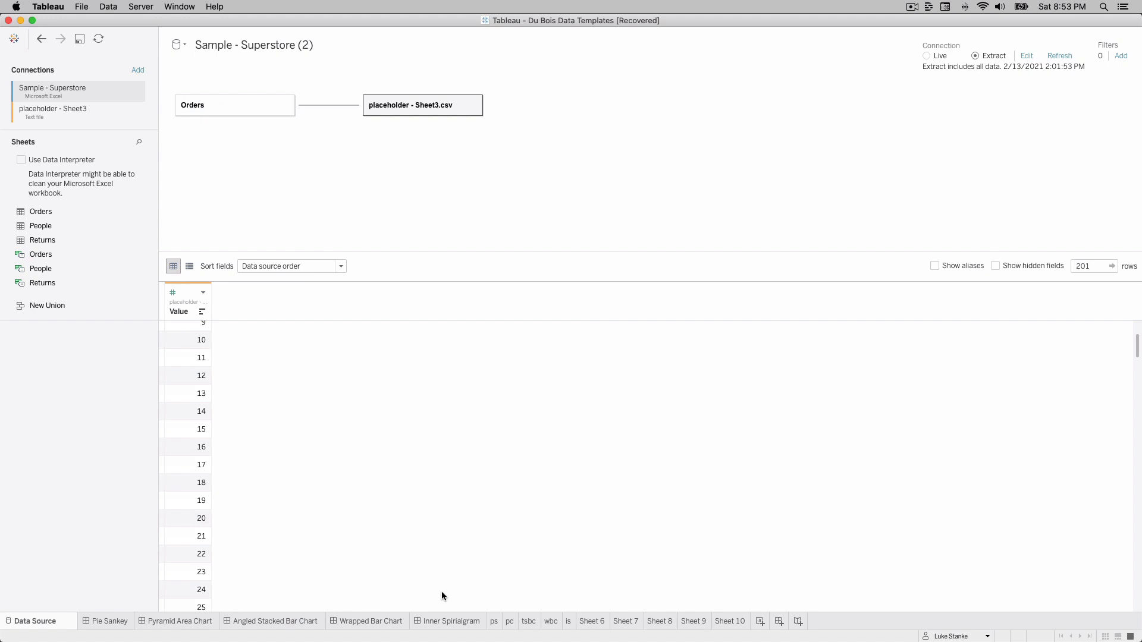
mouse_move(378, 384)
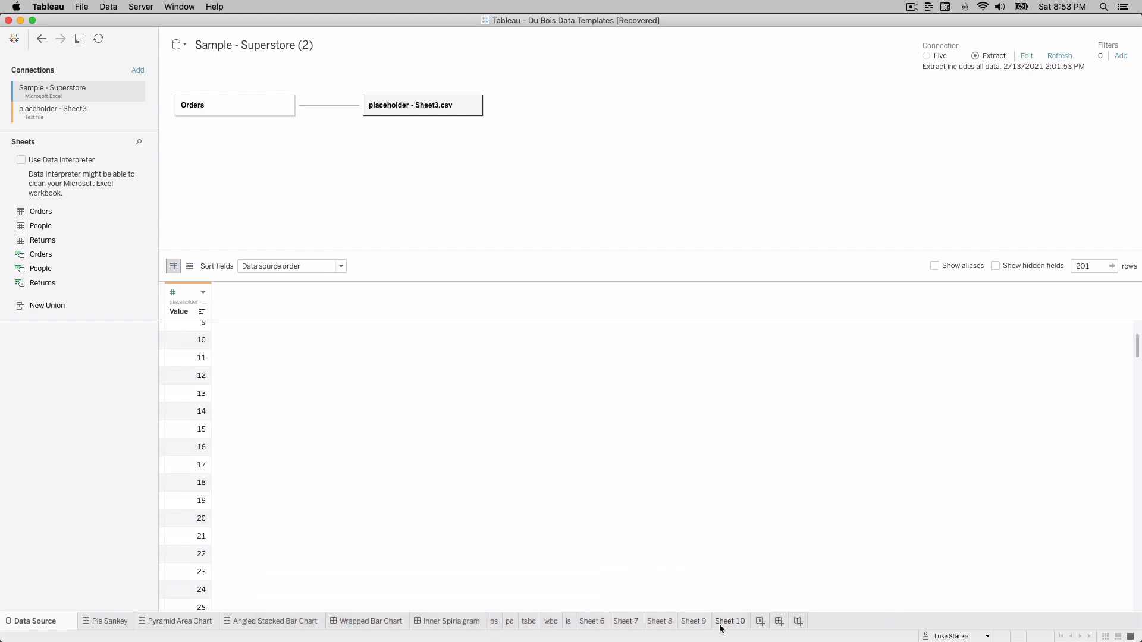
left_click(730, 620)
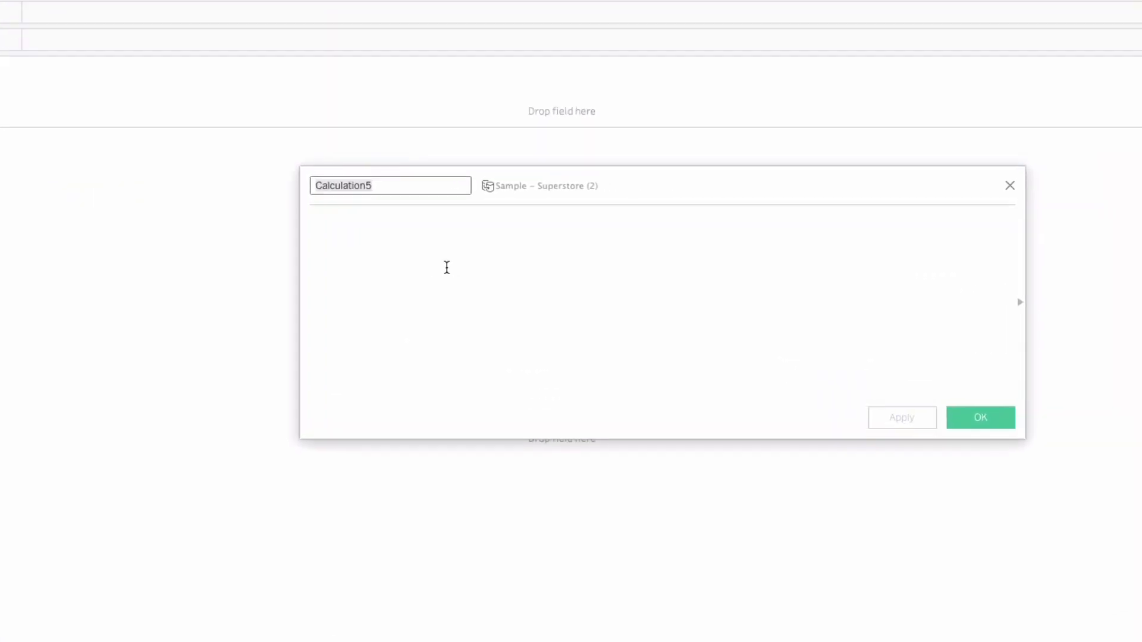
Create 'value pct' as [Value]/{MAX([Value])} and save it.
type("value pct")
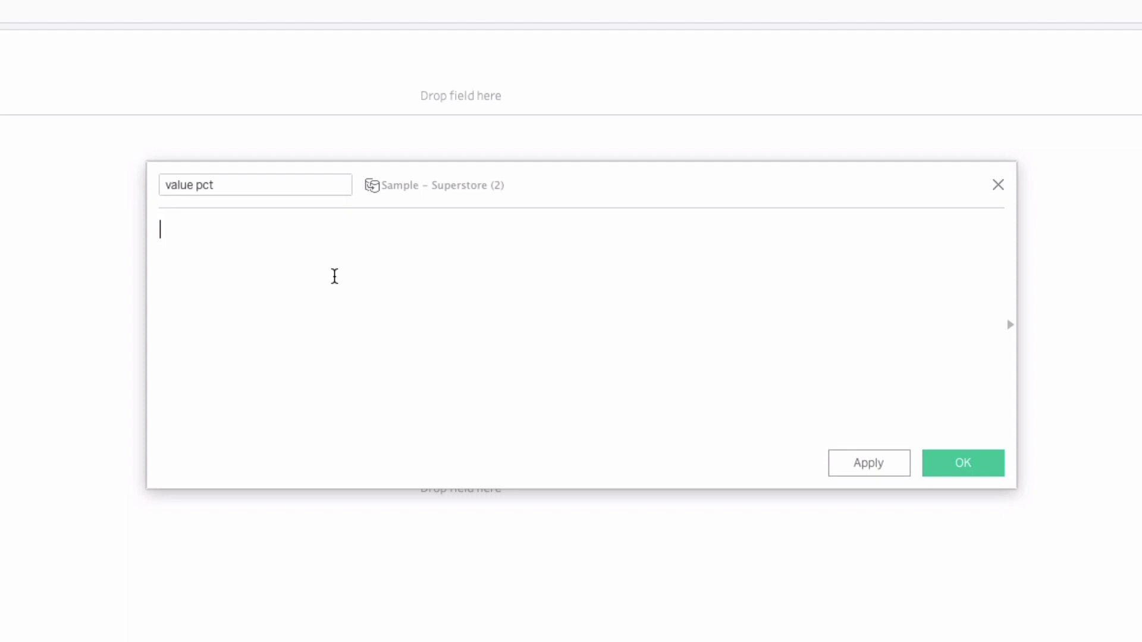
type("va")
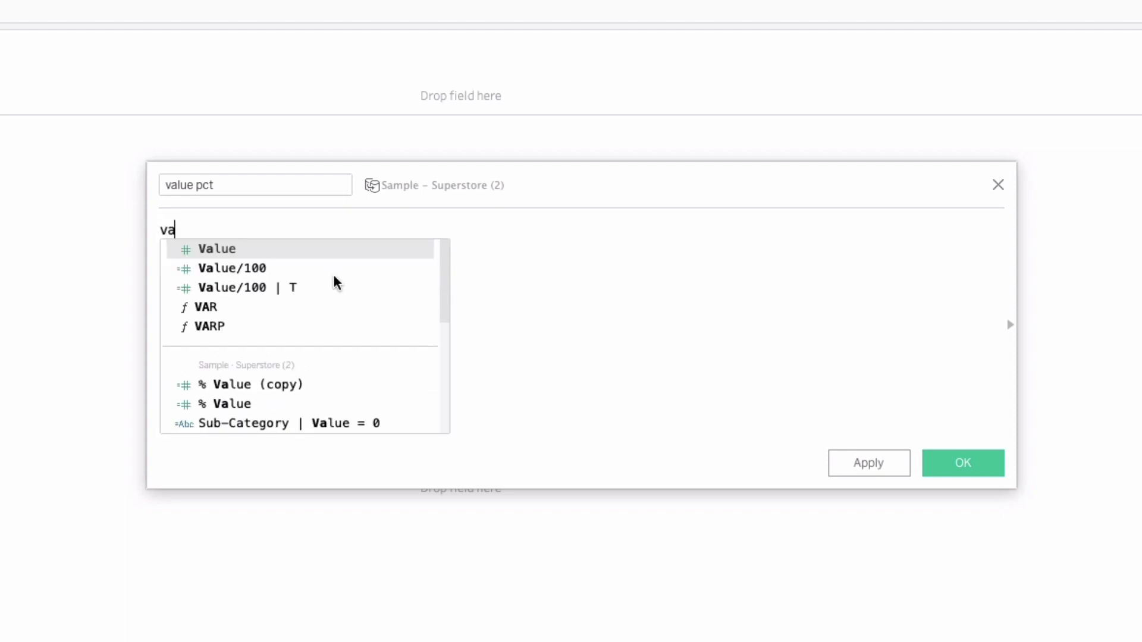
type("[Value]/{MAX(V")
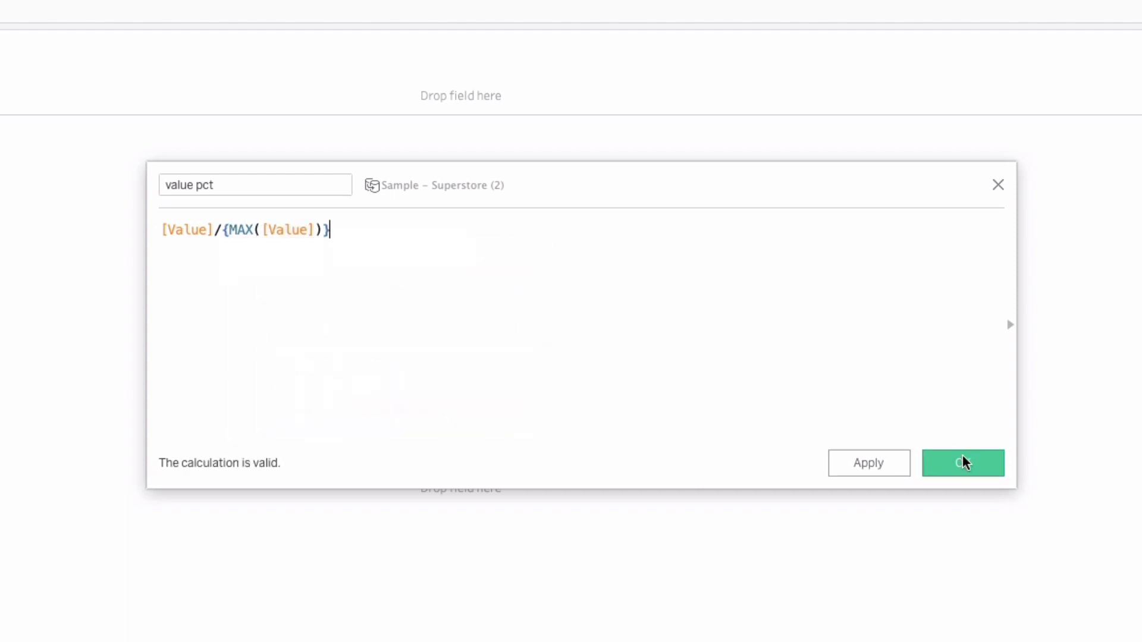
left_click(963, 463)
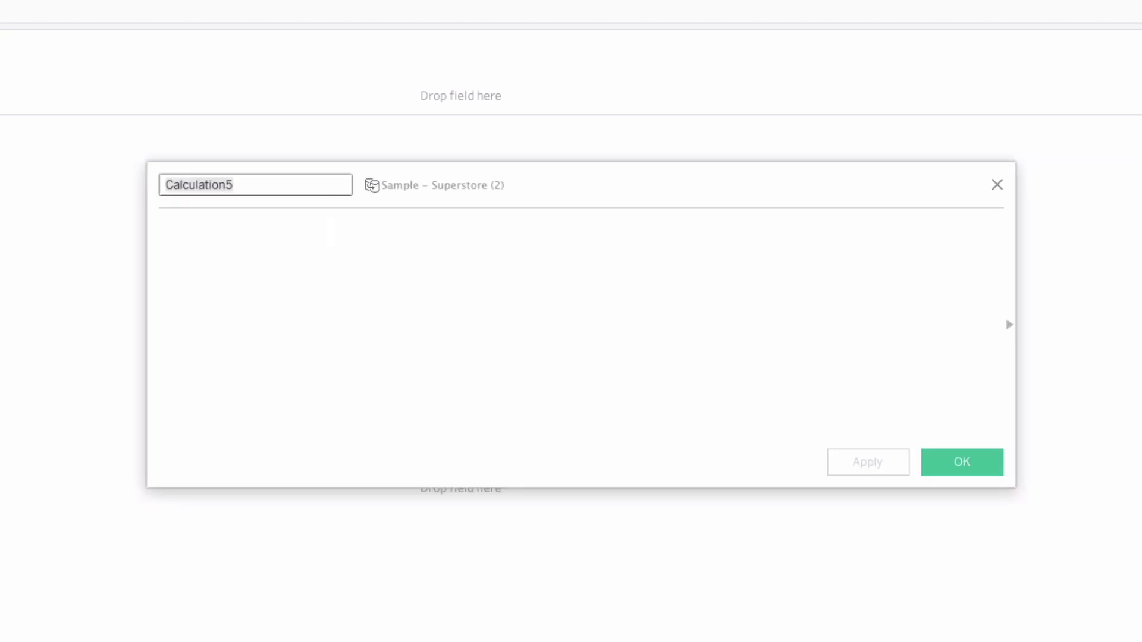
Draft a formula dividing FIXED Sub-Category sales by total SUM([Sales]).
left_click(583, 289)
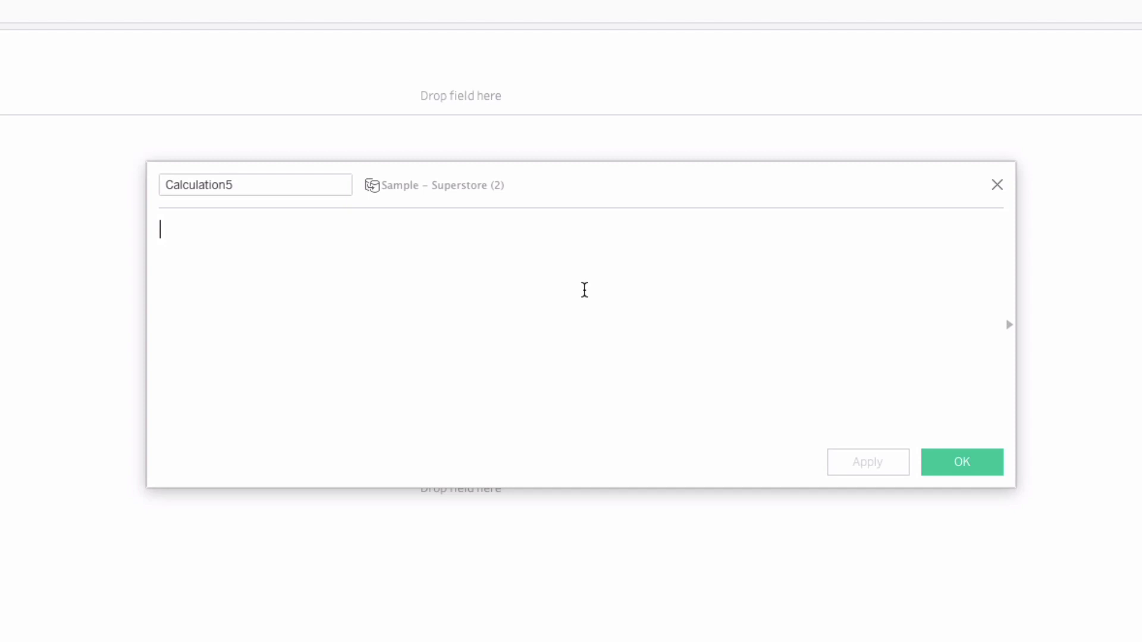
type("{FIX")
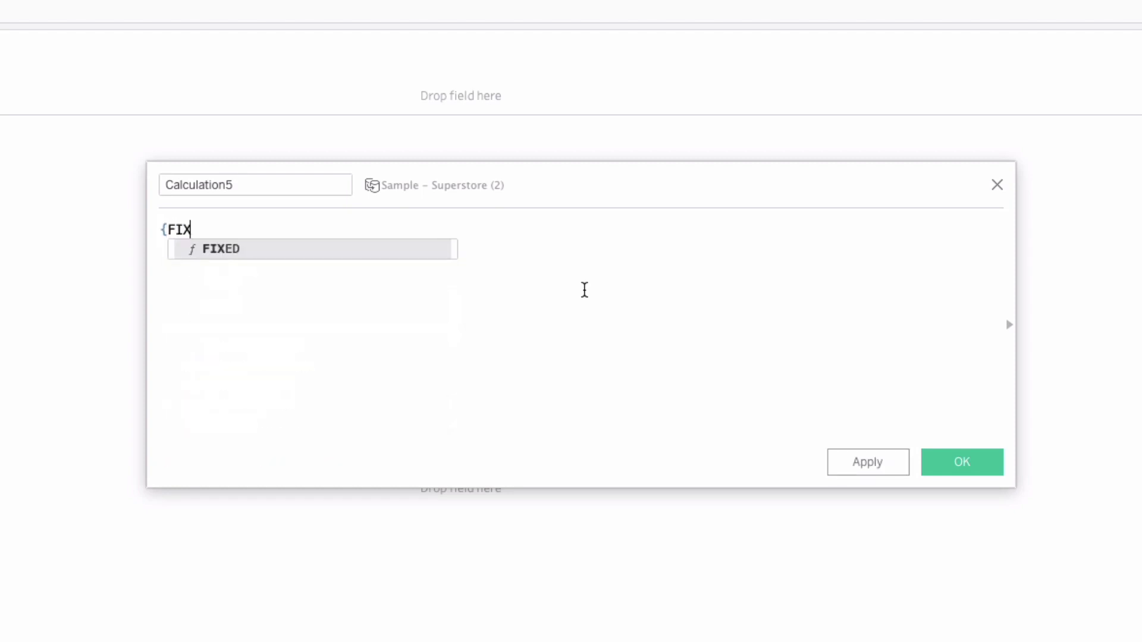
type("ED SUB")
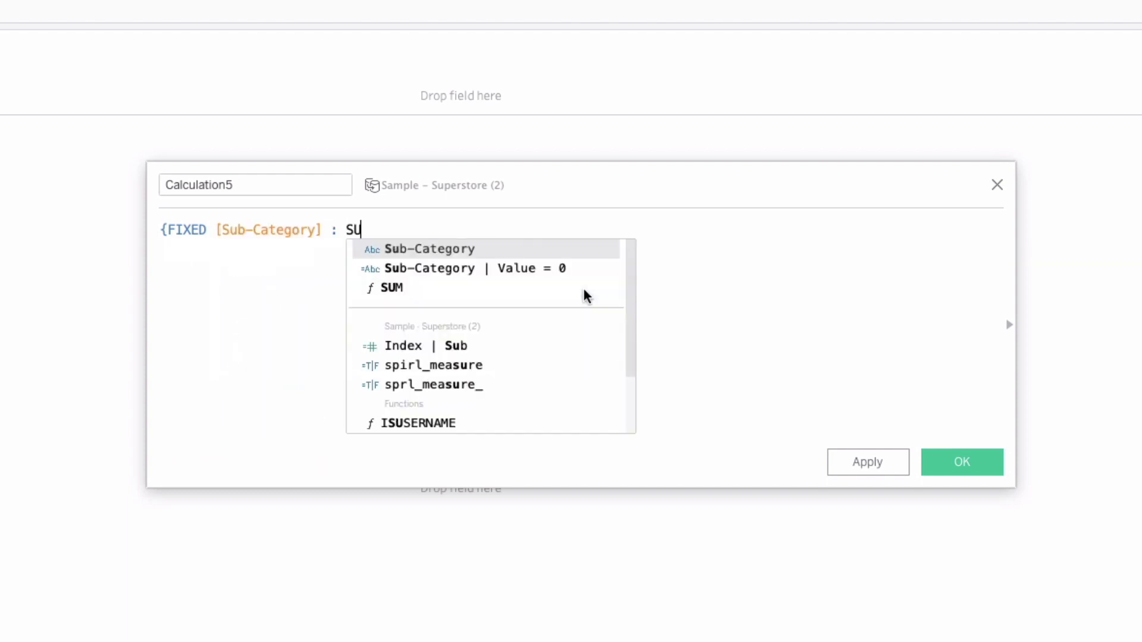
type("M([Sales])}")
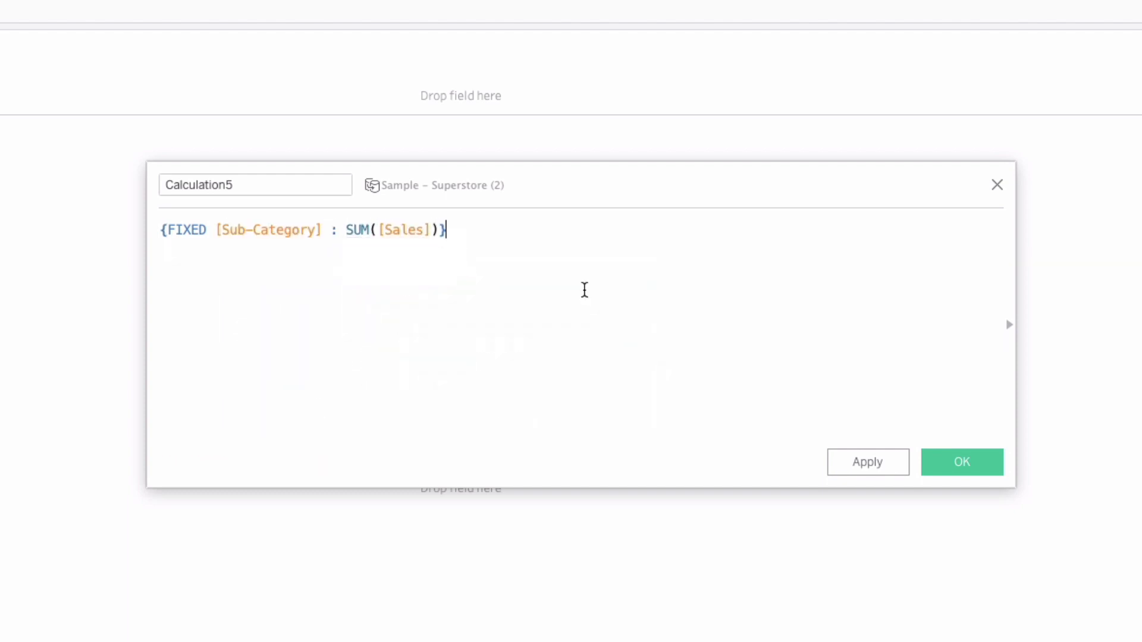
type("/{")
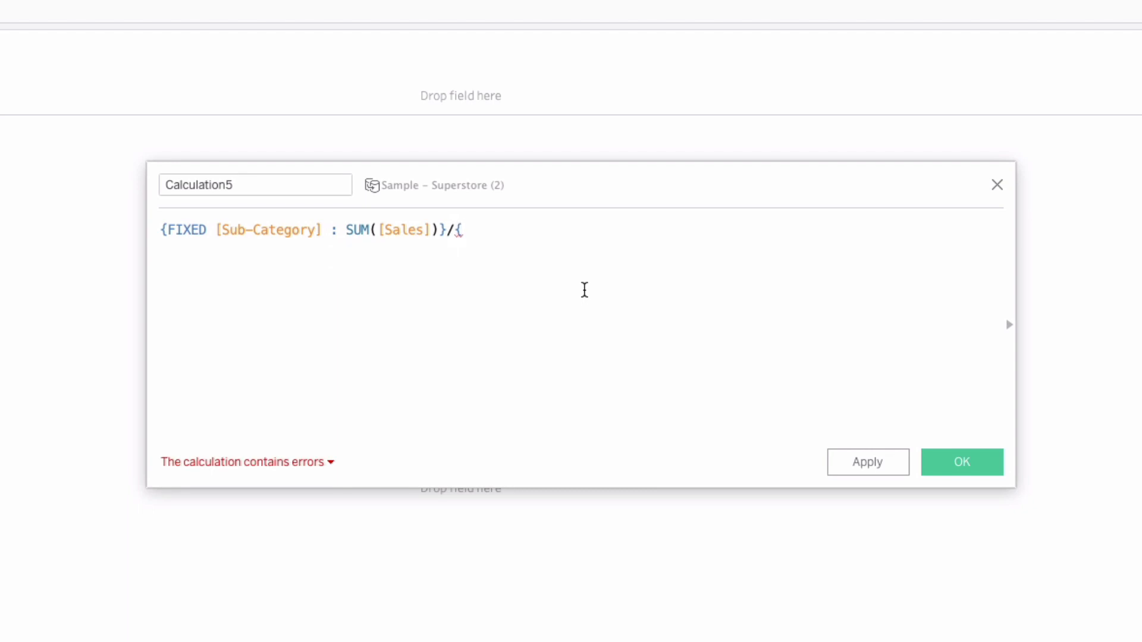
type("SUM([Sales])")
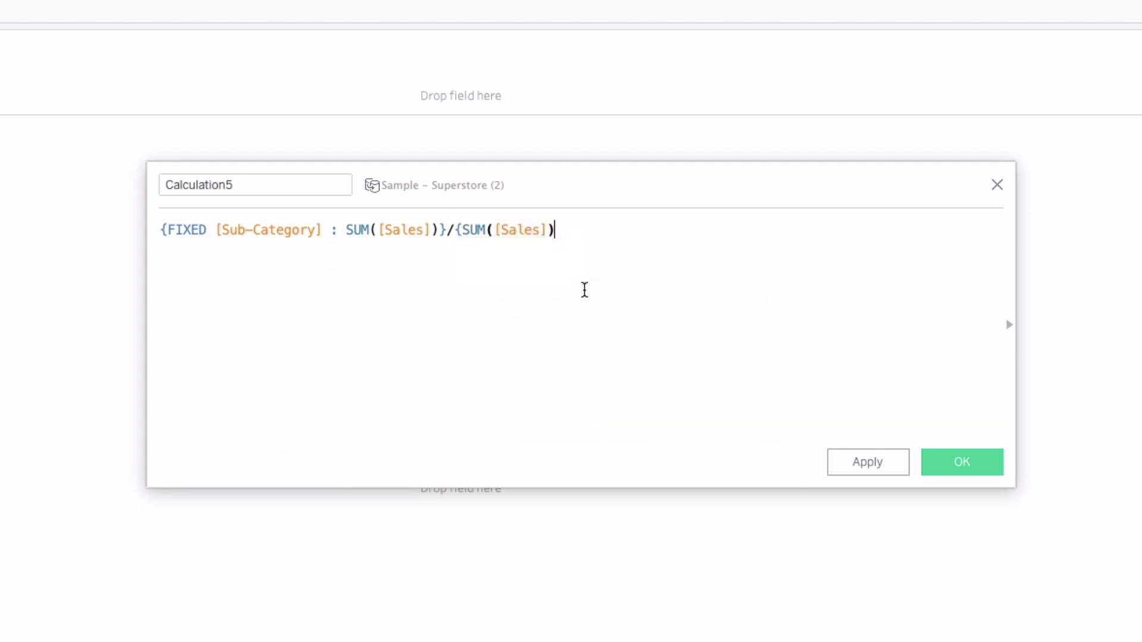
type("}")
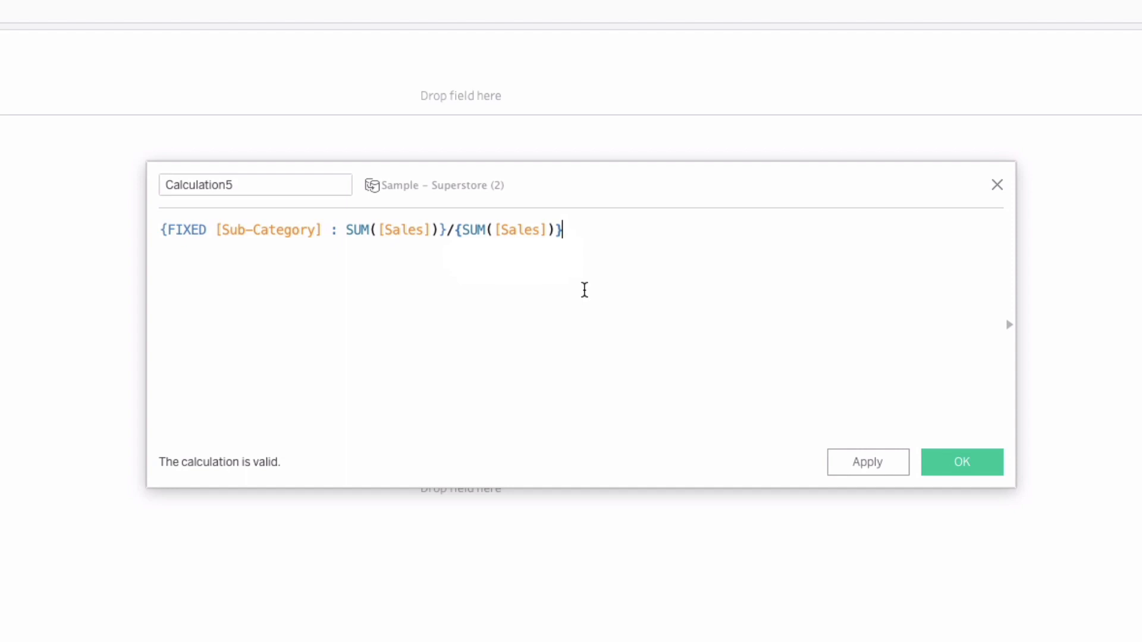
mouse_move(502, 268)
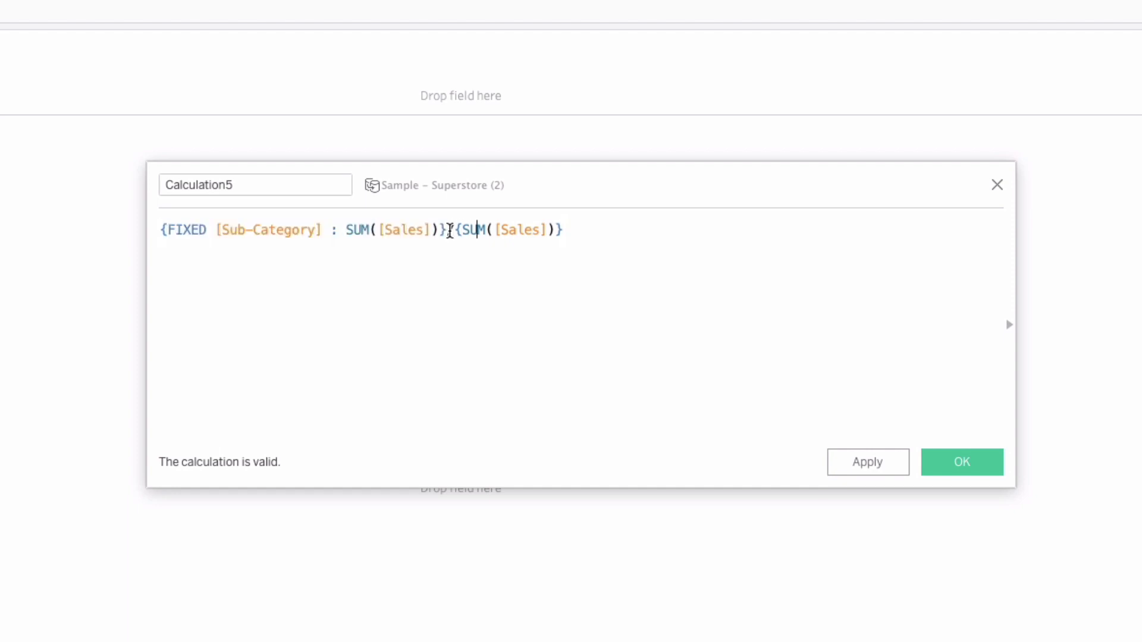
Replace the divisor with {MAX({FIXED [Sub-Category] : SUM([Sales])})}.
key("Backspace")
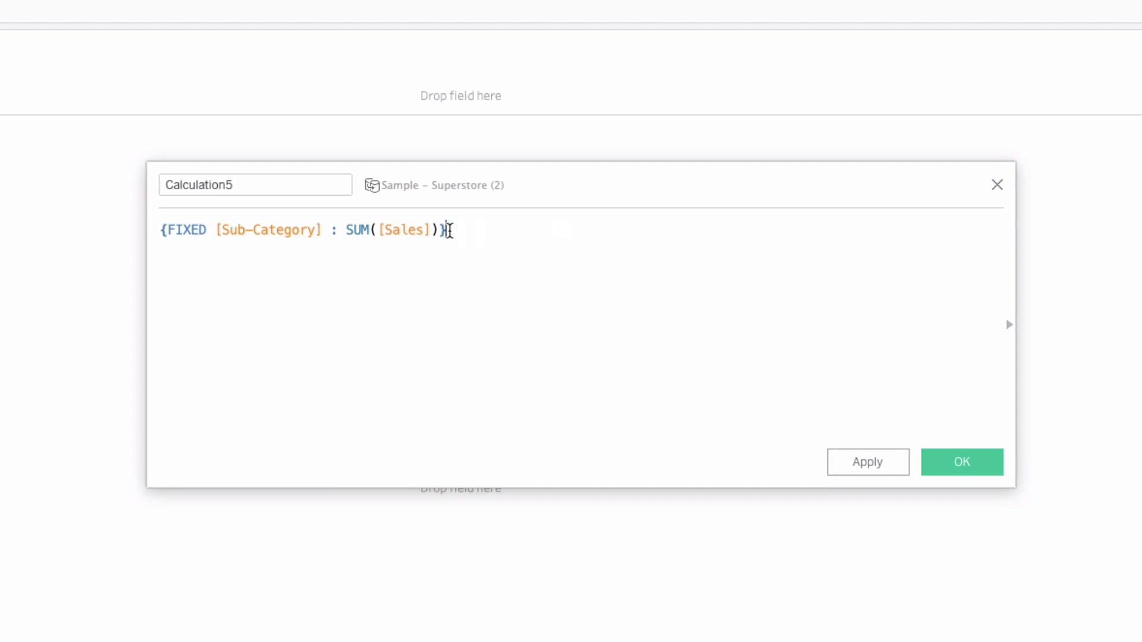
type("/")
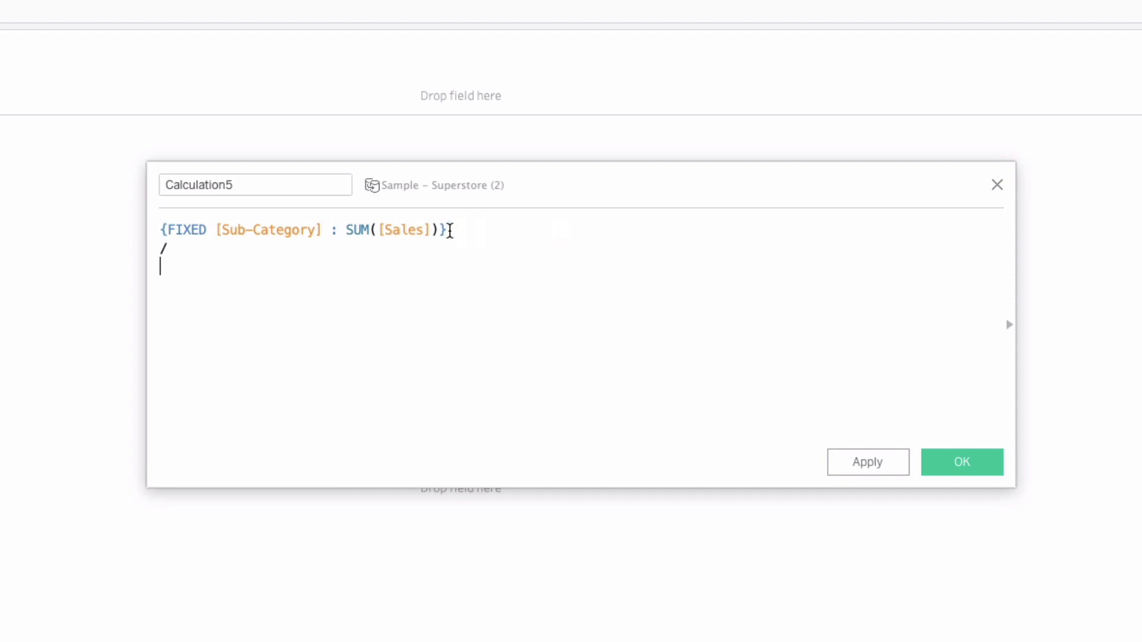
type("{MAX(")
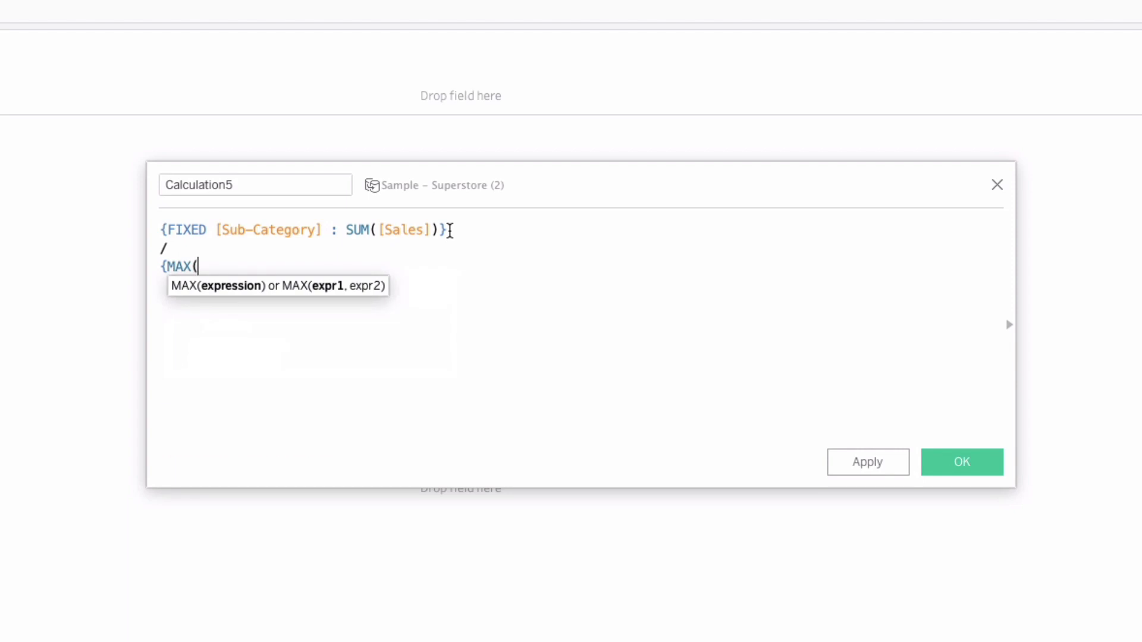
type("{FIXED [Sub-Category] : SUM([Sales])}")
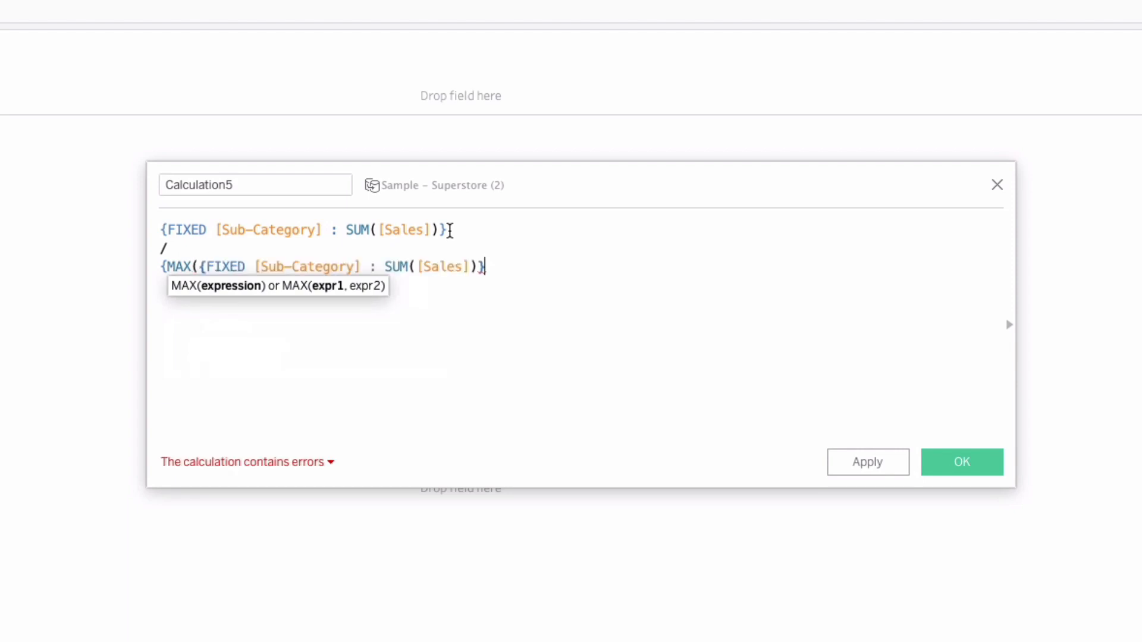
type(")")
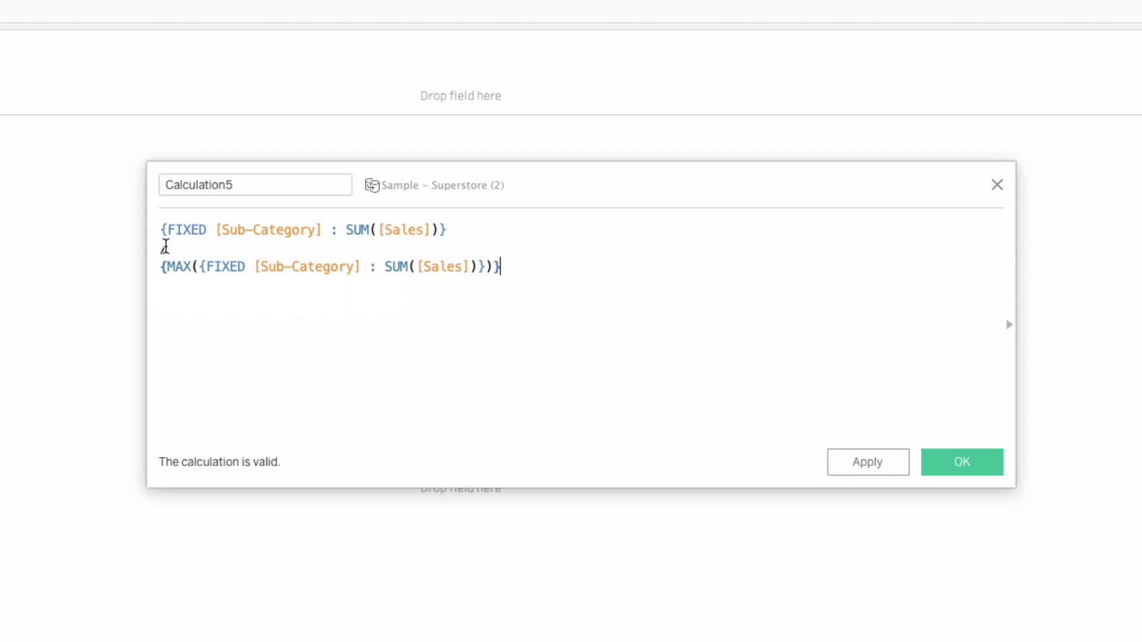
type("/")
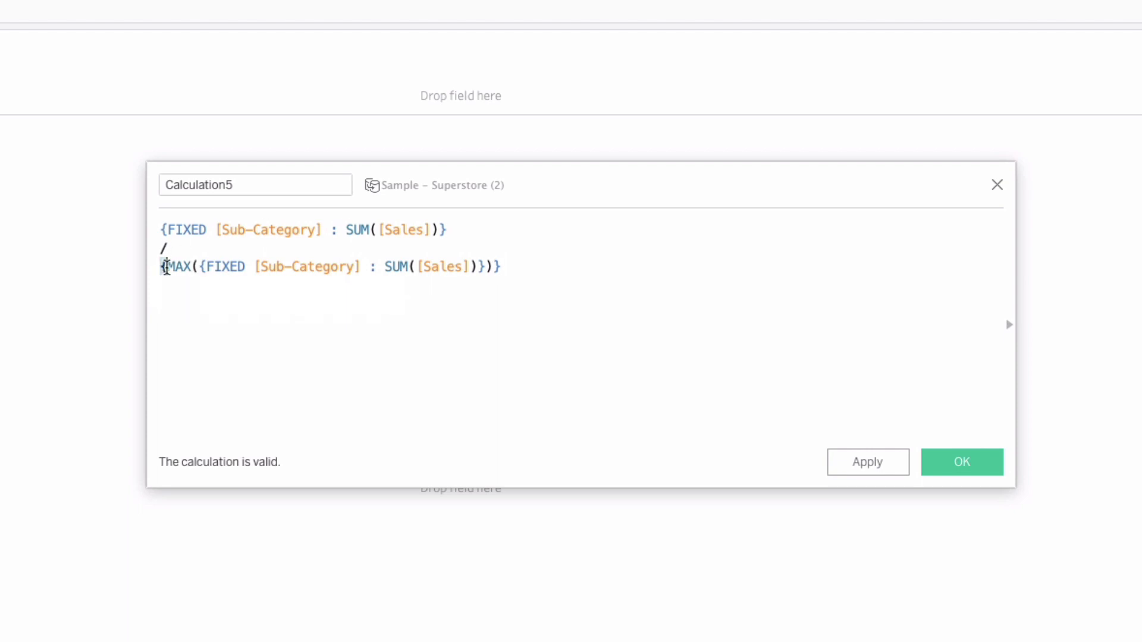
double_click(175, 266)
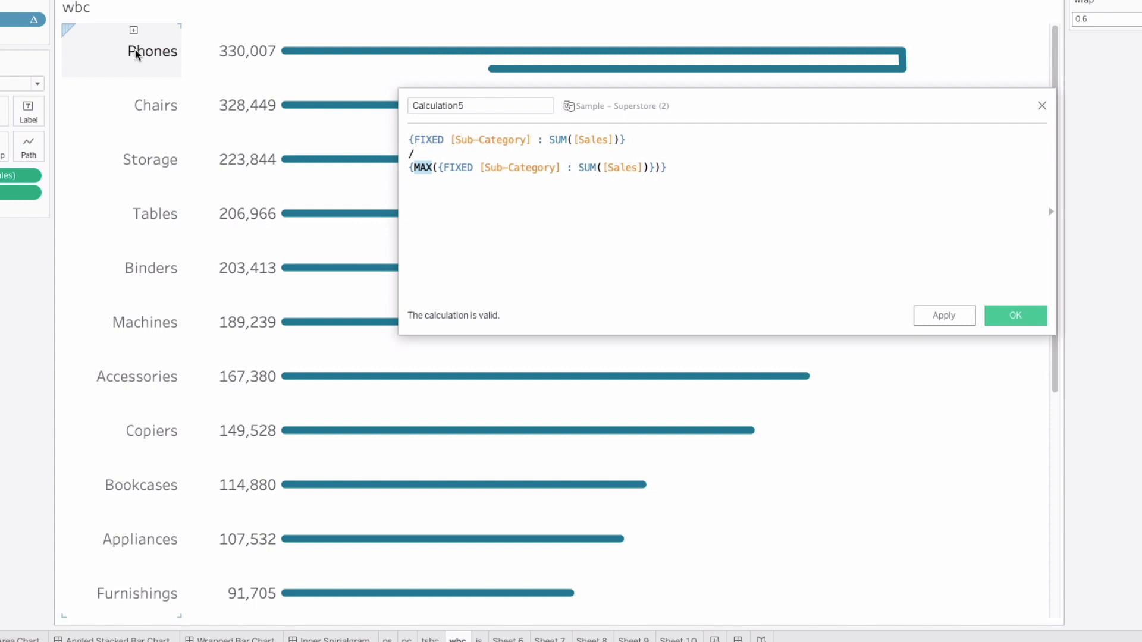
mouse_move(283, 51)
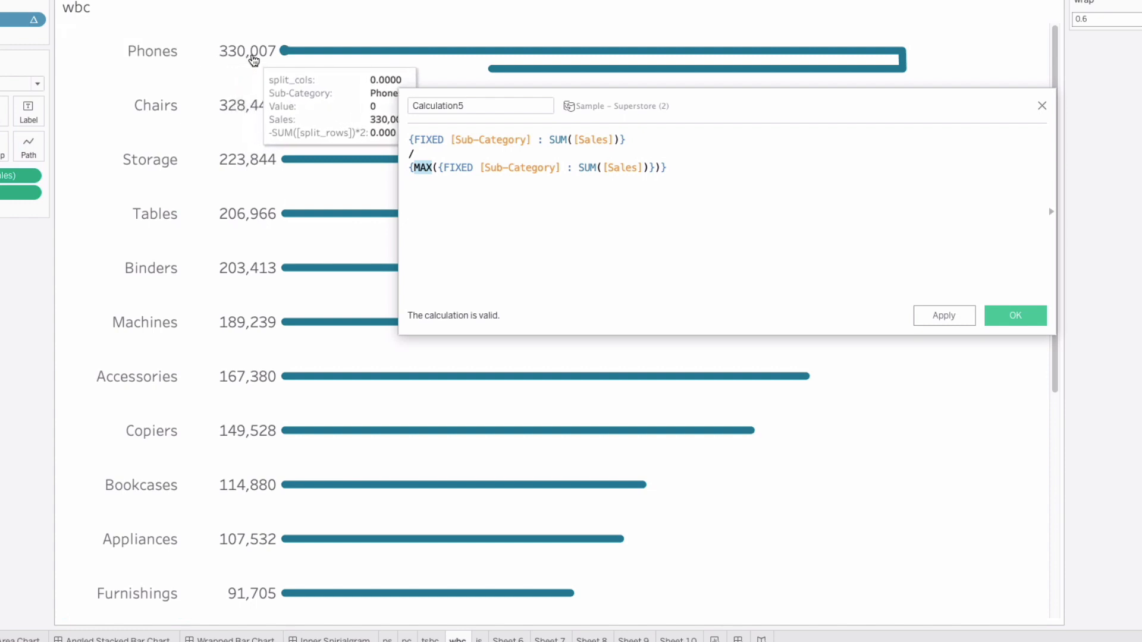
mouse_move(400, 147)
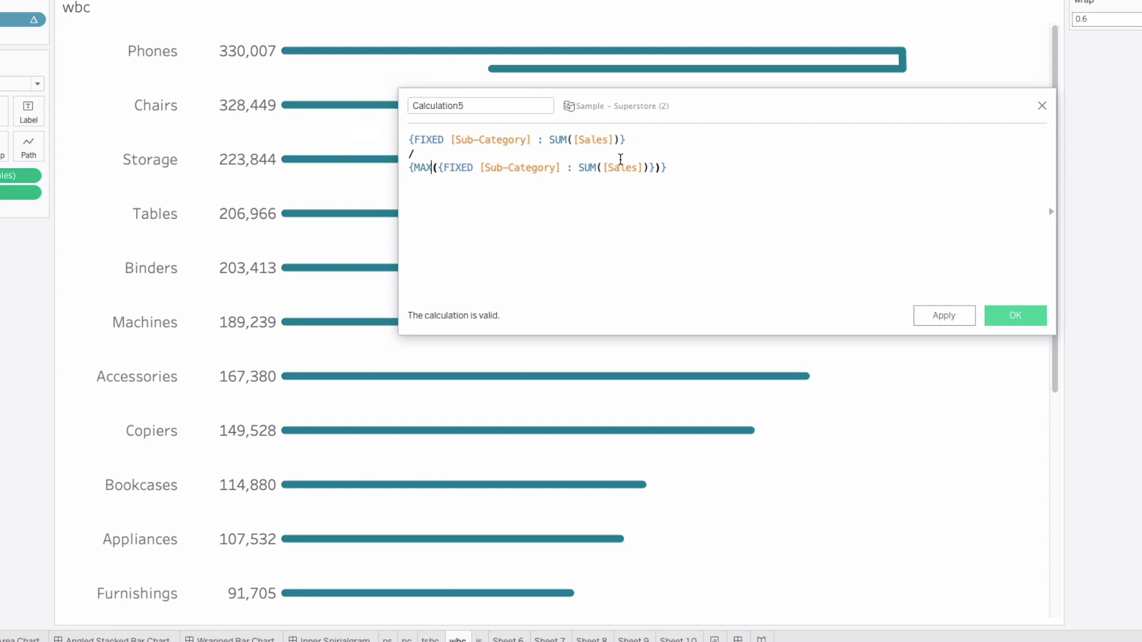
mouse_move(502, 139)
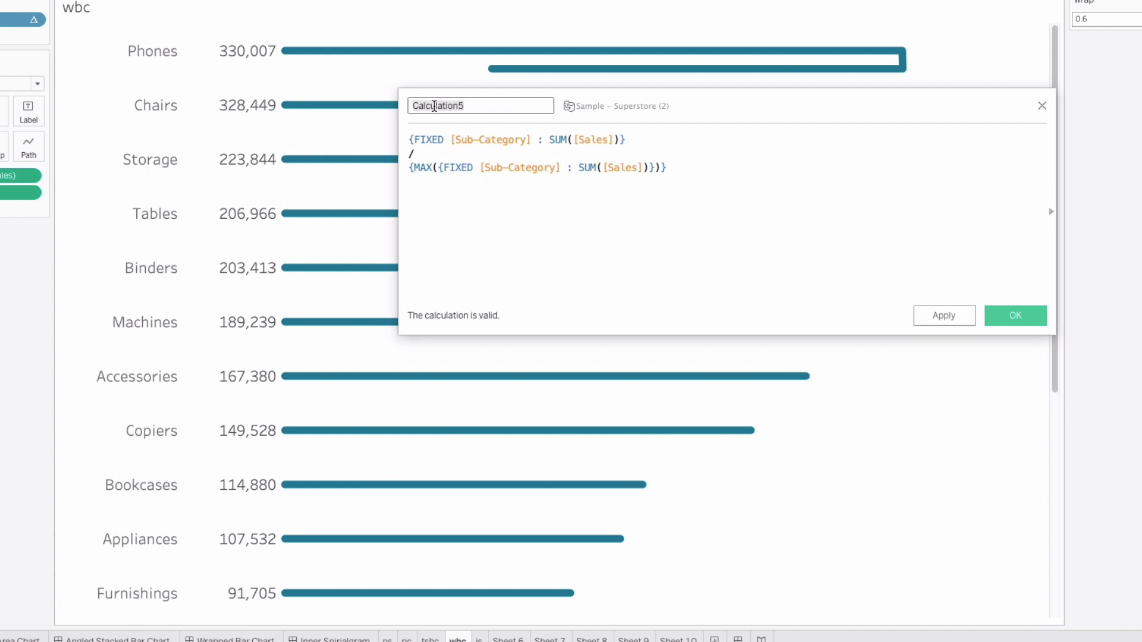
Name the calculation 'sales percent', save it, and return to Sheet 10.
type("salespercent")
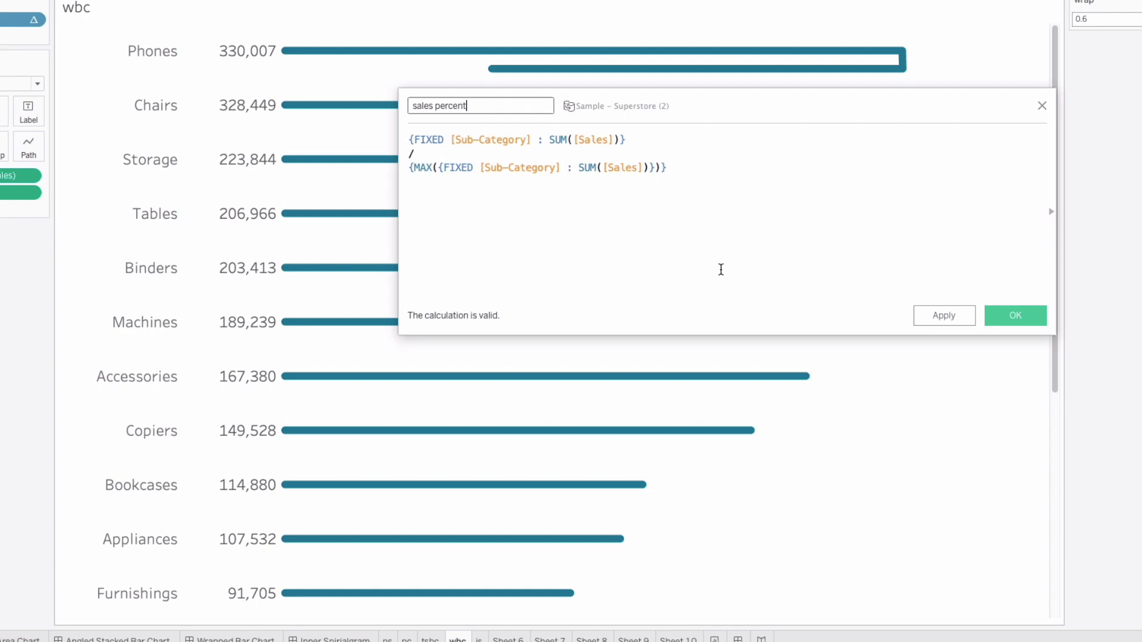
left_click(1013, 315)
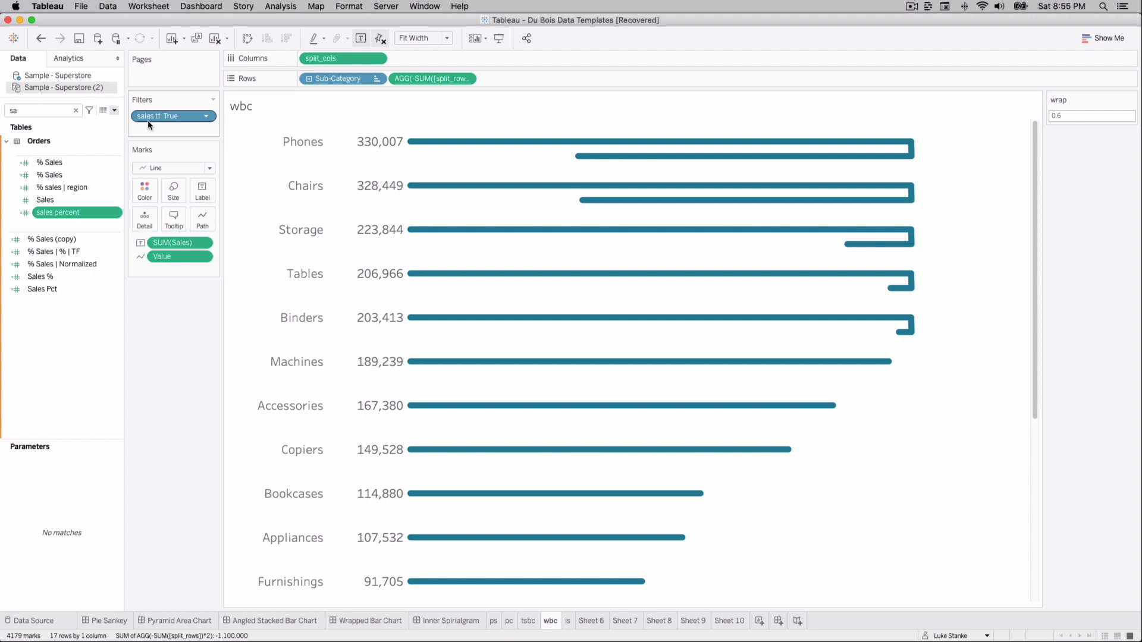
mouse_move(544, 580)
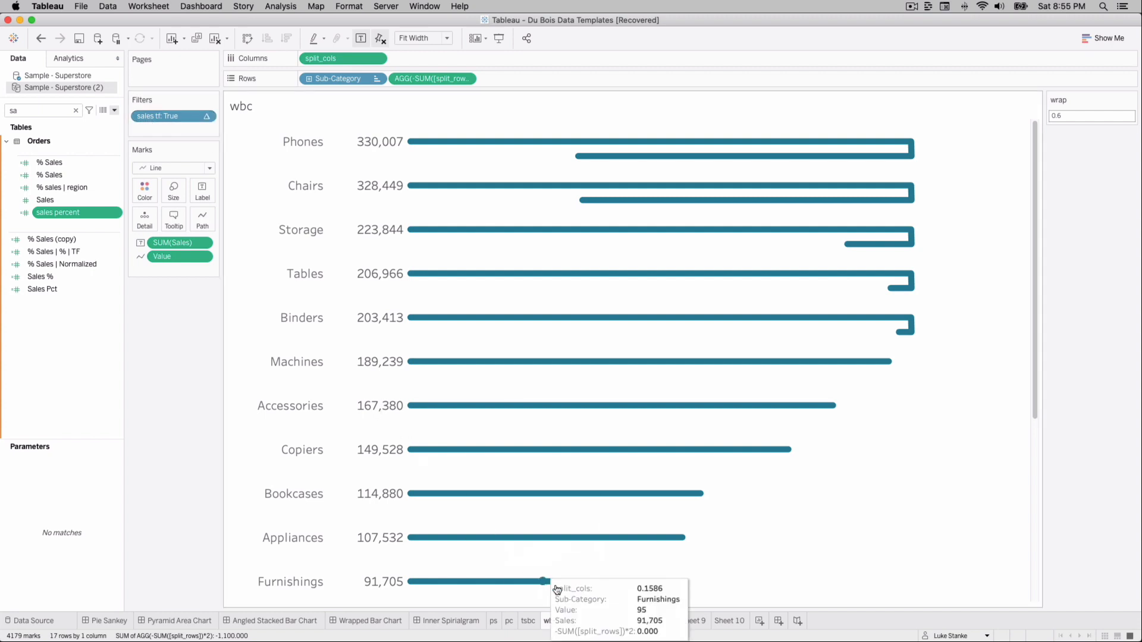
left_click(727, 621)
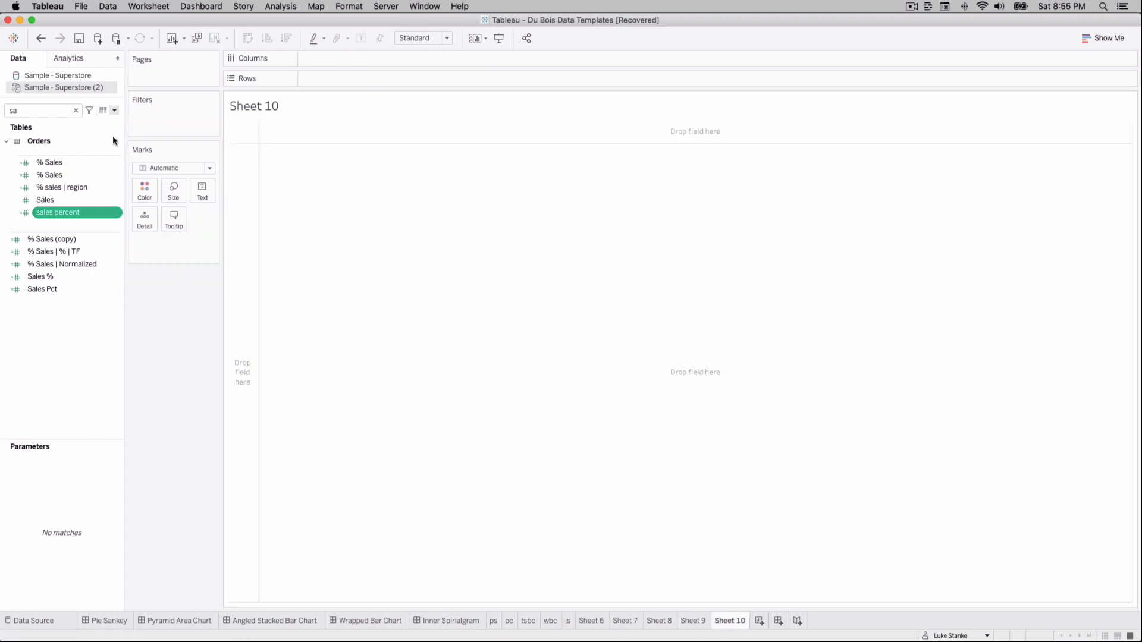
Create 'sales | tf' as [value pct] <= [sales percent] and filter to True.
double_click(57, 212)
type("sal")
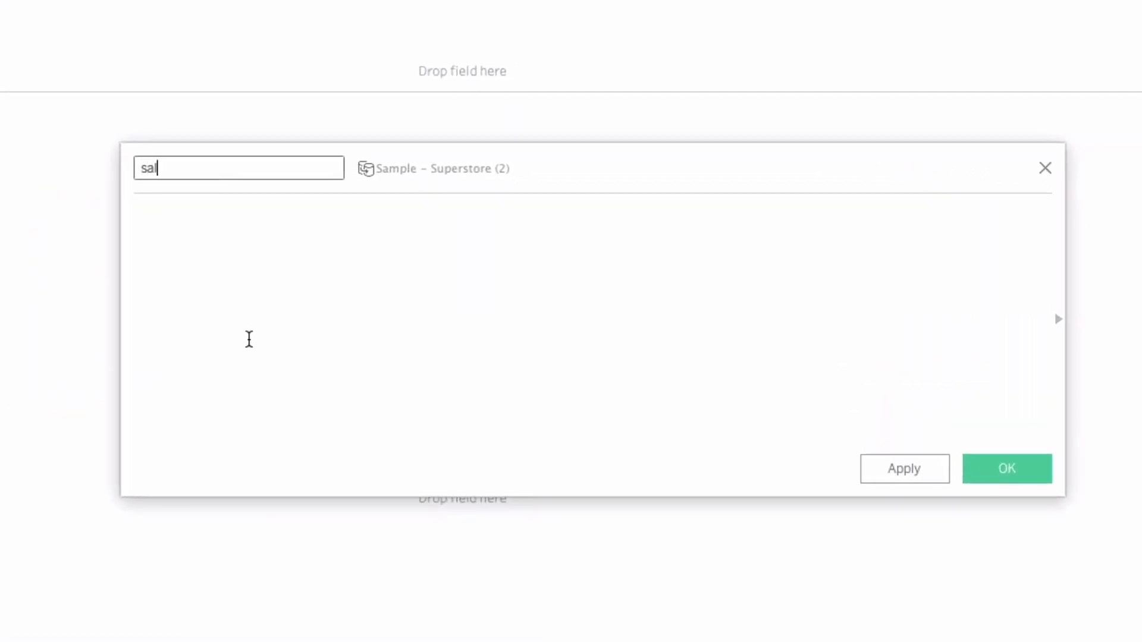
type("es | tf")
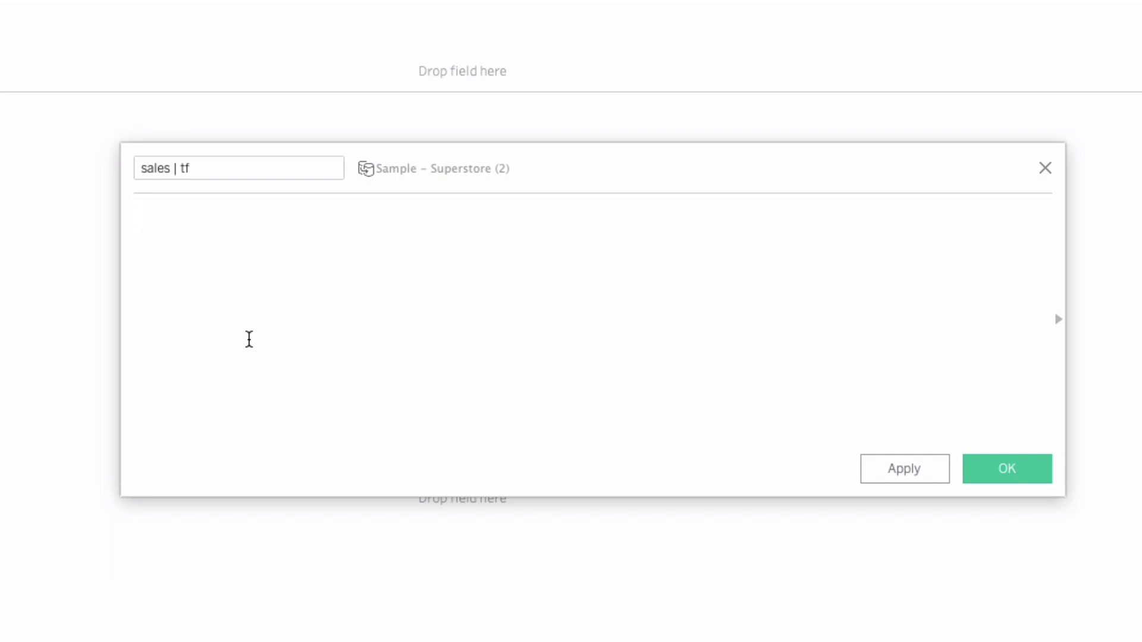
type("value pct] <= [sales percent]")
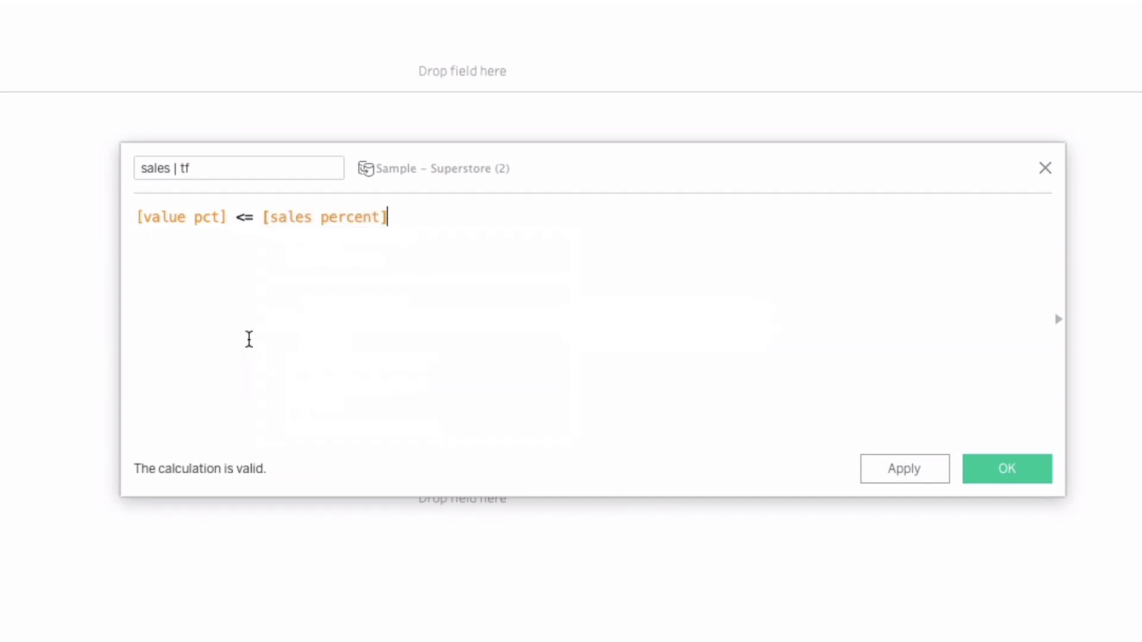
mouse_move(547, 434)
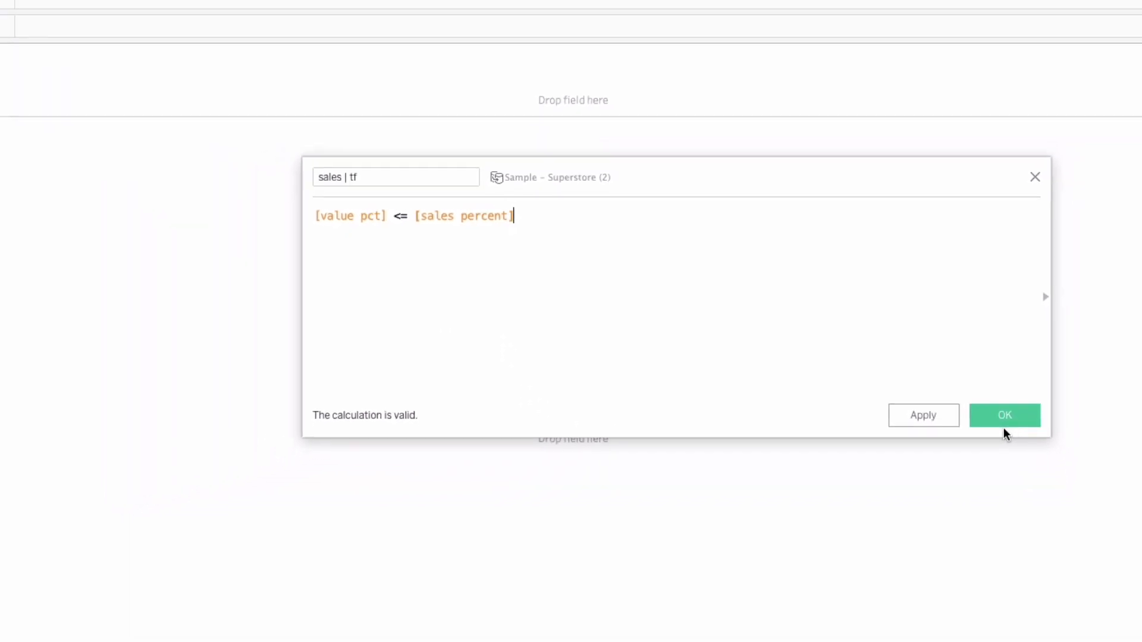
left_click(1004, 415)
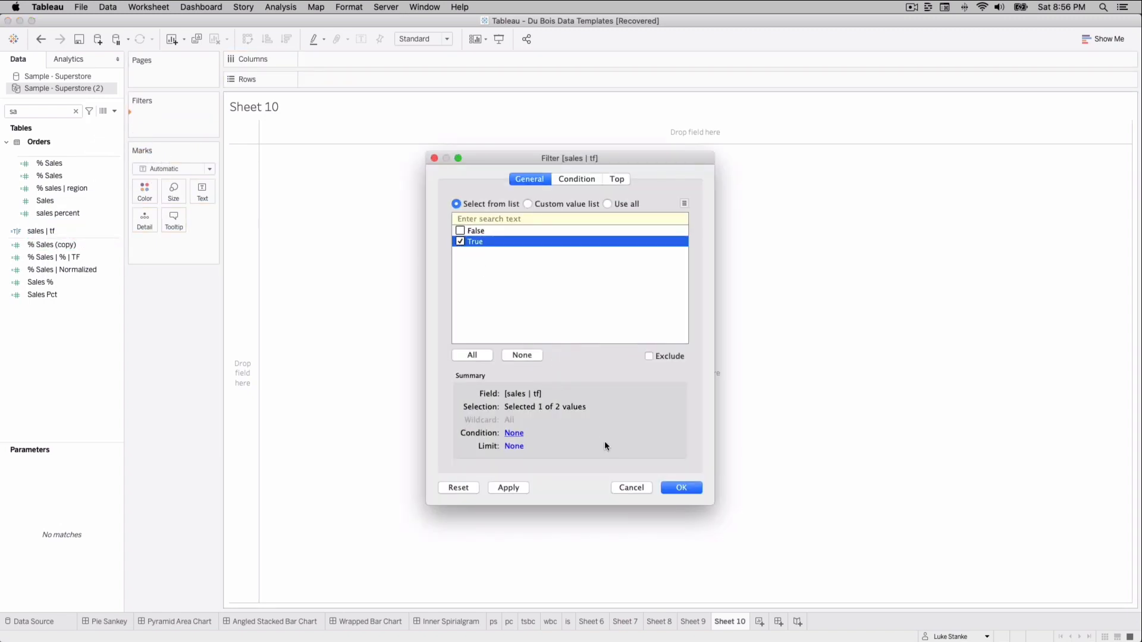
left_click(680, 487)
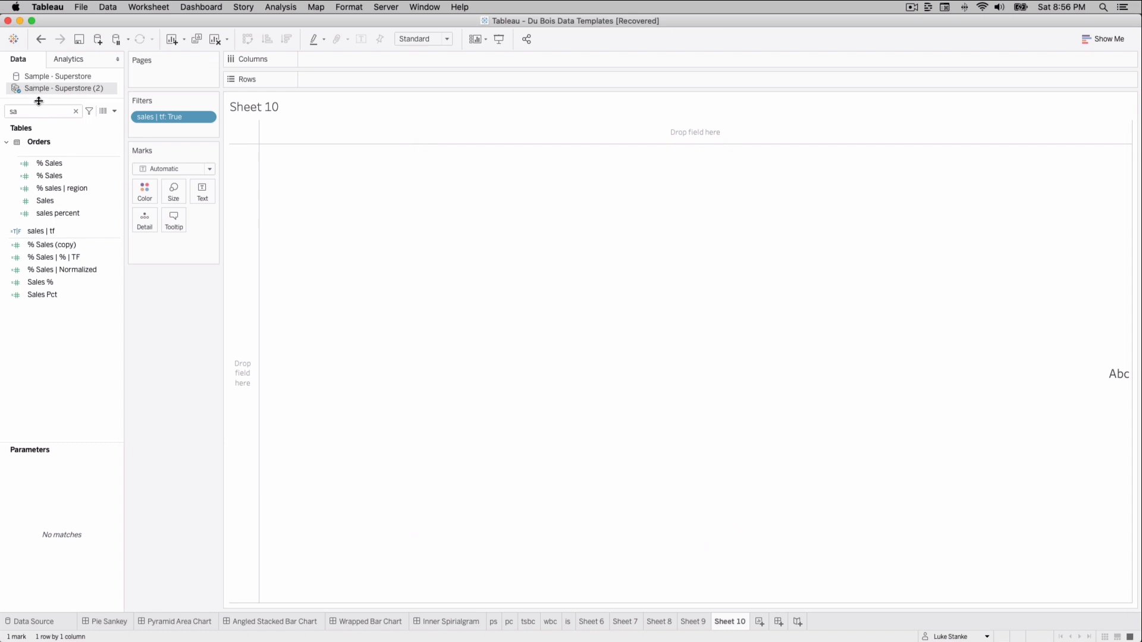
Add Sub-Category to Rows and switch the view from Entire View to Fit Width.
type("ub")
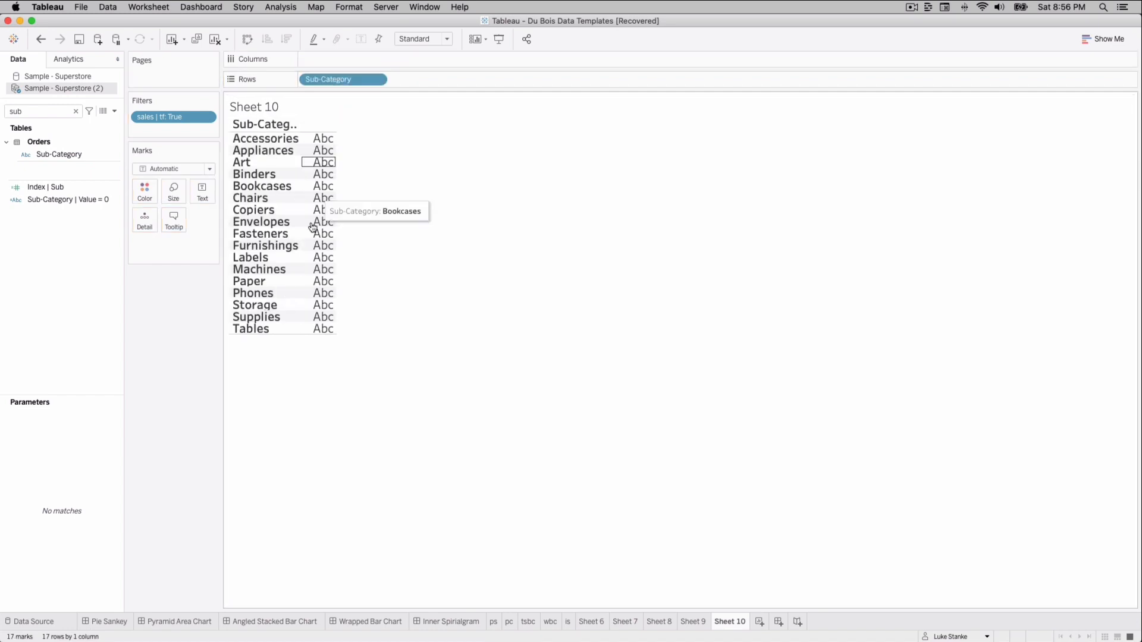
left_click(421, 39)
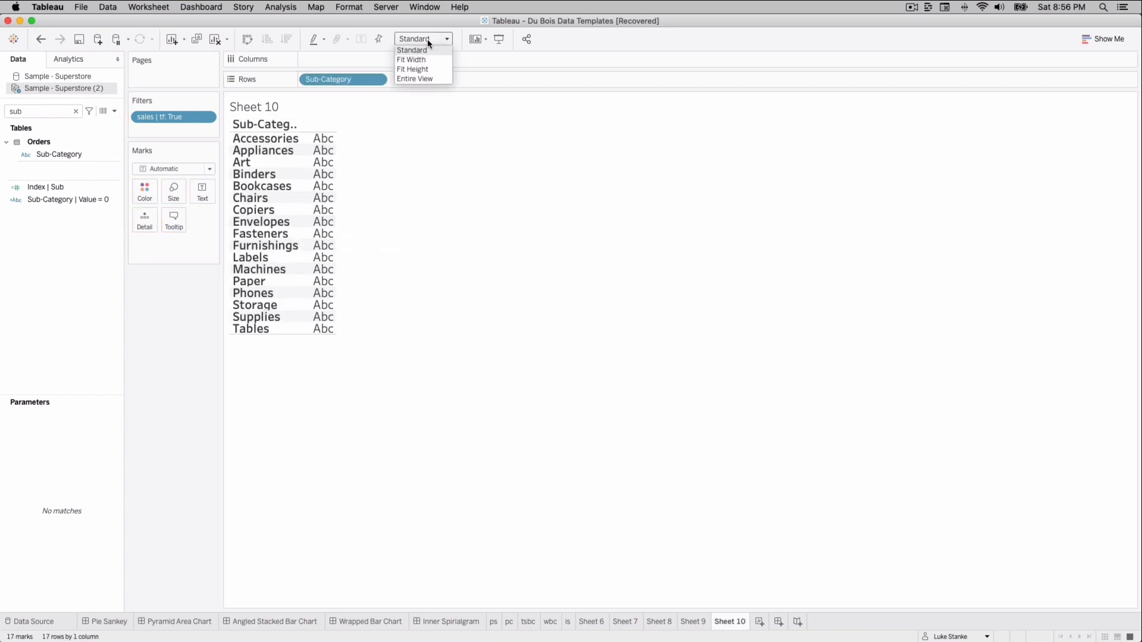
left_click(415, 78)
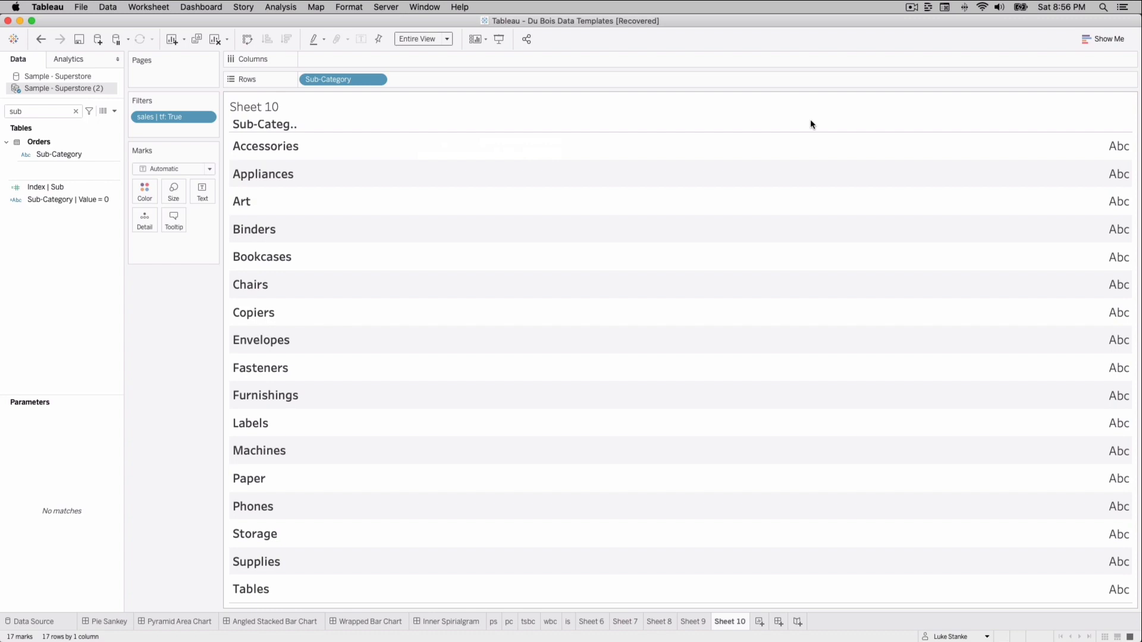
left_click(421, 38)
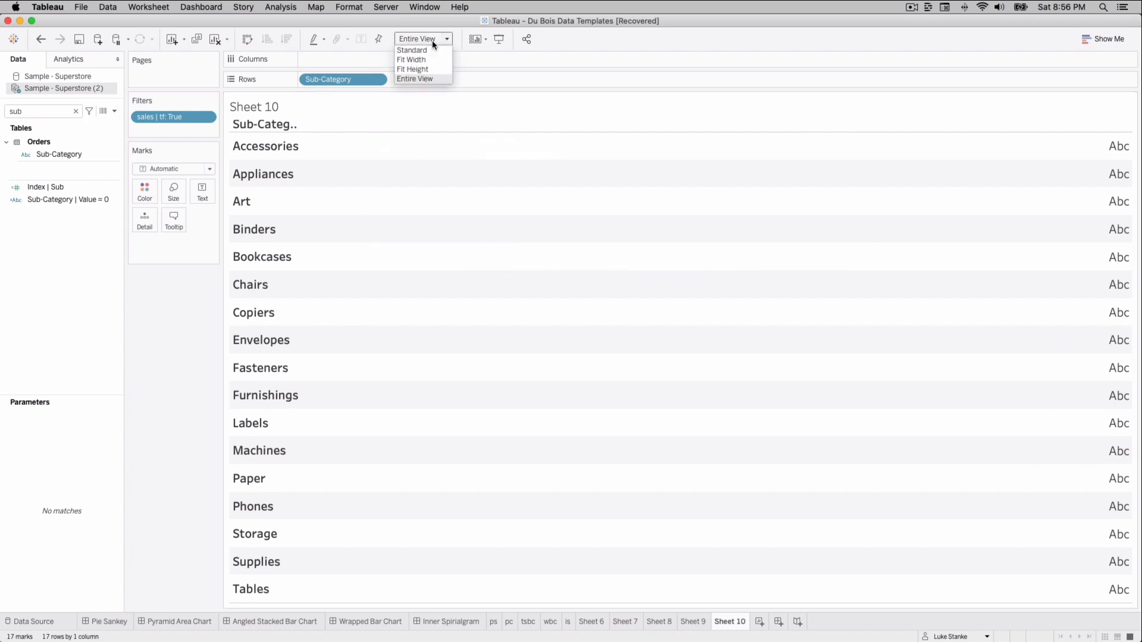
left_click(411, 58)
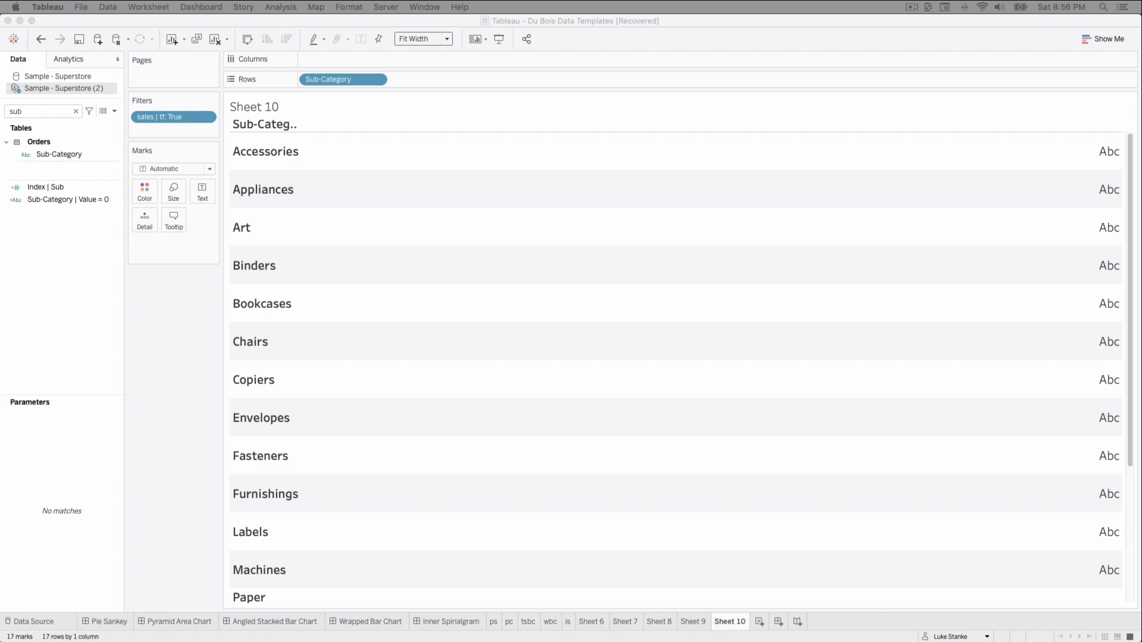
mouse_move(102, 150)
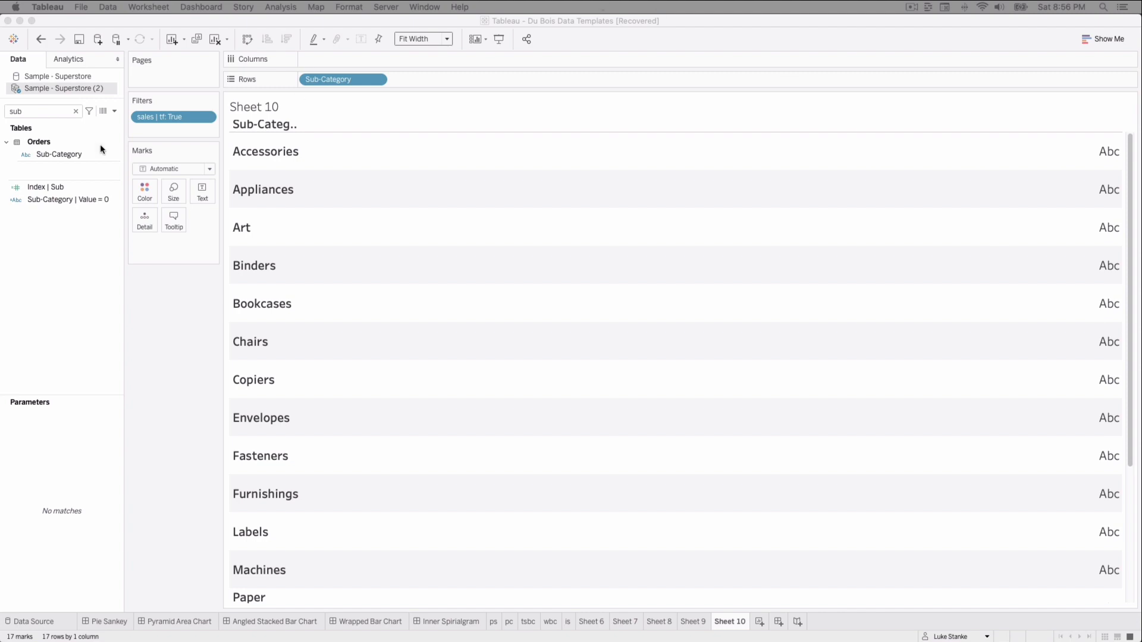
left_click(115, 111)
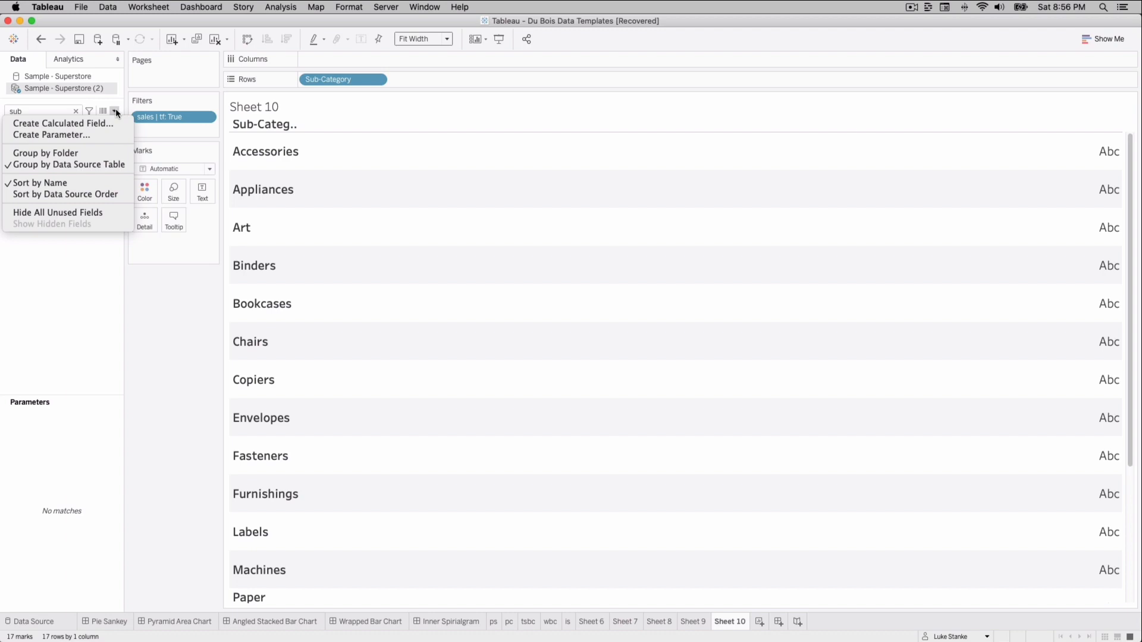
Start calculation 'spilt_rows_' with a partial value pct modulo formula, then search for wrap.
left_click(64, 124)
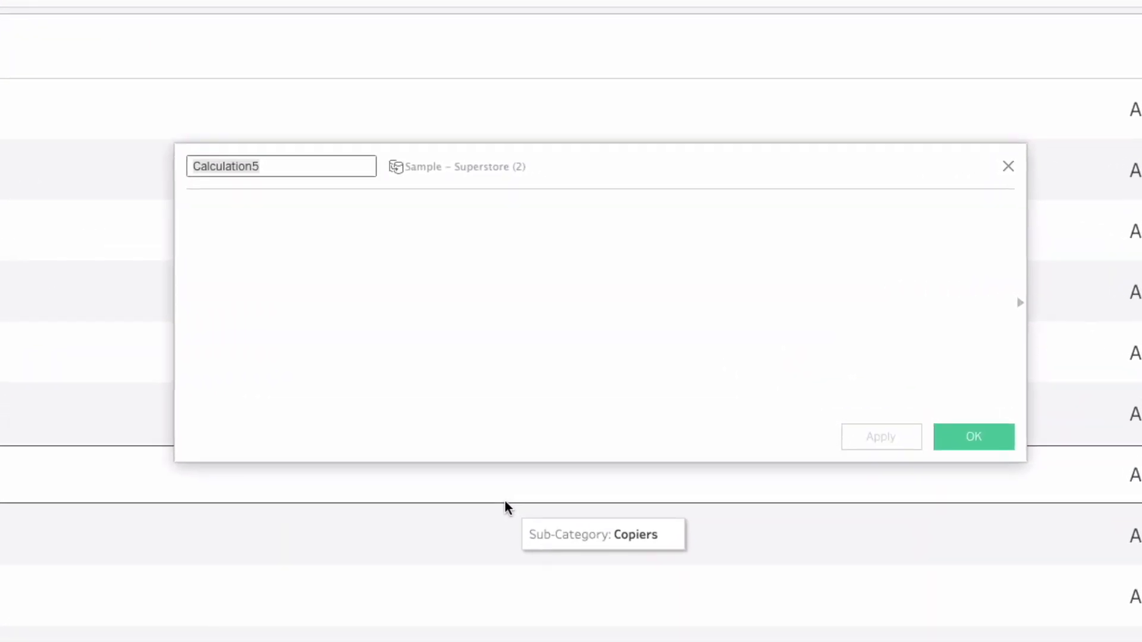
type("spilt_")
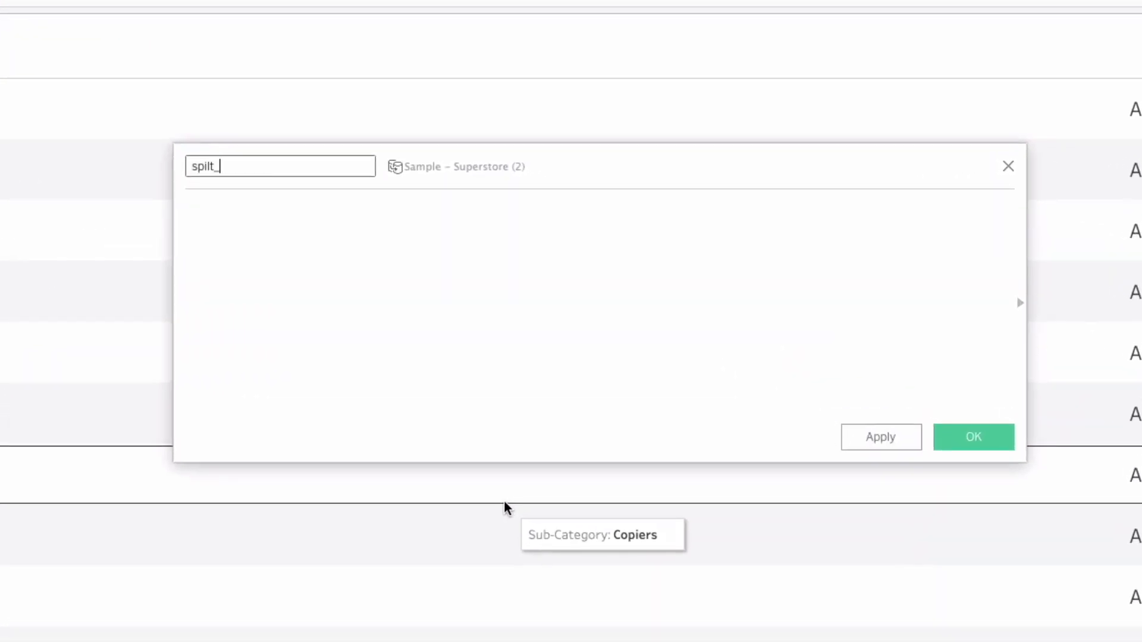
type("rows_")
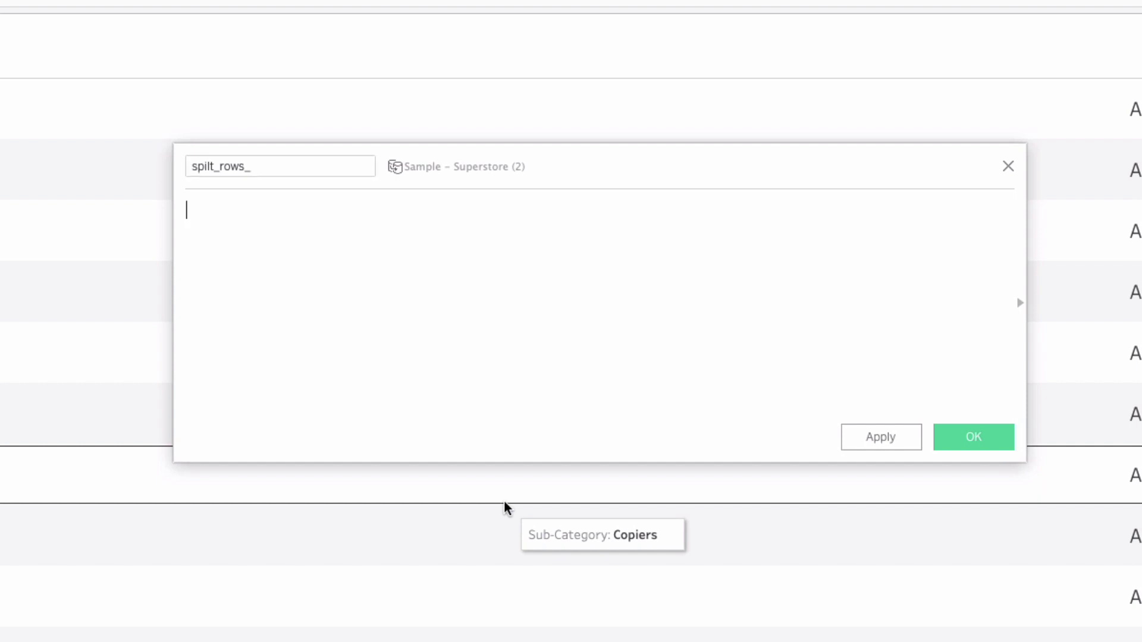
type("([value pct] - ([value pct")
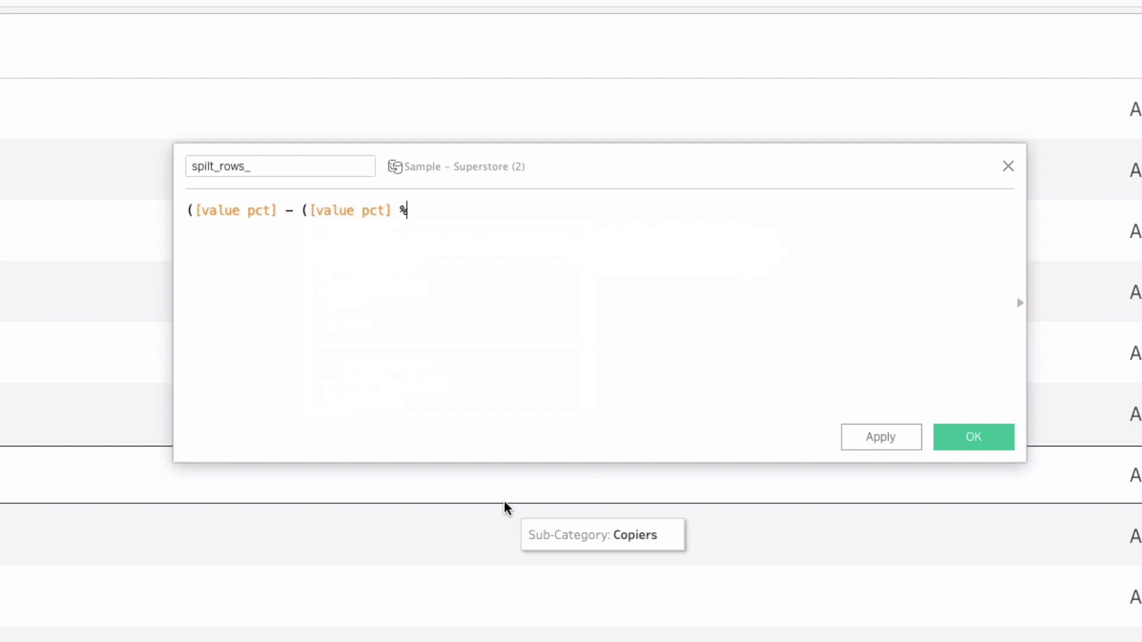
type("%")
type("sub")
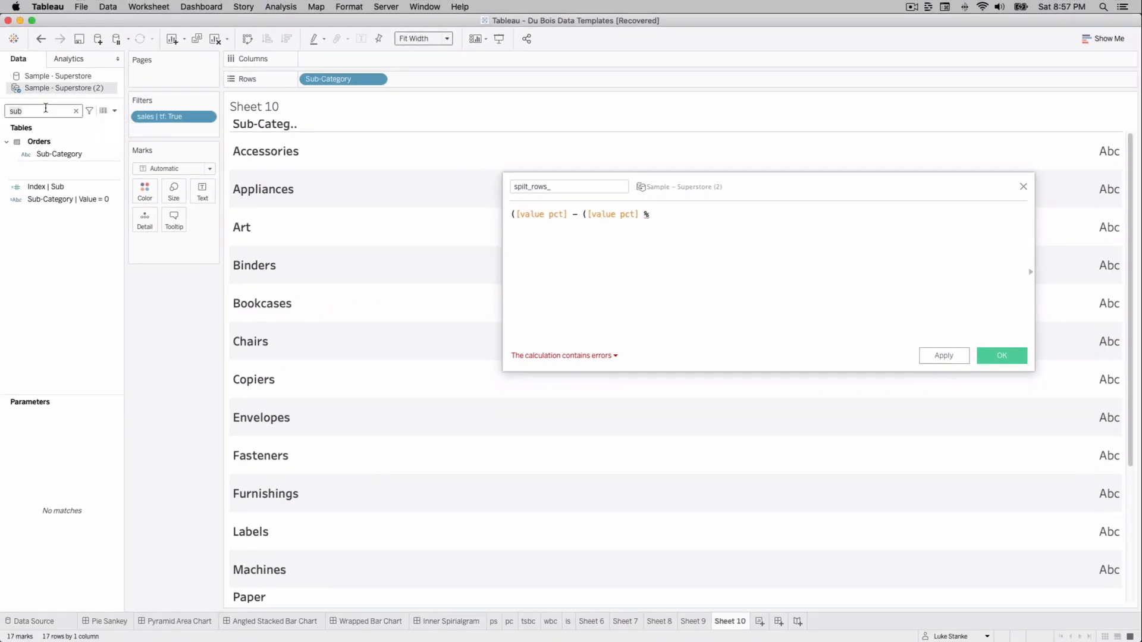
type("wr")
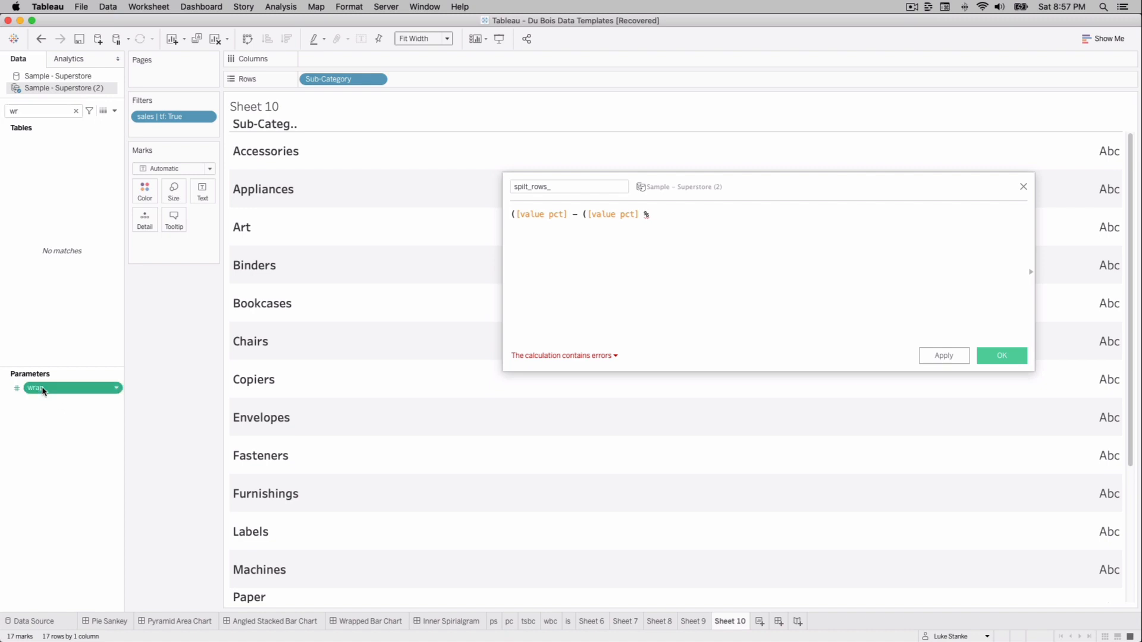
Restrict the wrap parameter to a range from 0.6 to maximum 1, step 0.05.
right_click(36, 386)
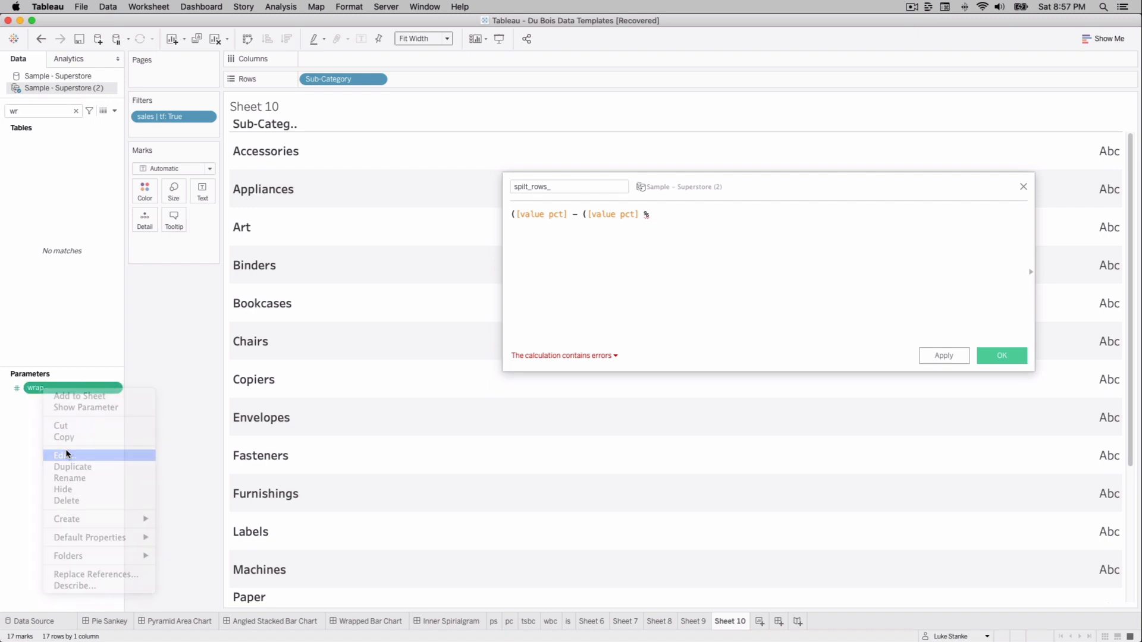
left_click(60, 454)
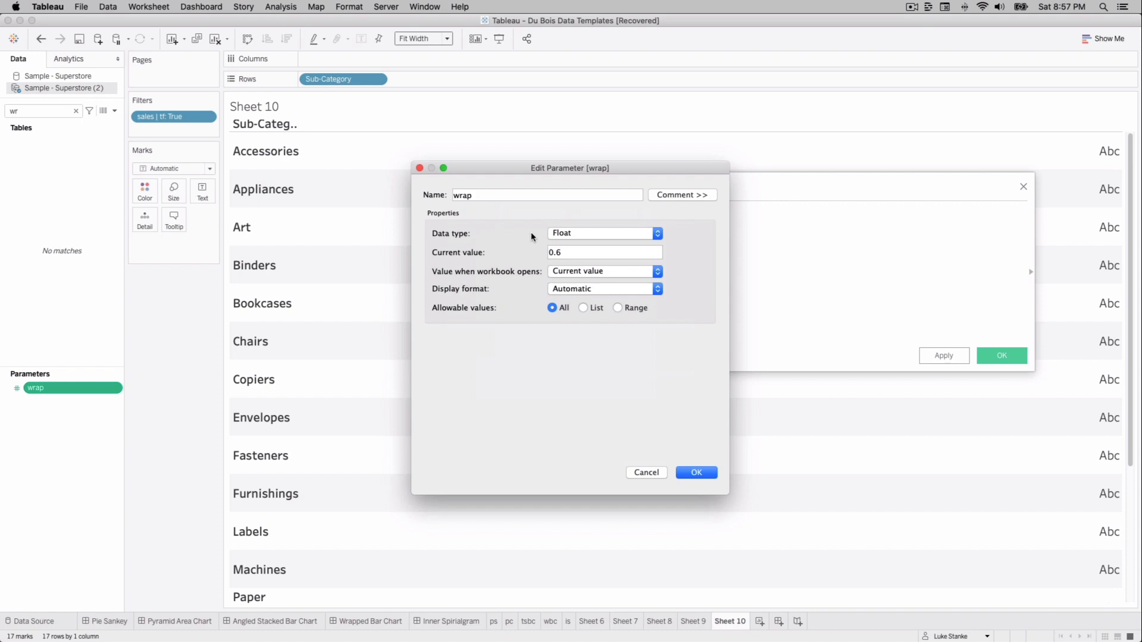
mouse_move(616, 311)
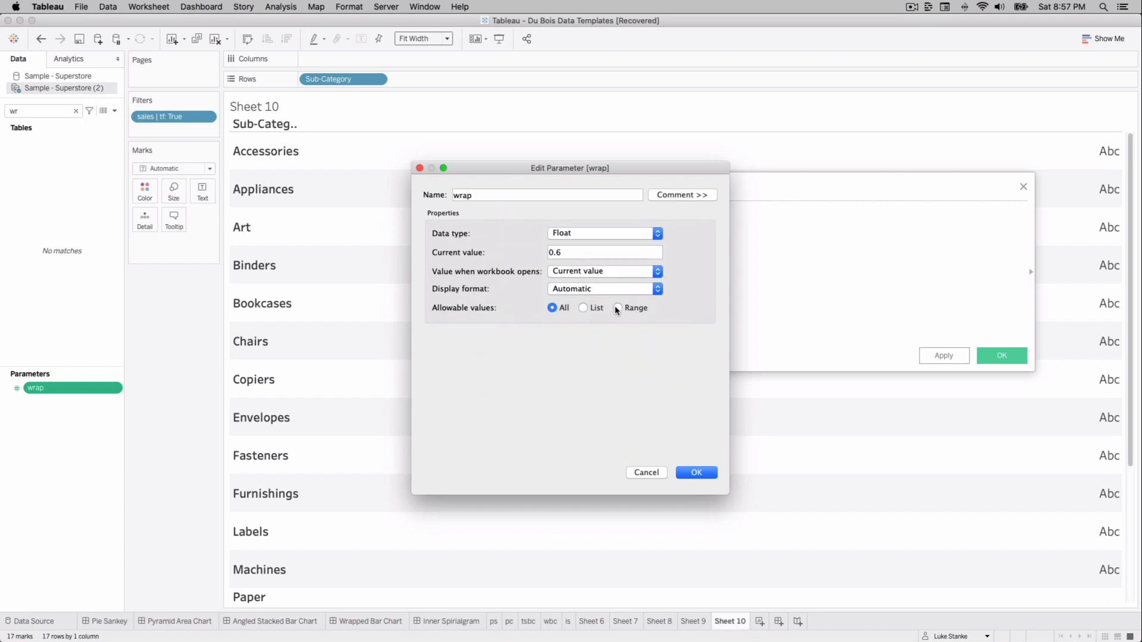
left_click(619, 308)
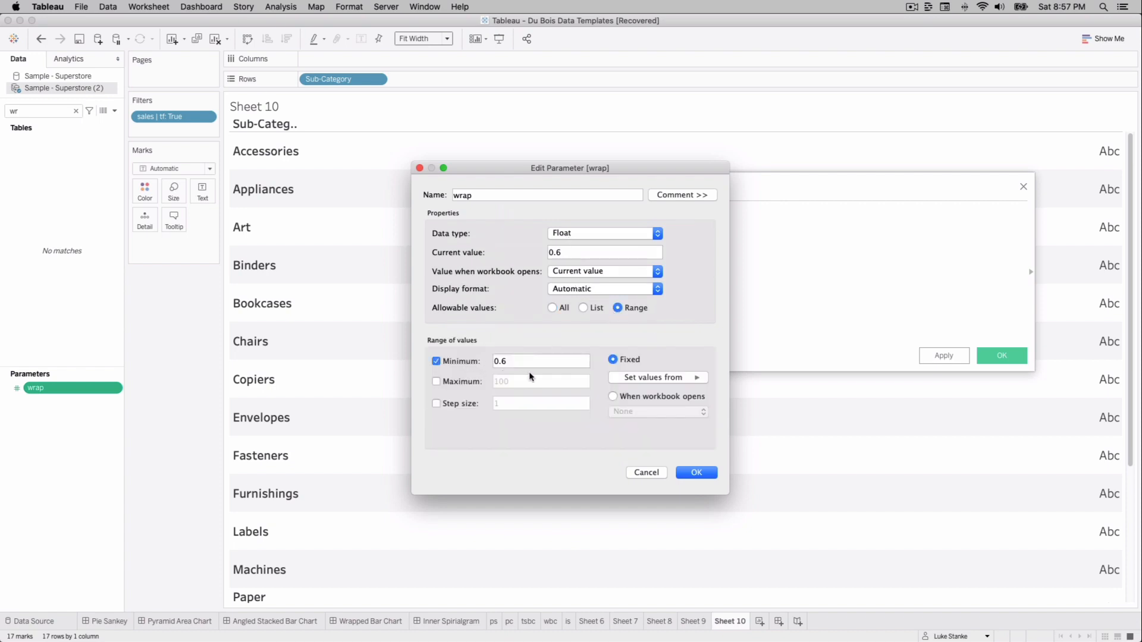
left_click(435, 380)
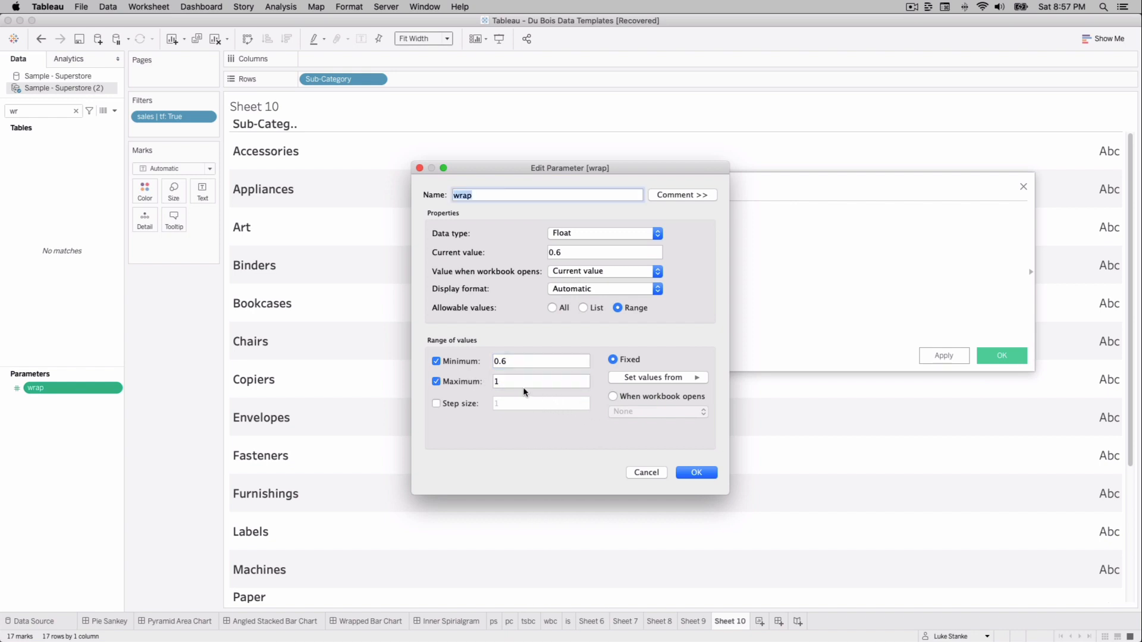
left_click(437, 403)
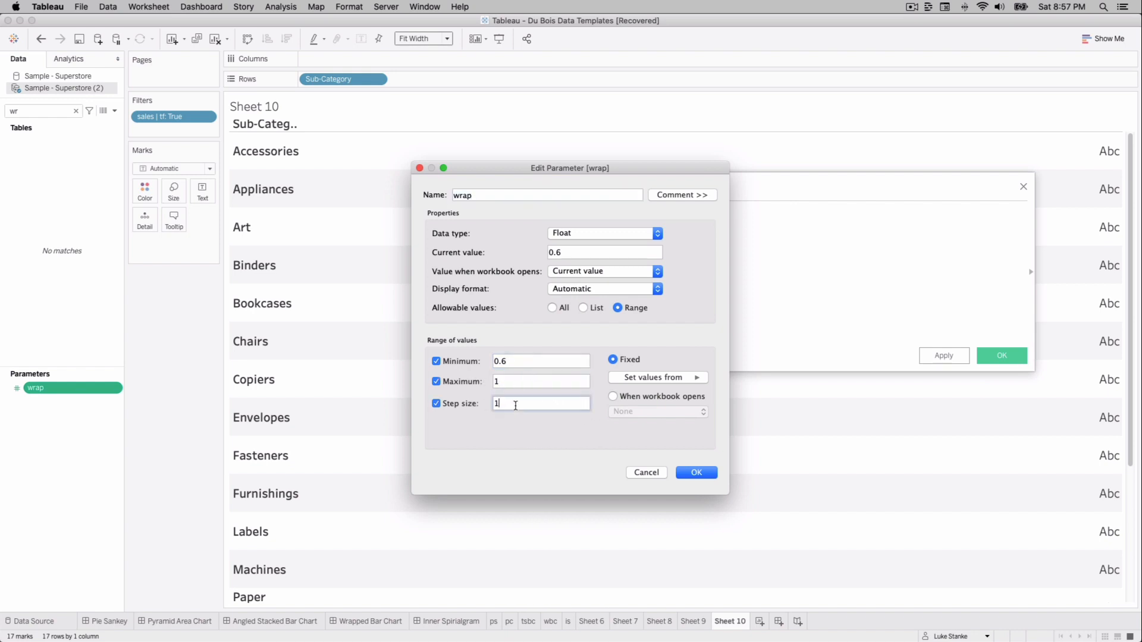
type(".05")
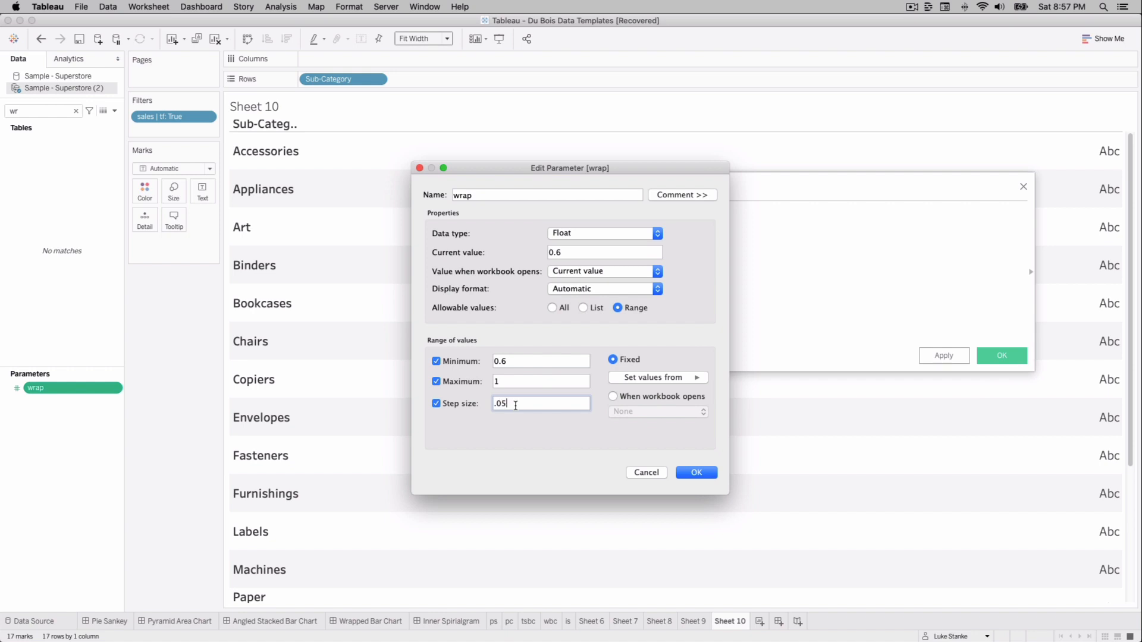
mouse_move(554, 296)
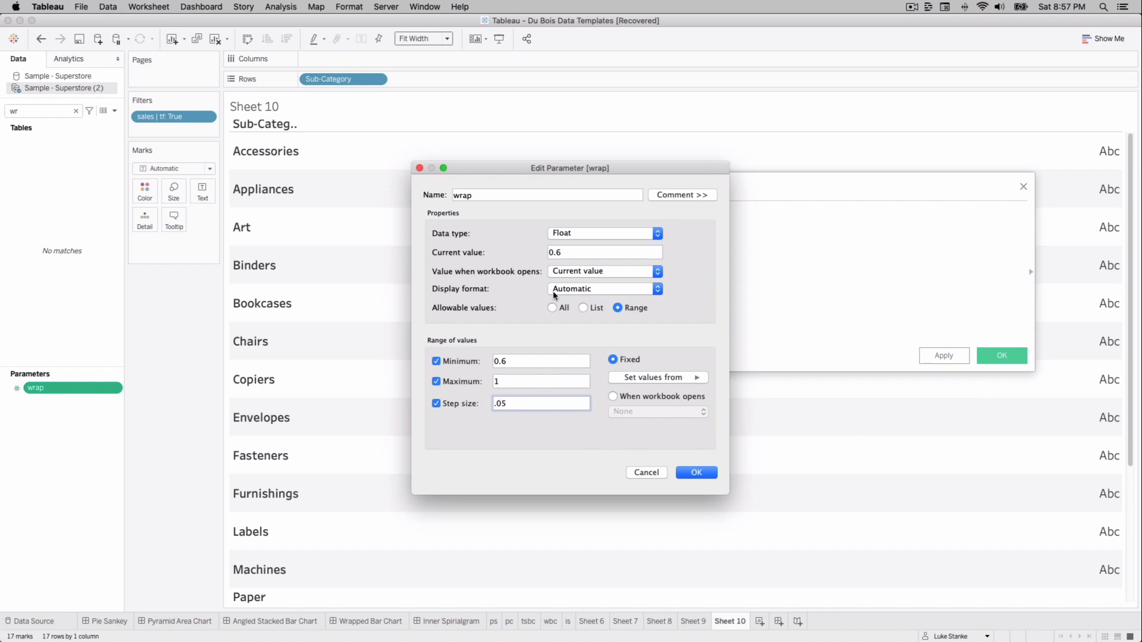
mouse_move(599, 247)
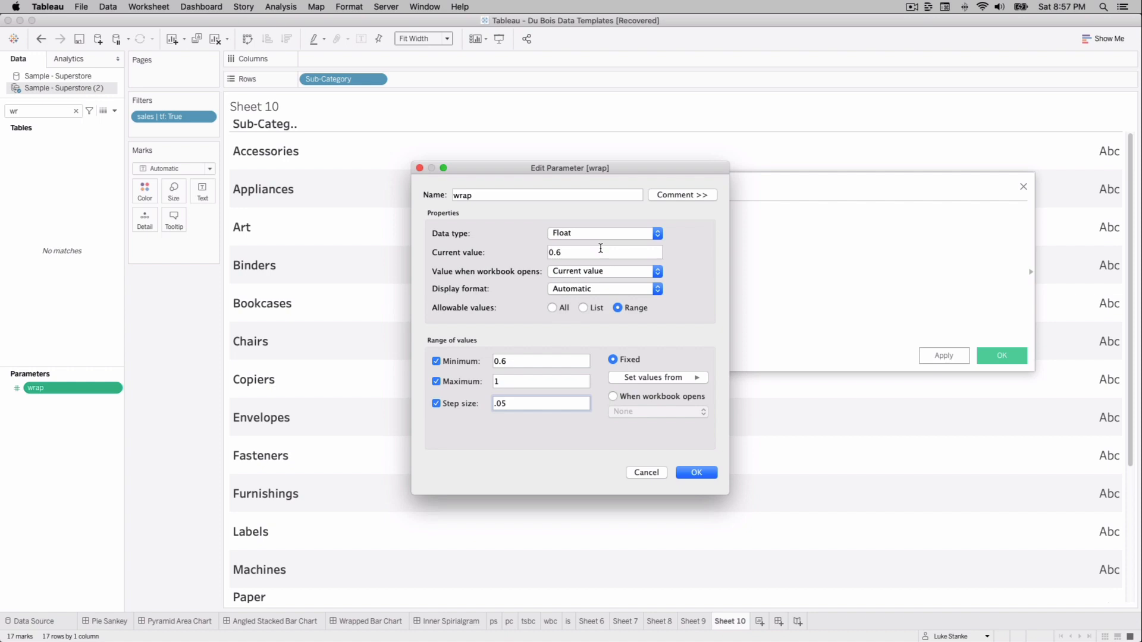
mouse_move(480, 368)
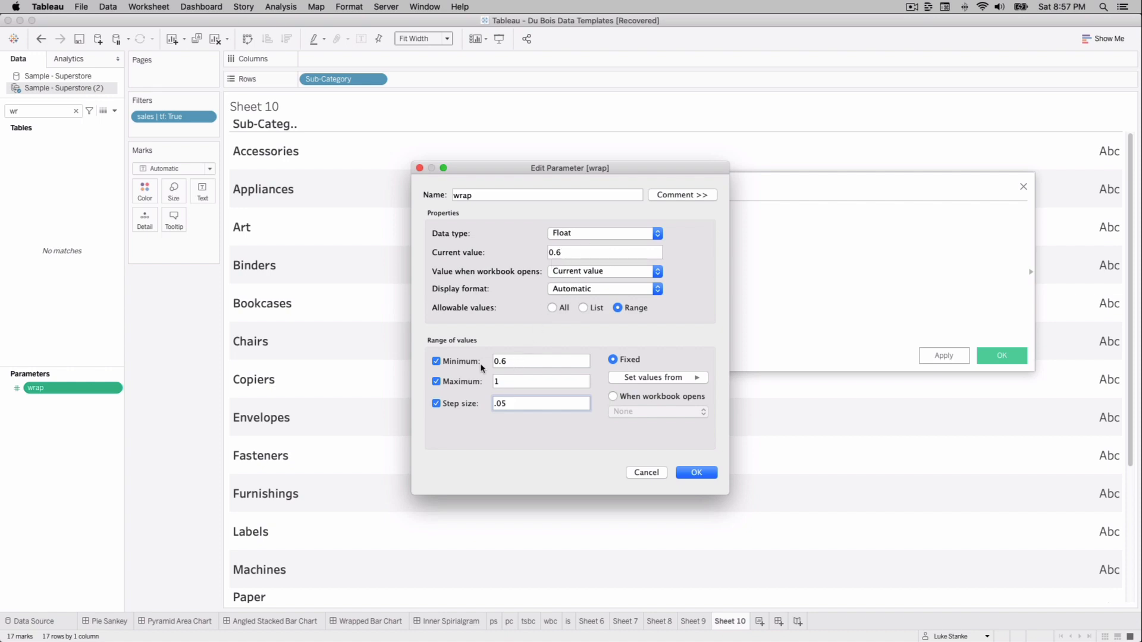
mouse_move(588, 428)
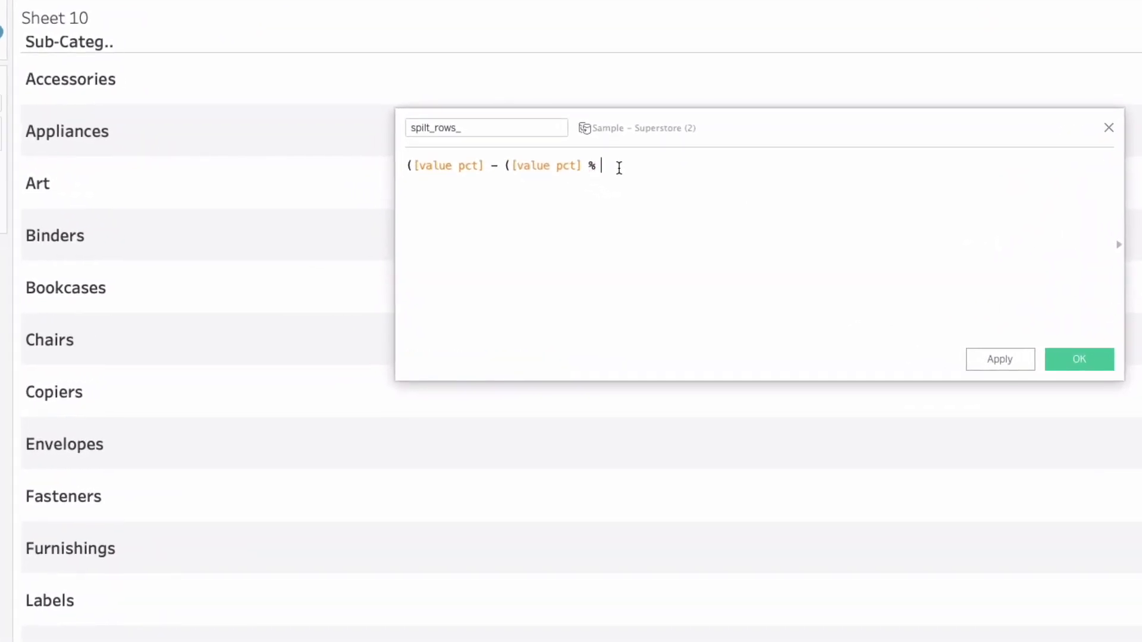
Finish the spilt_rows_ formula with [wrap] and save the calculation.
type("wrap]))/[wrap]")
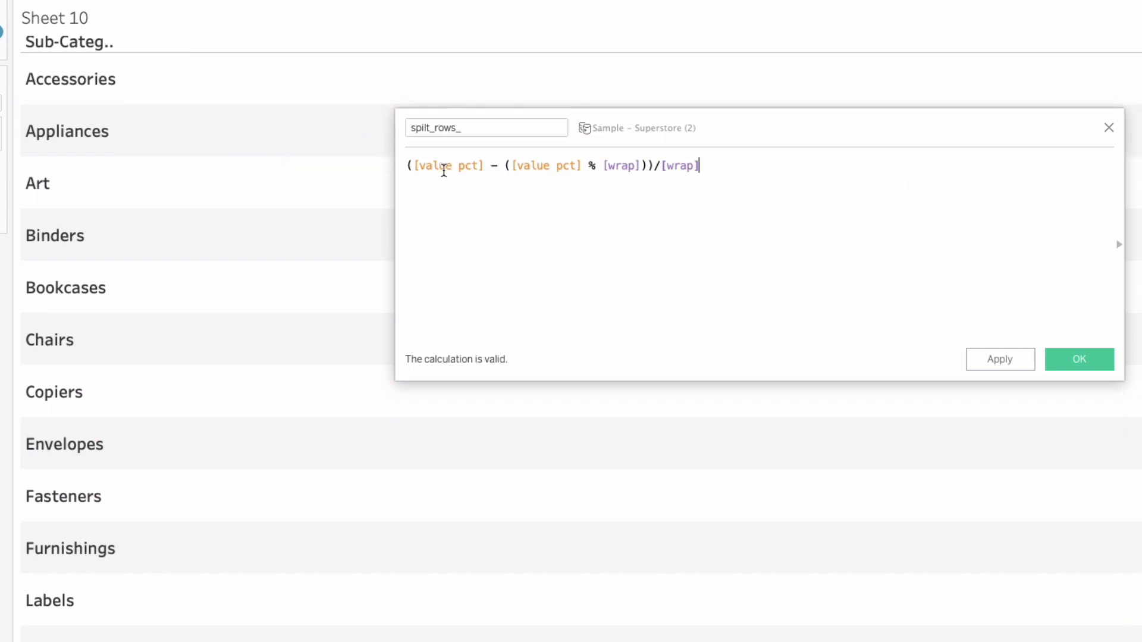
mouse_move(463, 195)
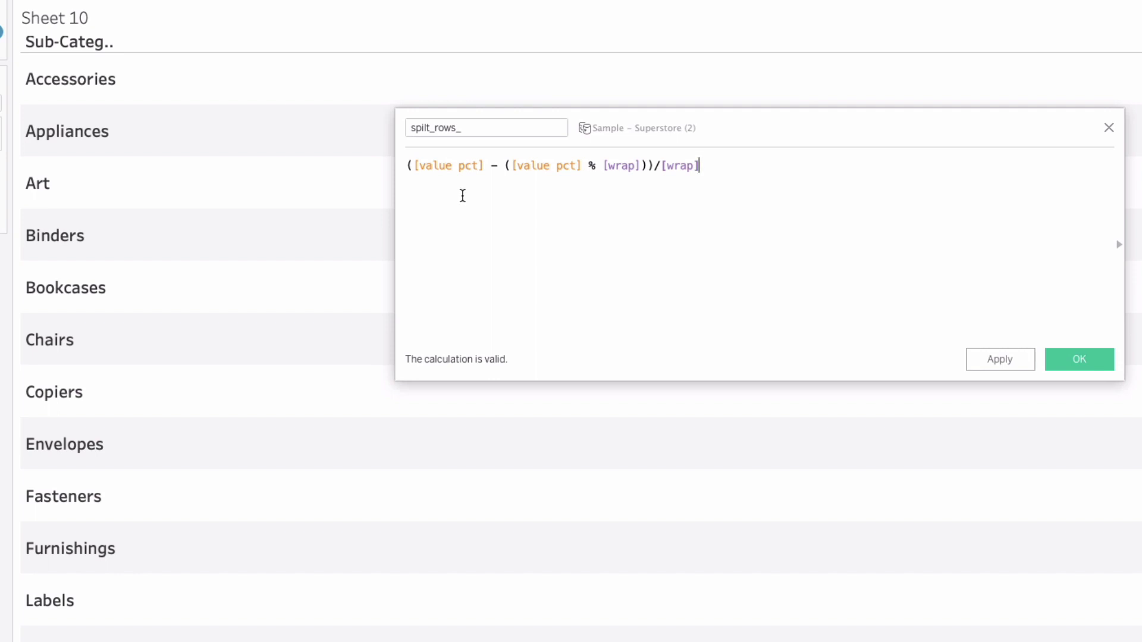
mouse_move(512, 199)
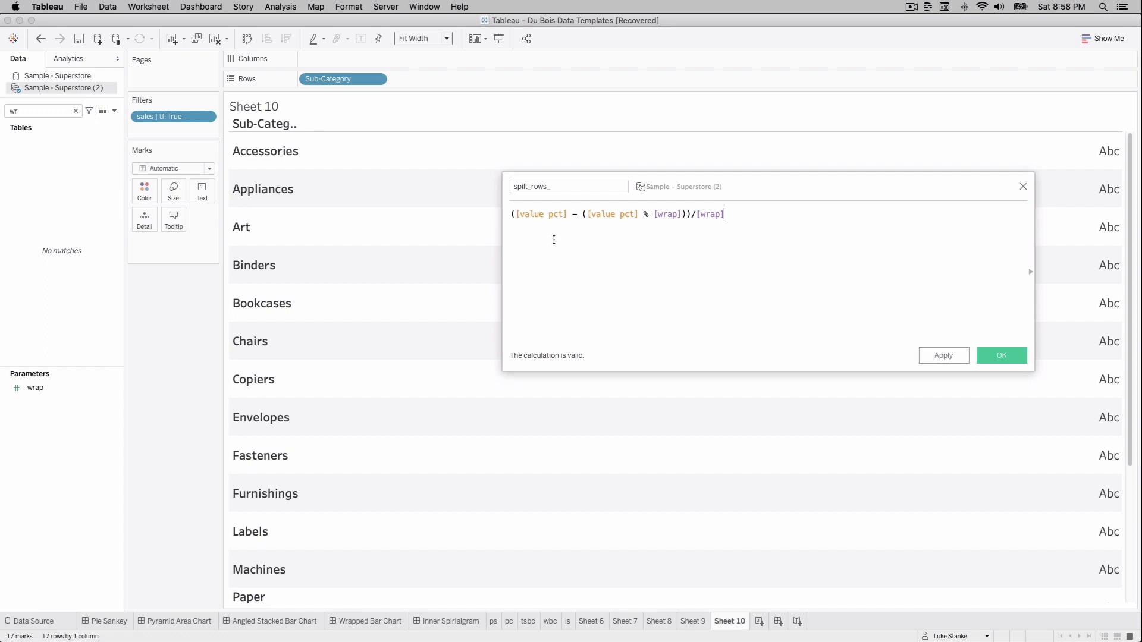
left_click(1000, 356)
type("ro")
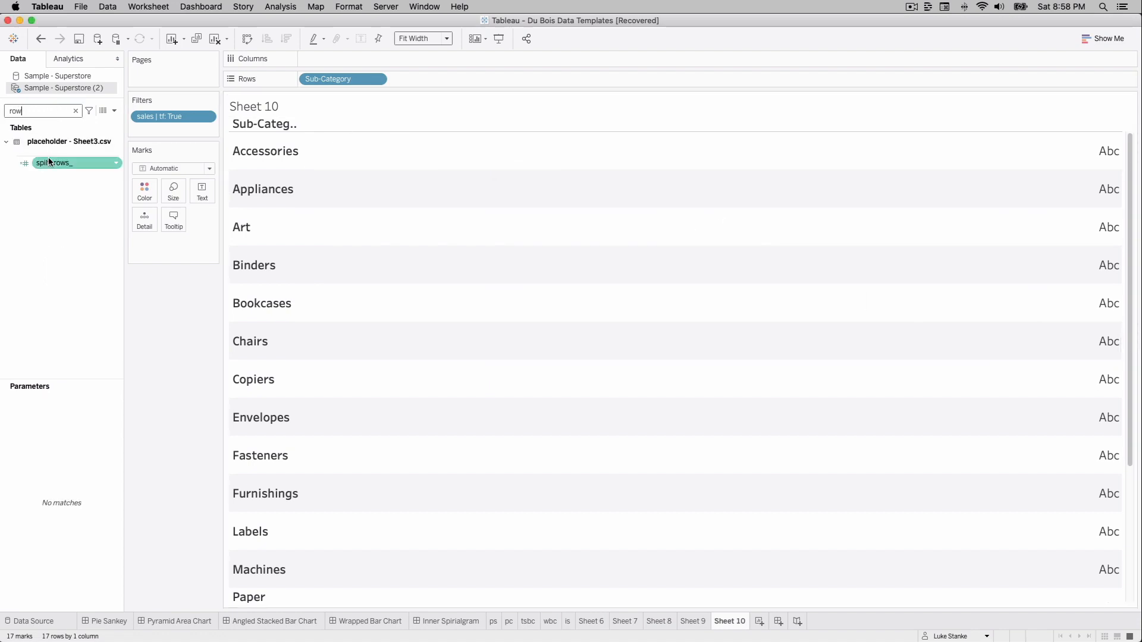
Put spilt_rows_ on Columns as an unaggregated dimension beside each sub-category.
left_click_drag(54, 162, 343, 58)
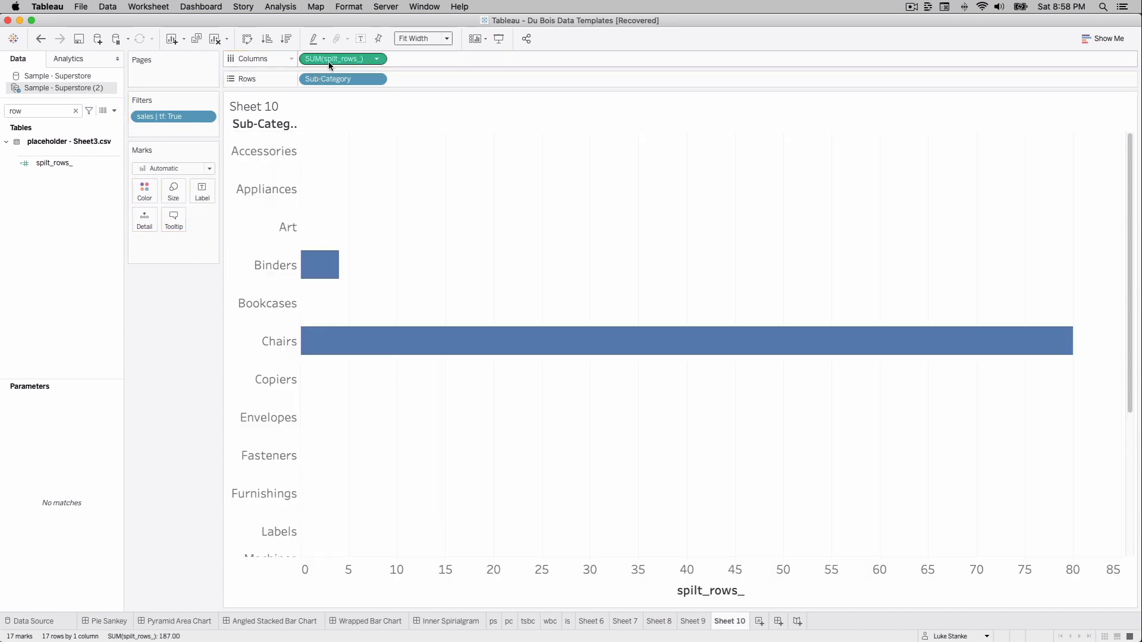
left_click(375, 58)
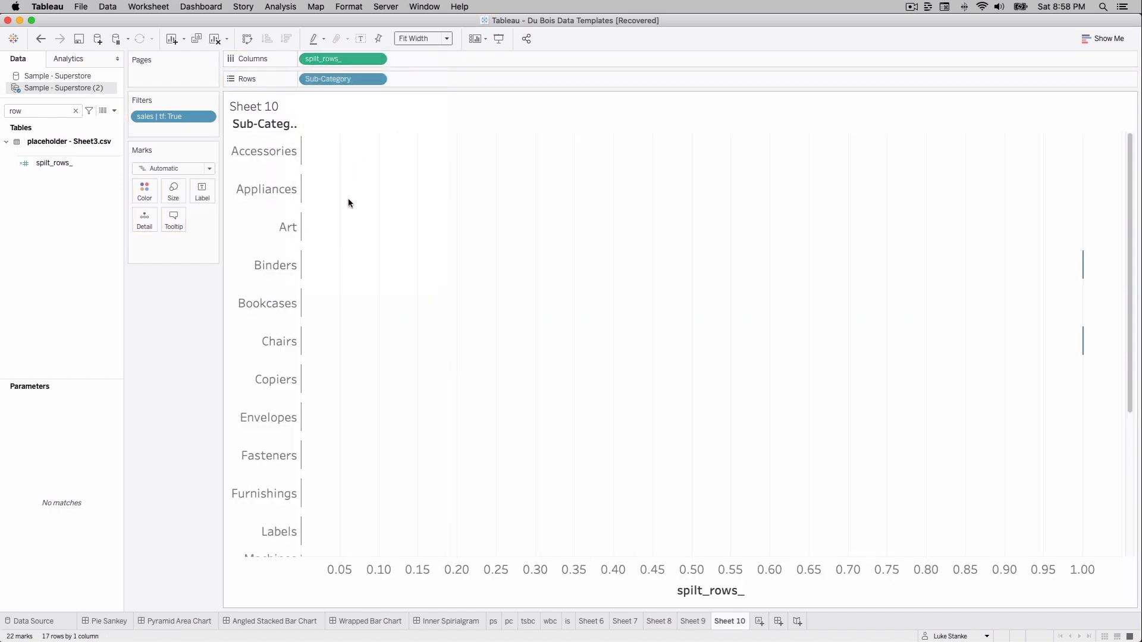
scroll("down", 3)
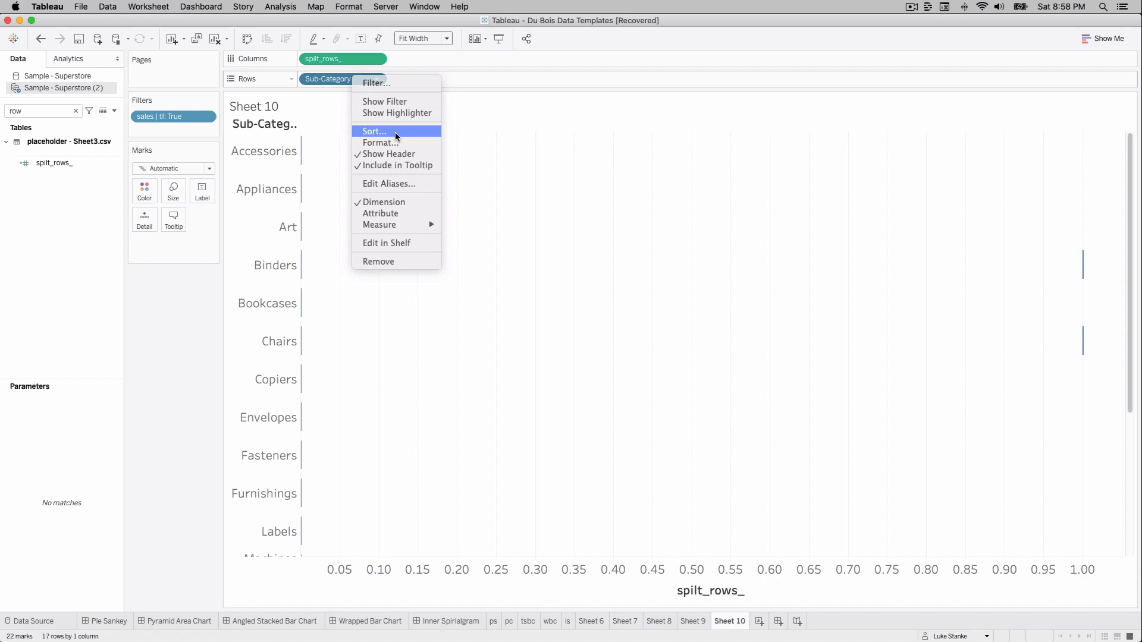
Sort sub-categories by sum of Sales, descending, so Phones comes first.
left_click(373, 130)
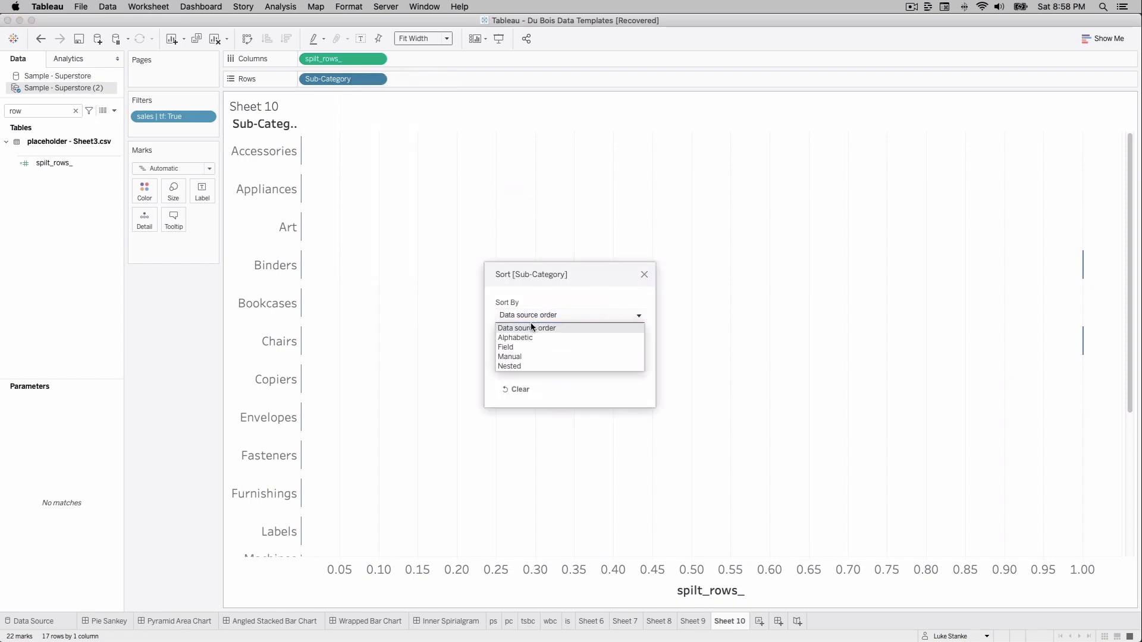
left_click(505, 347)
type("sa")
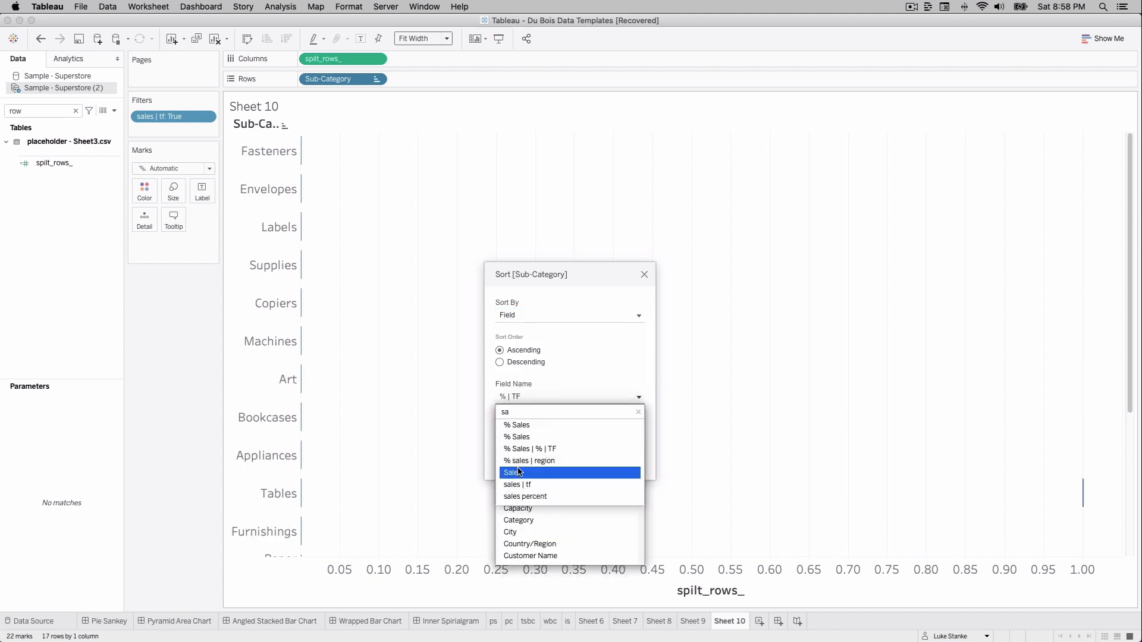
left_click(512, 472)
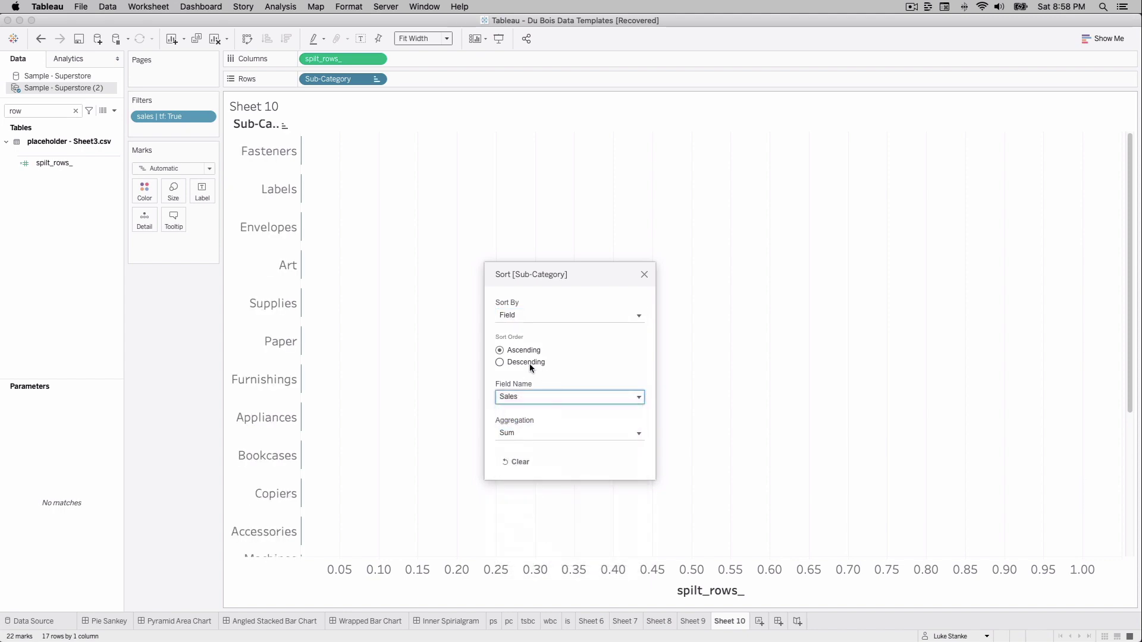
left_click(499, 362)
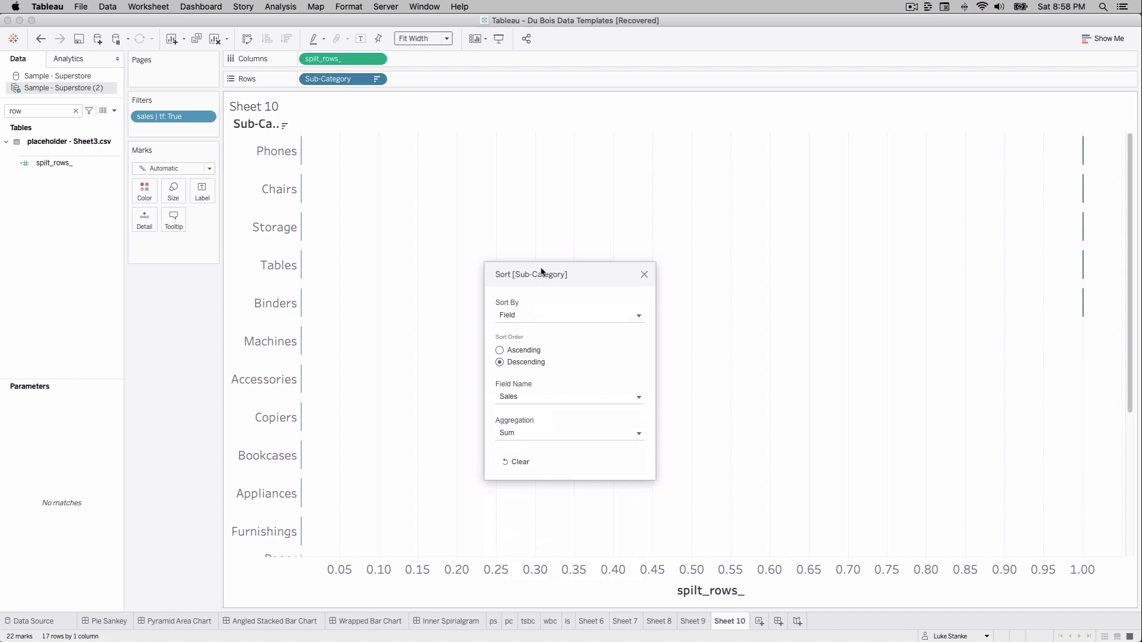
left_click(643, 275)
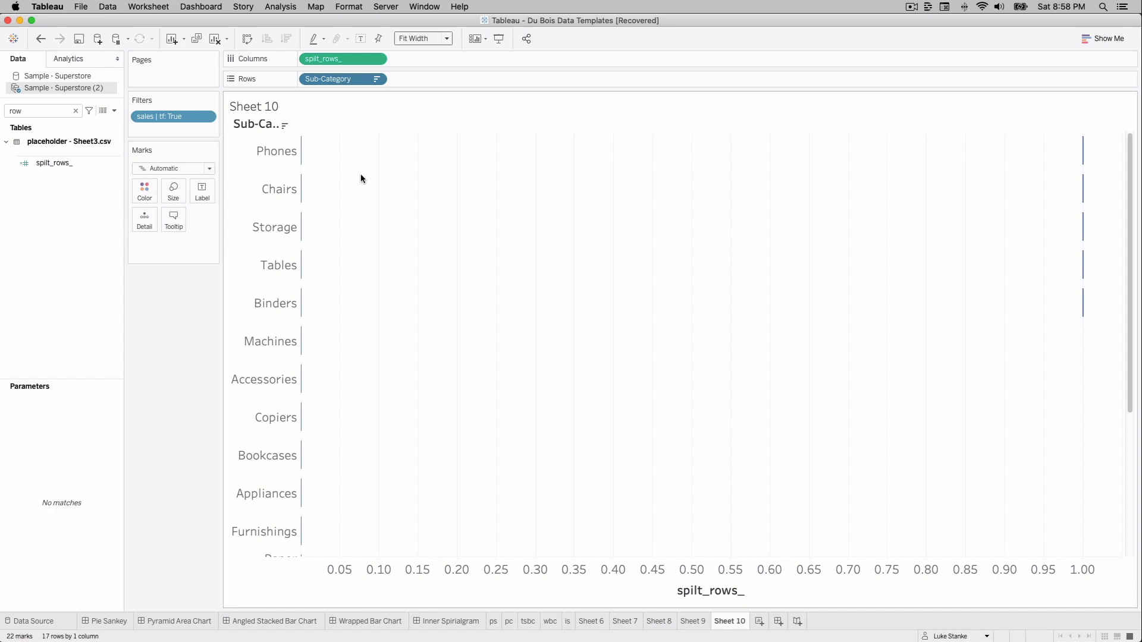
left_click(113, 111)
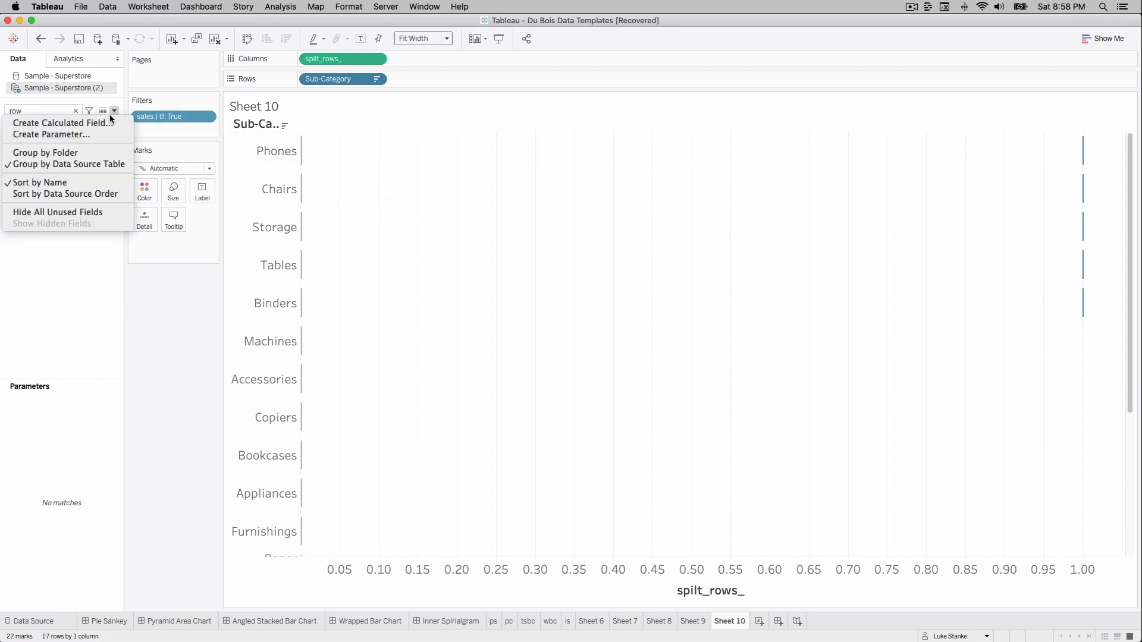
Start a calculated field named split_cols_ and move spilt_rows_ onto Rows.
left_click(64, 122)
type("spli")
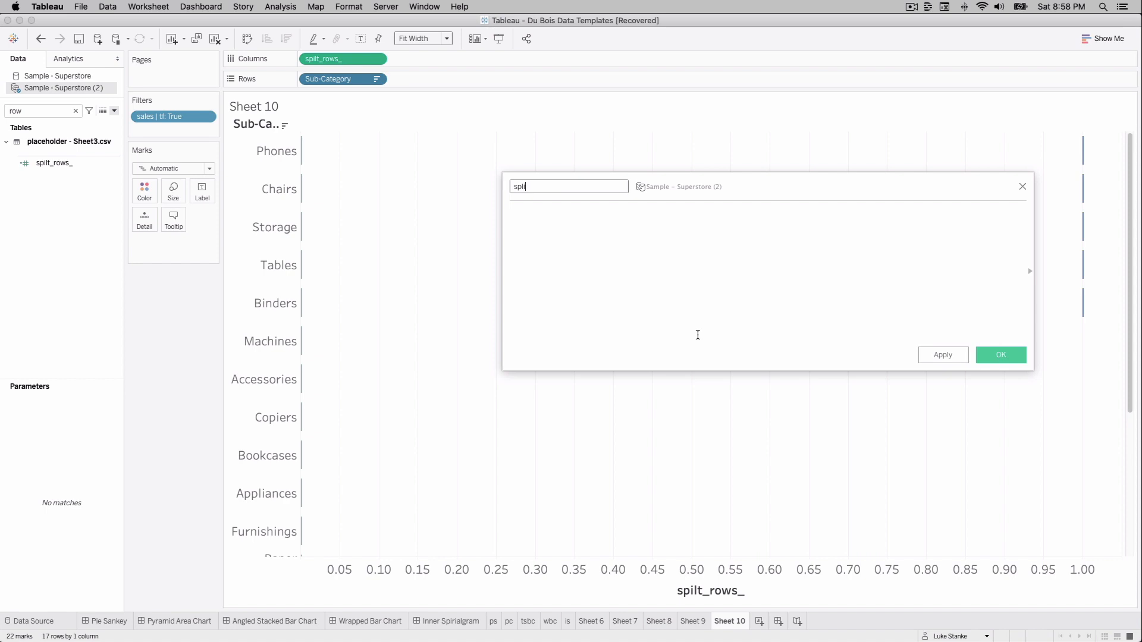
type("t_col")
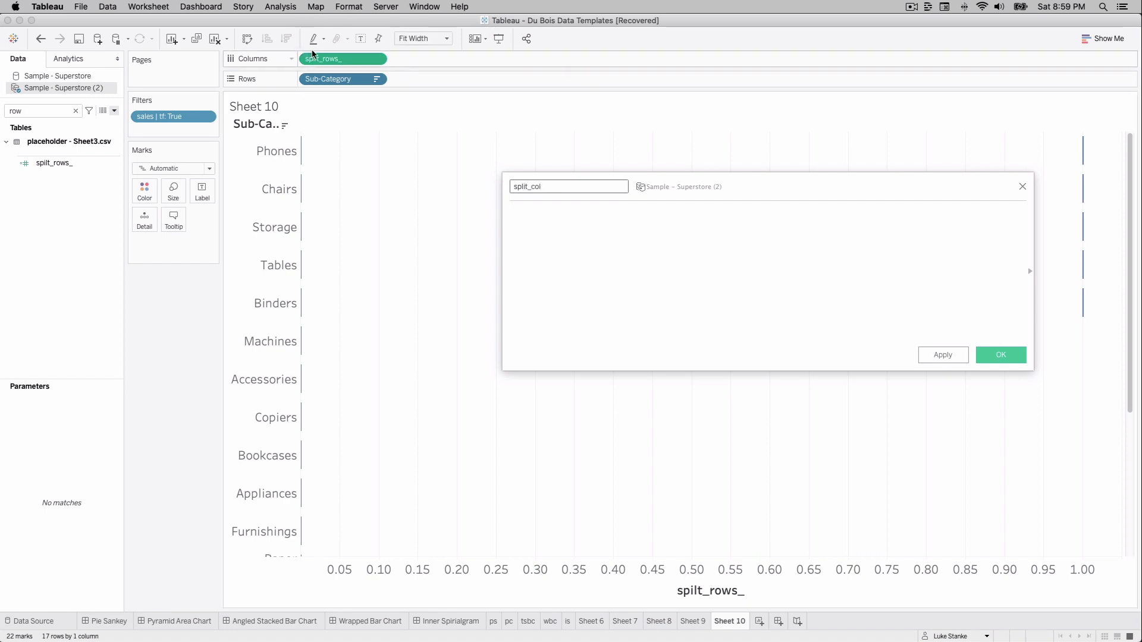
left_click_drag(342, 59, 431, 78)
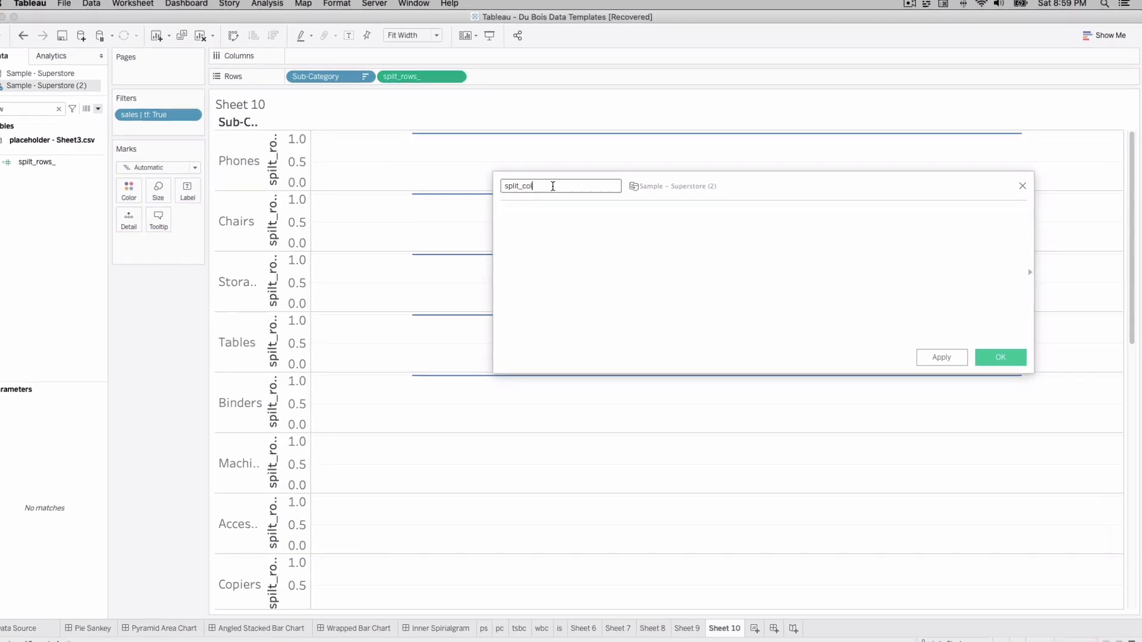
type("s")
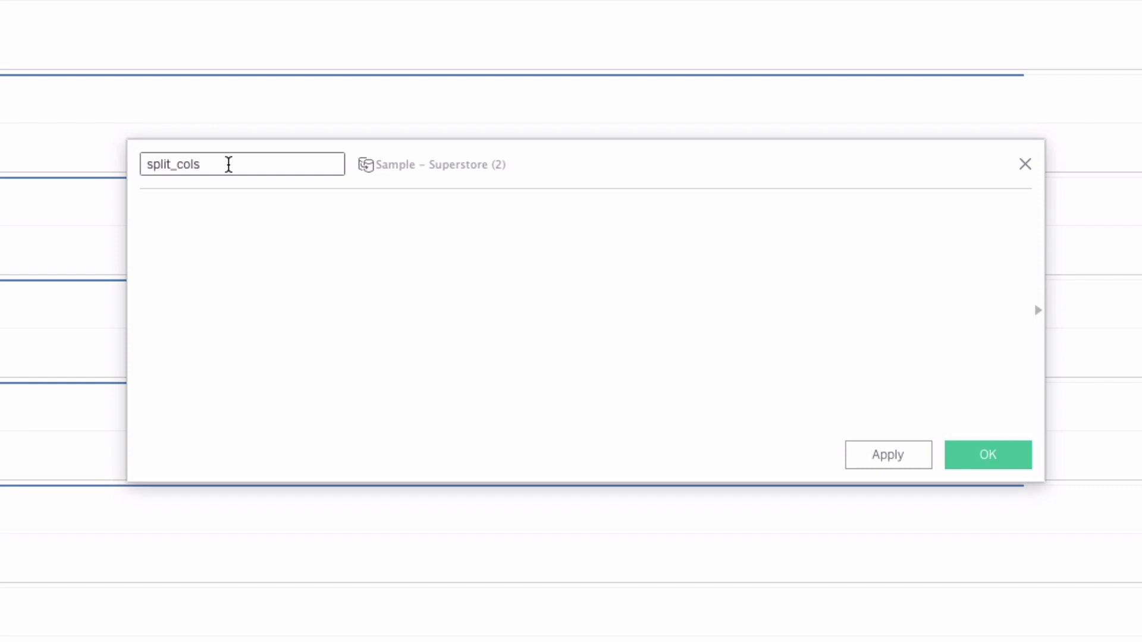
type("_")
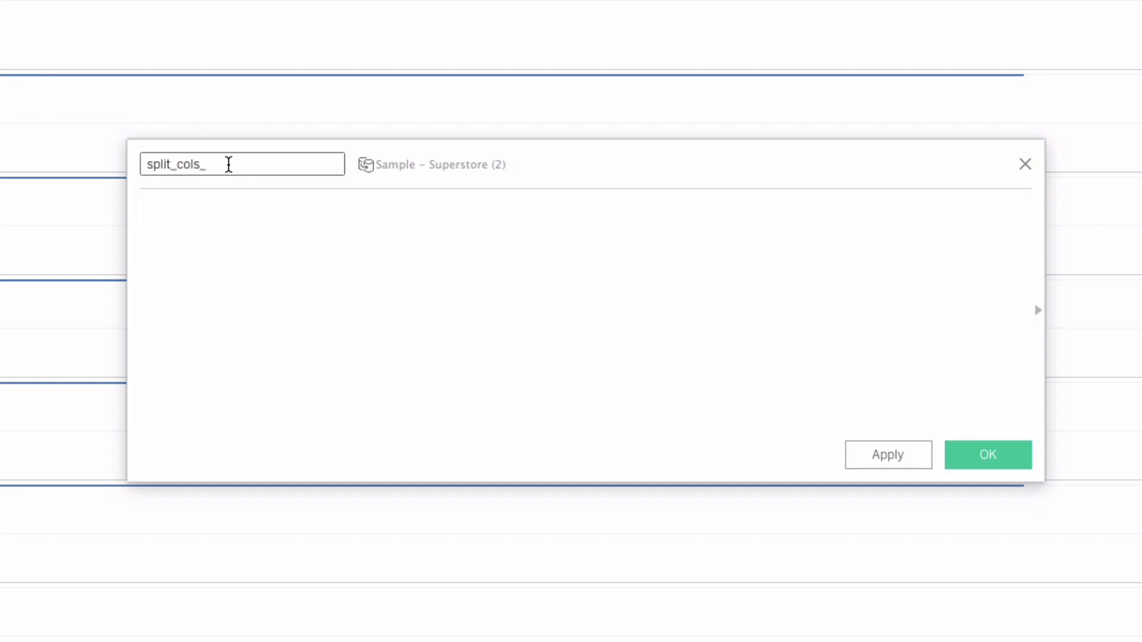
Enter the IF branch testing [spilt_rows_] % 2, returning [spilt_rows_] * [wrap].
type("IF")
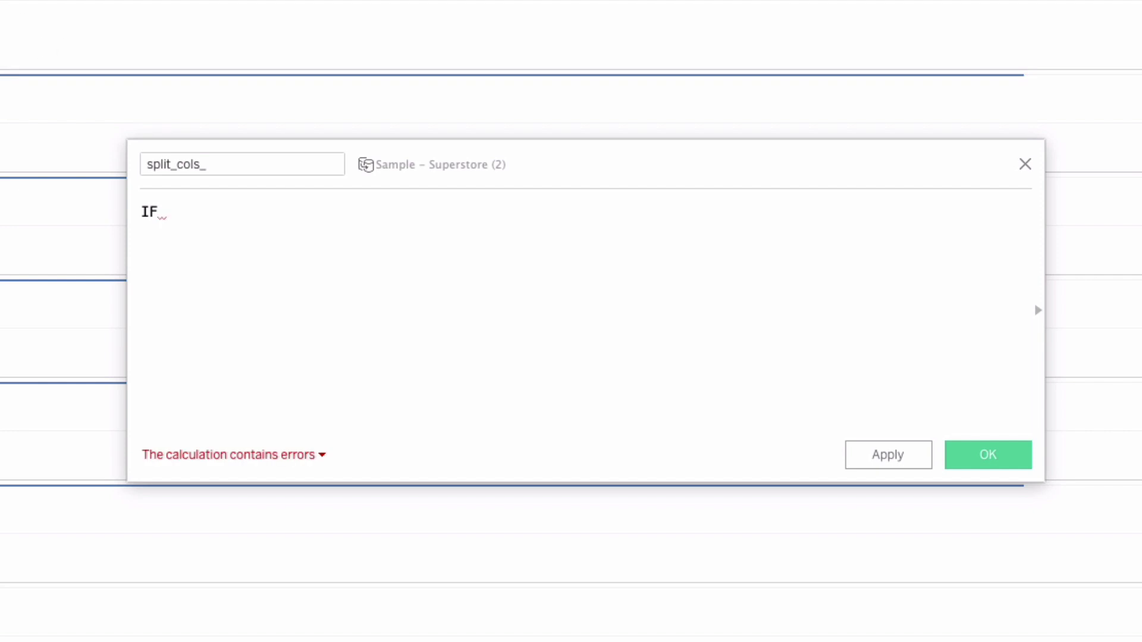
type("[spilt_rows_]")
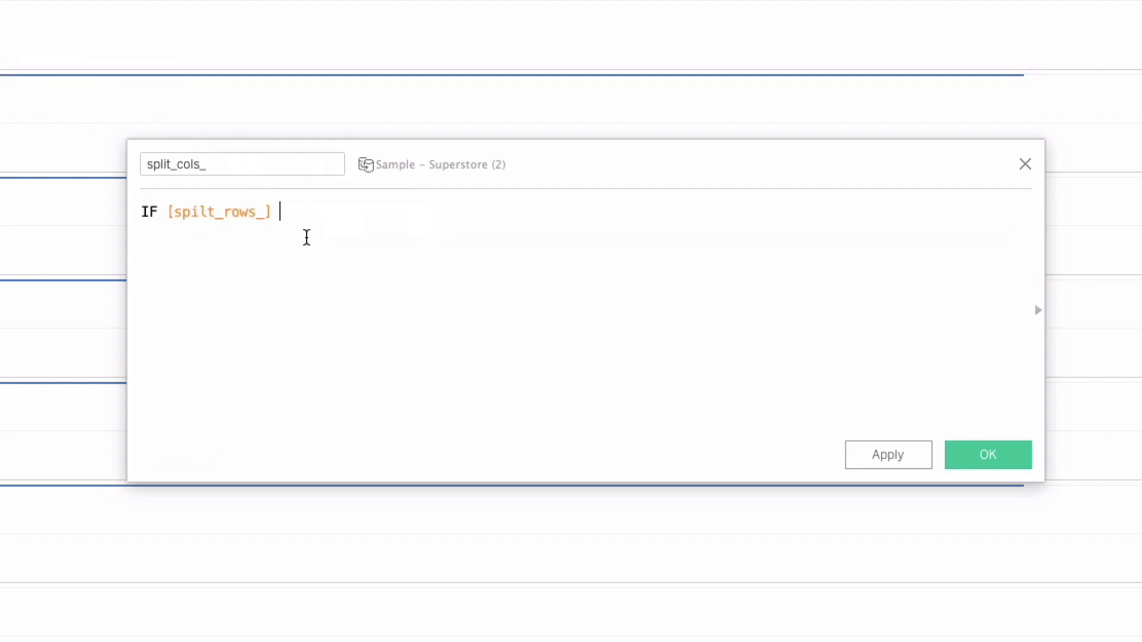
type("% 2")
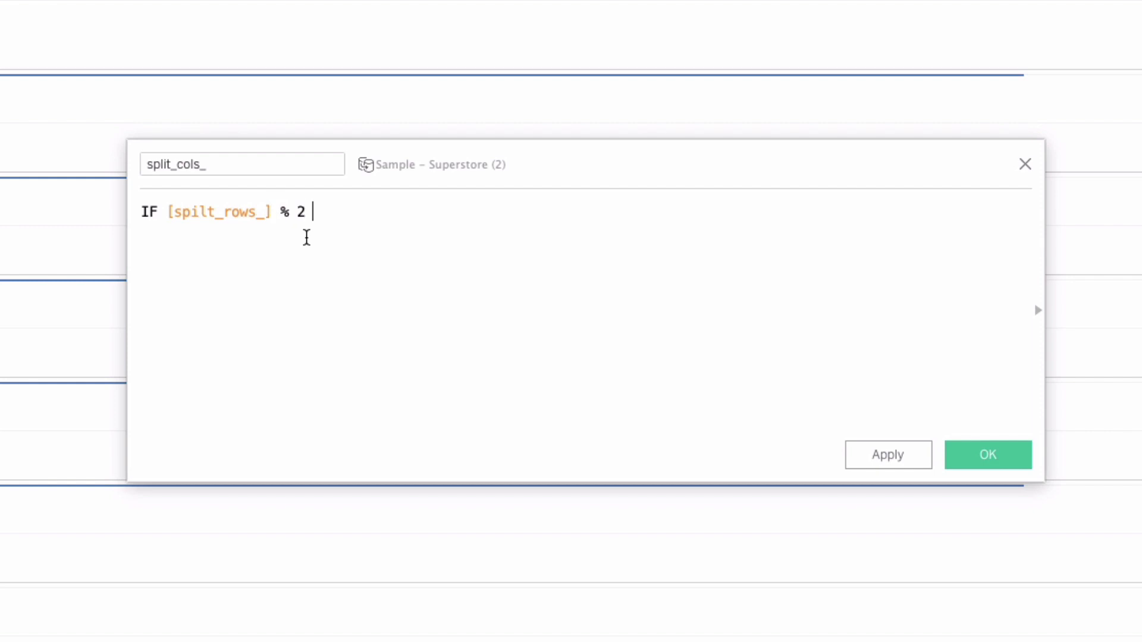
type("= )")
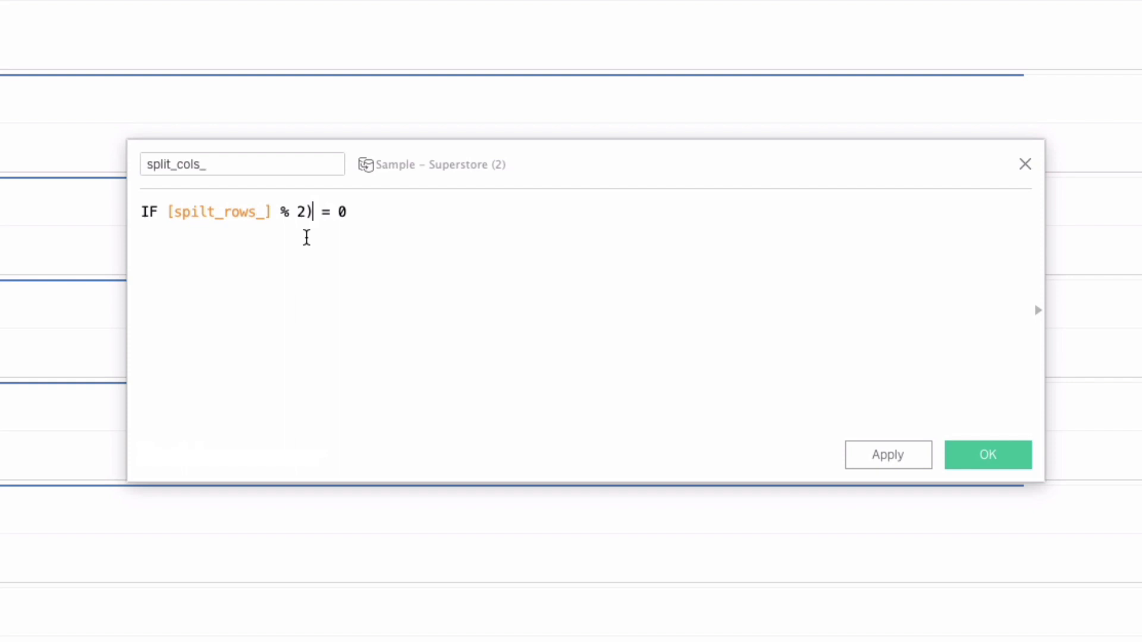
type("(")
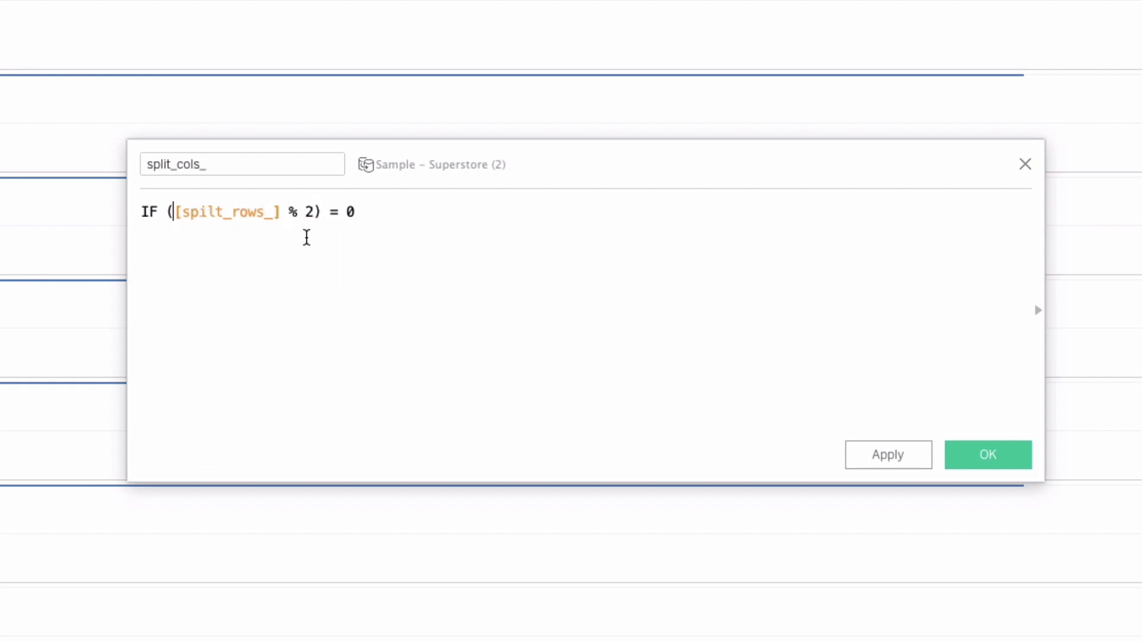
type("THEN [value pct] - (s")
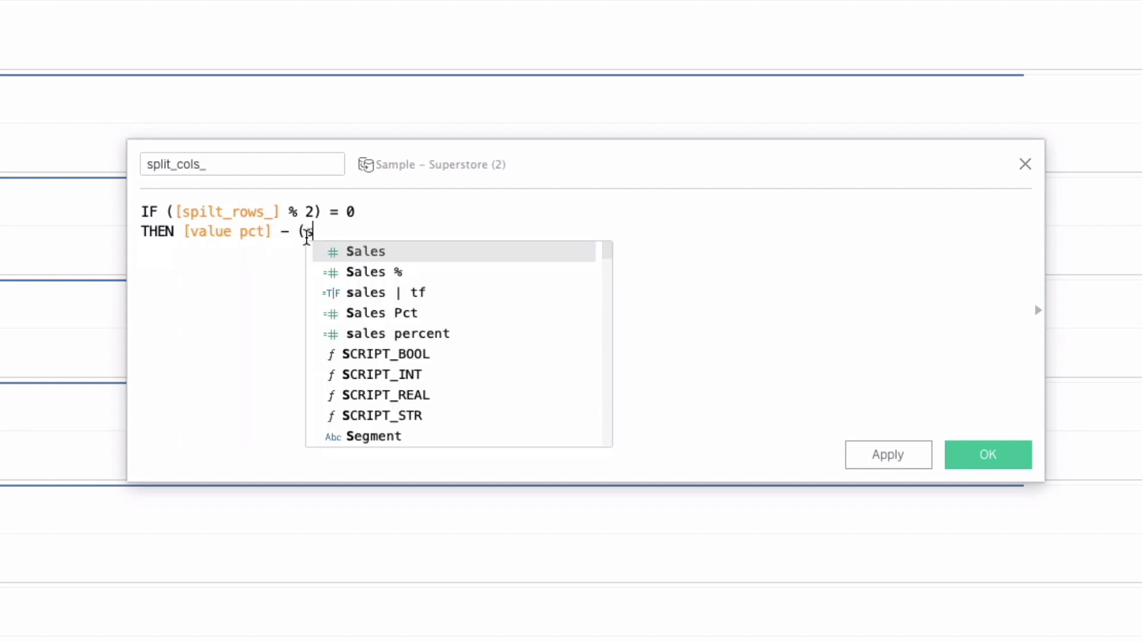
type("[spilt_rows_]")
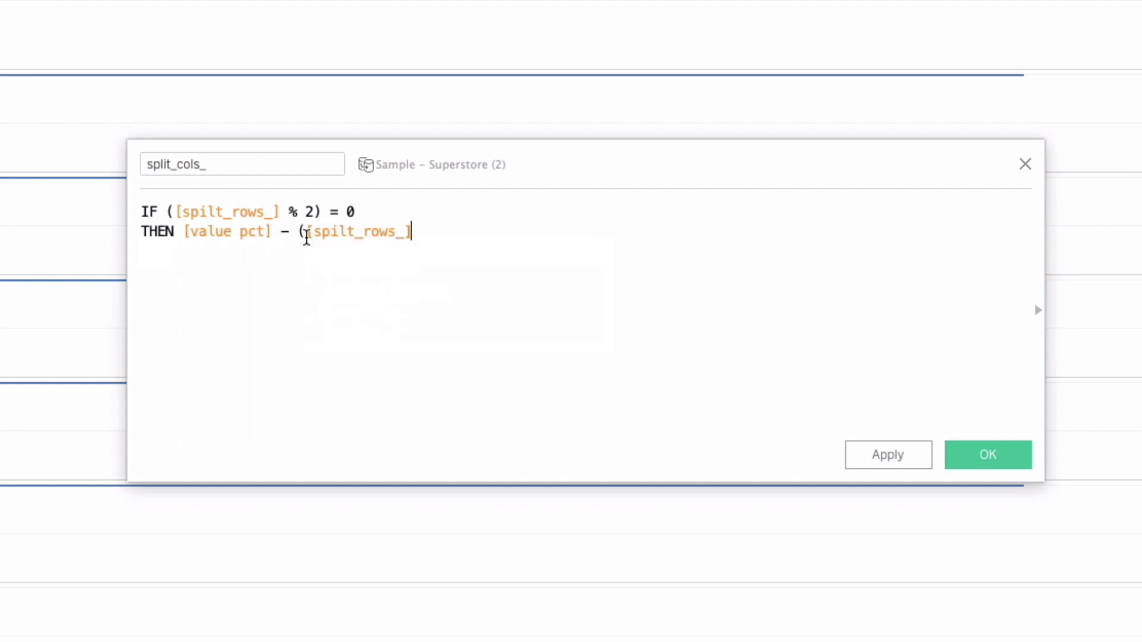
type("*")
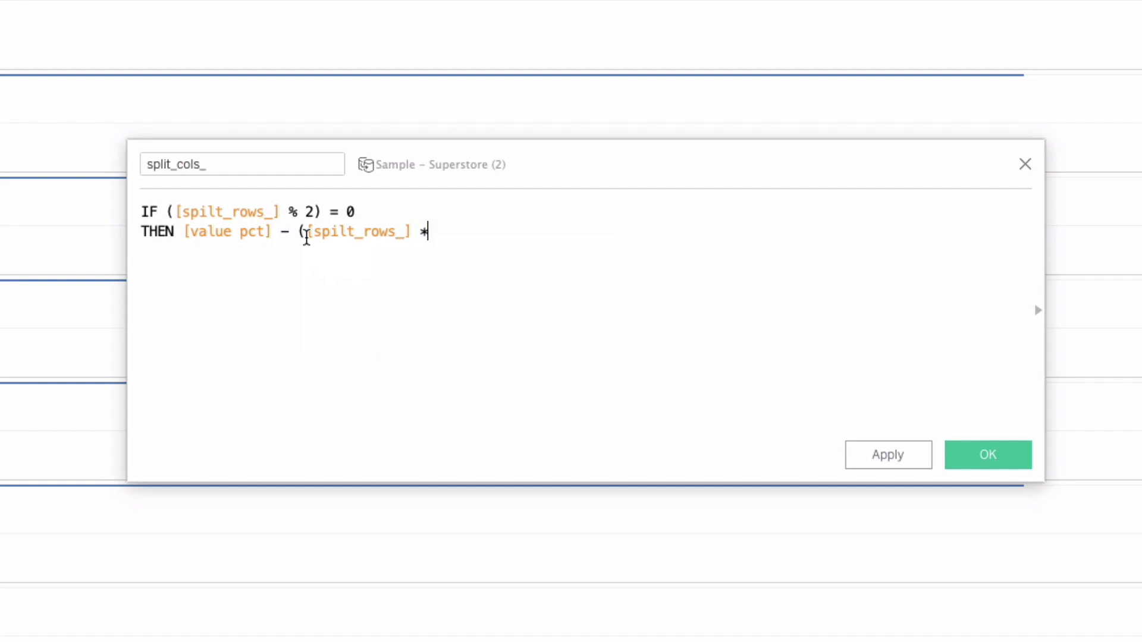
type("[wrap])")
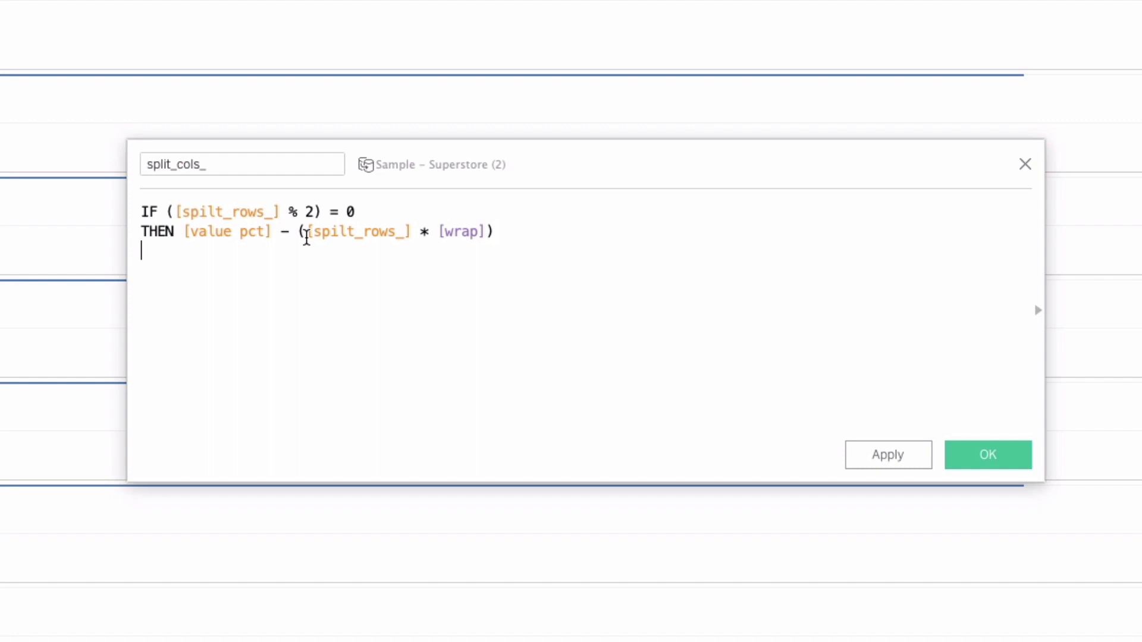
type("ELSE")
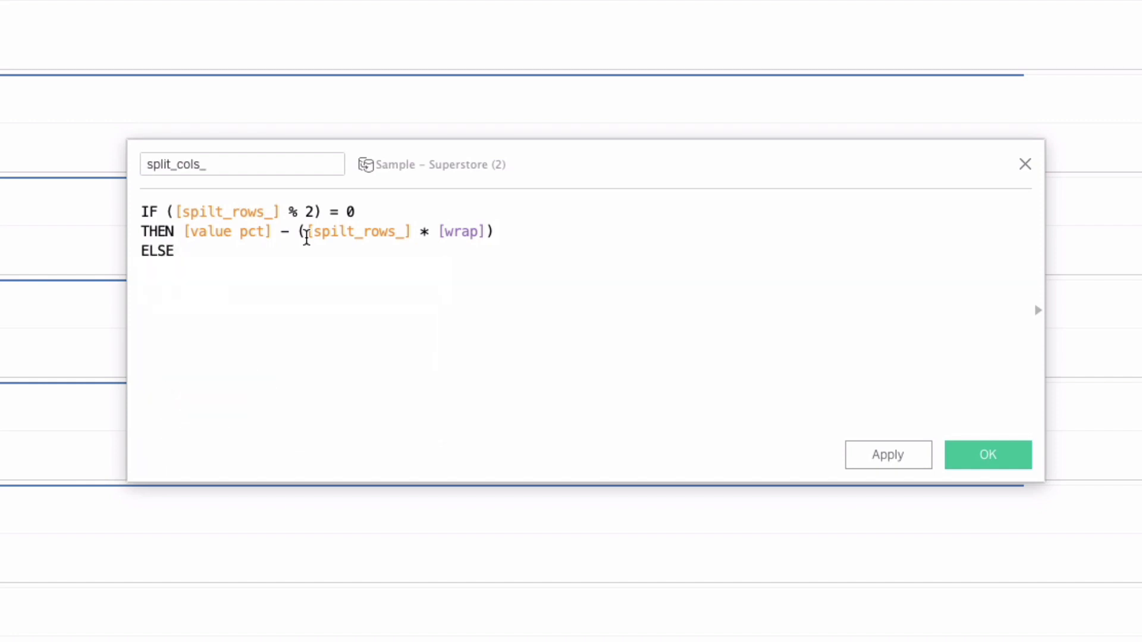
Add the ELSE branch using ([spilt_rows_] + 1) * [wrap], end it, and save split_cols_.
type("-va")
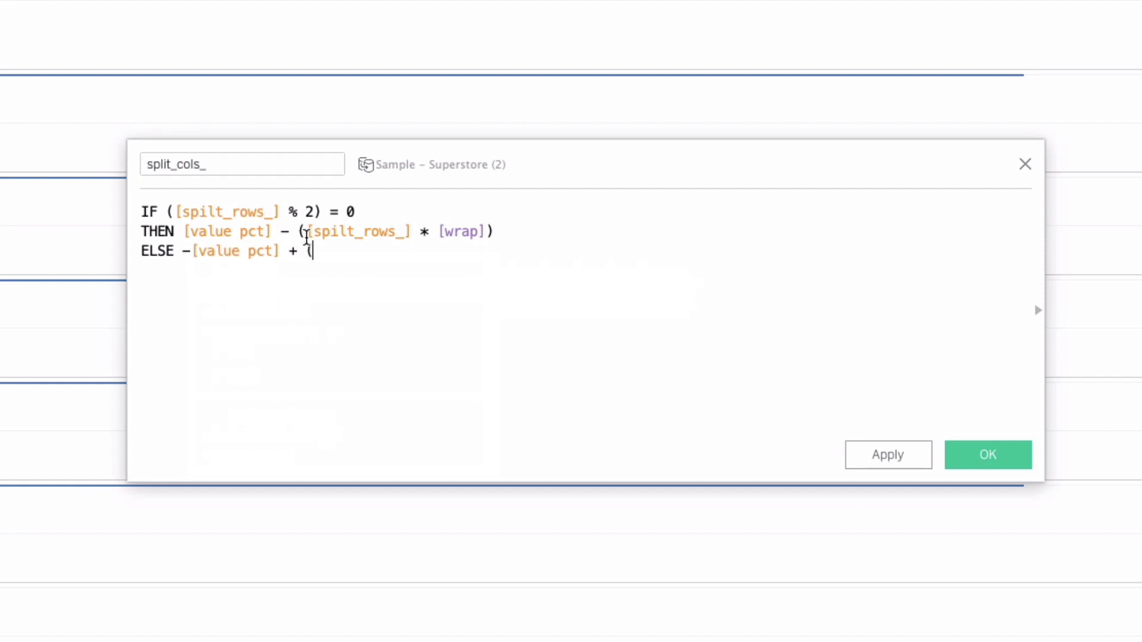
type("(spl")
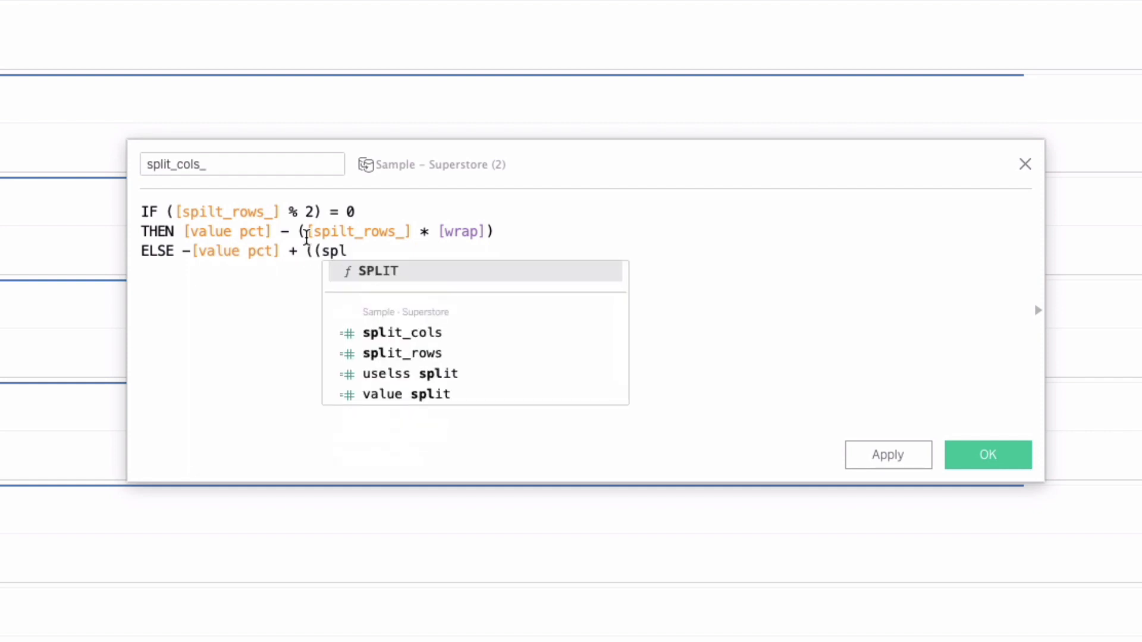
key("Backspace")
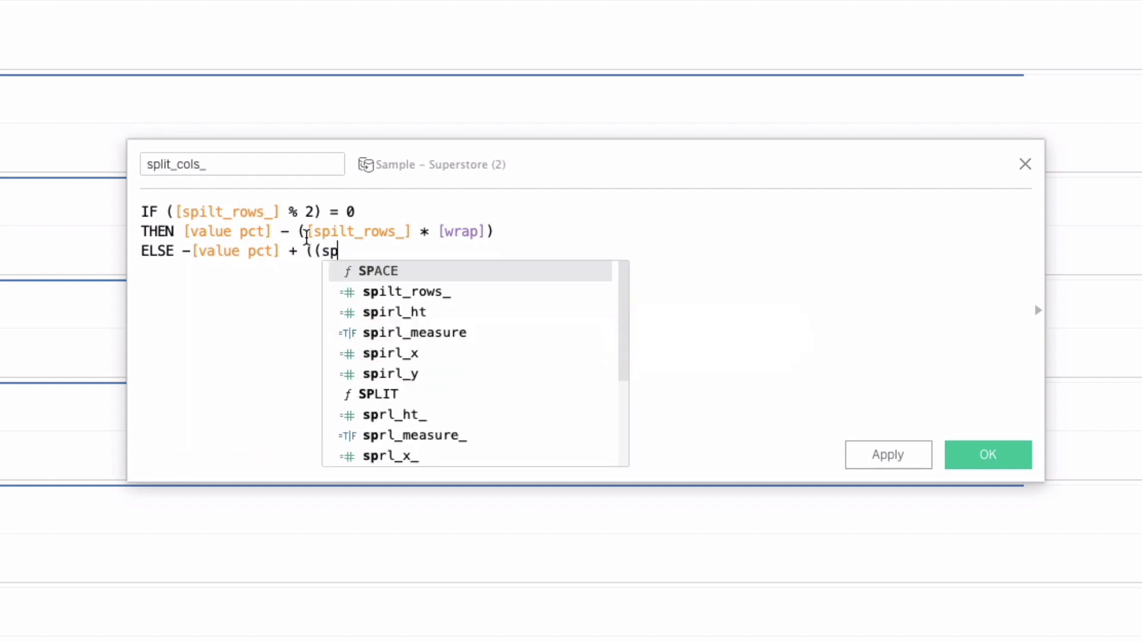
left_click(405, 292)
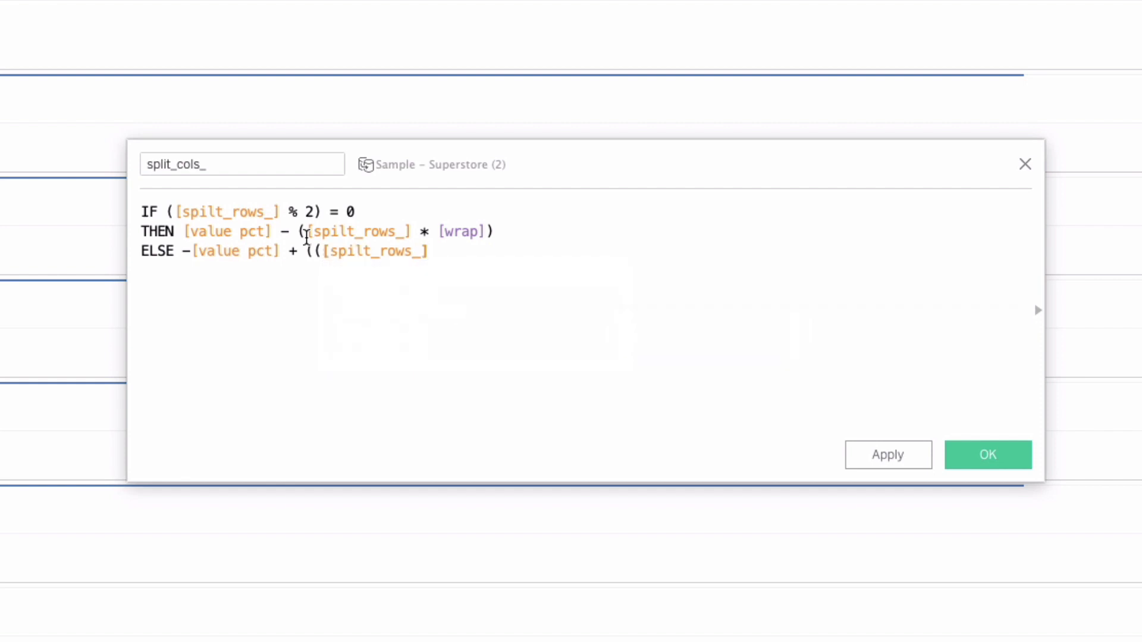
type("+ 1")
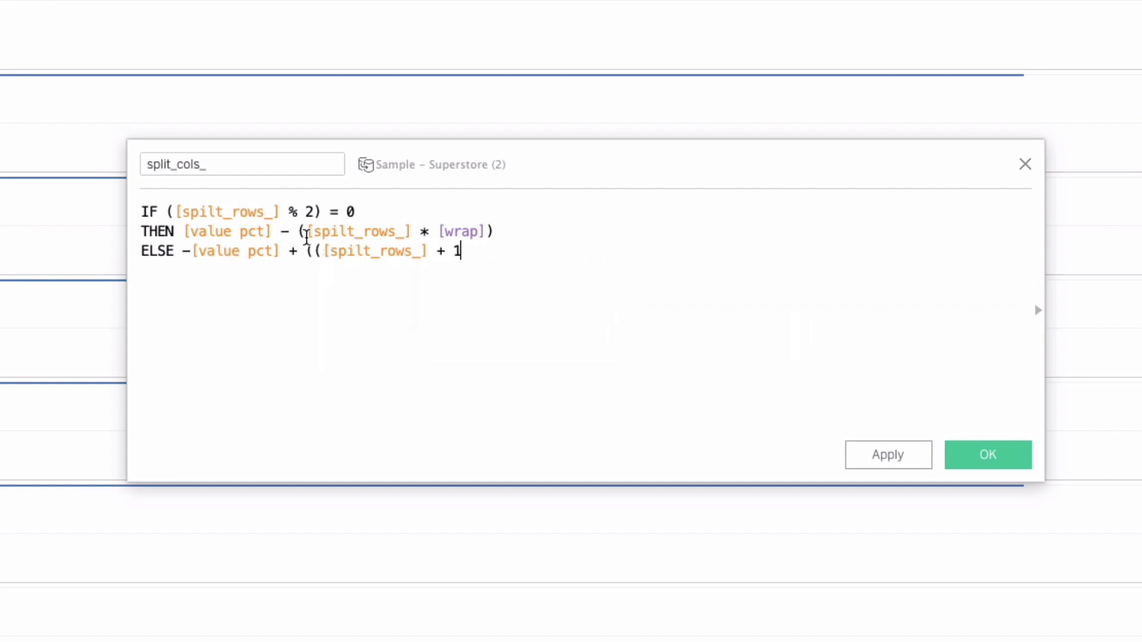
type(") * [wrap])")
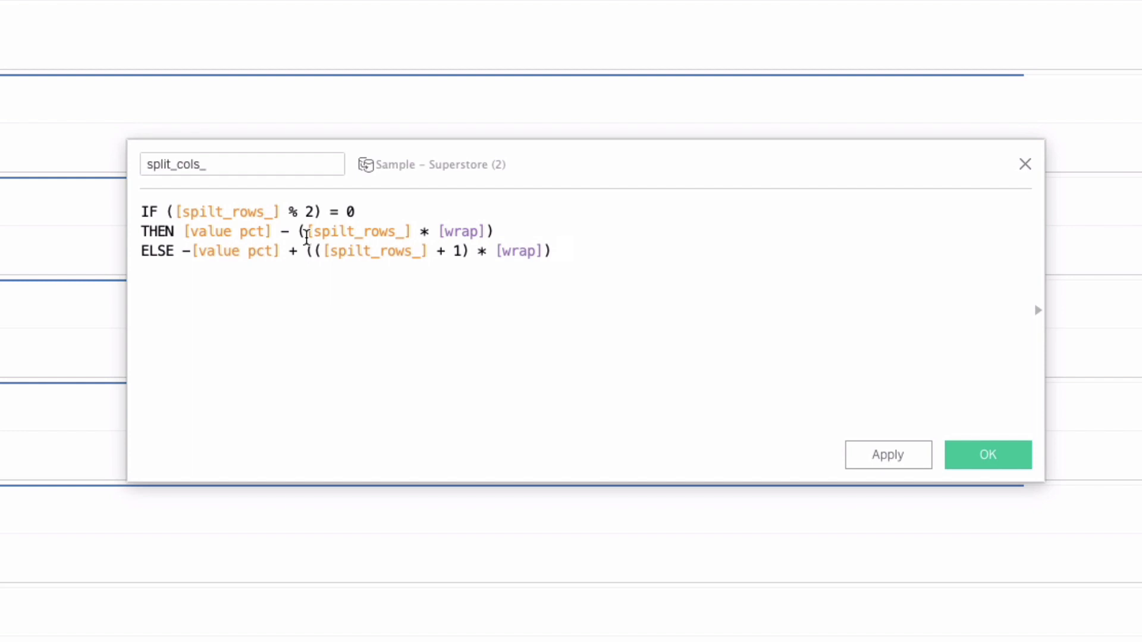
type("+ (.5")
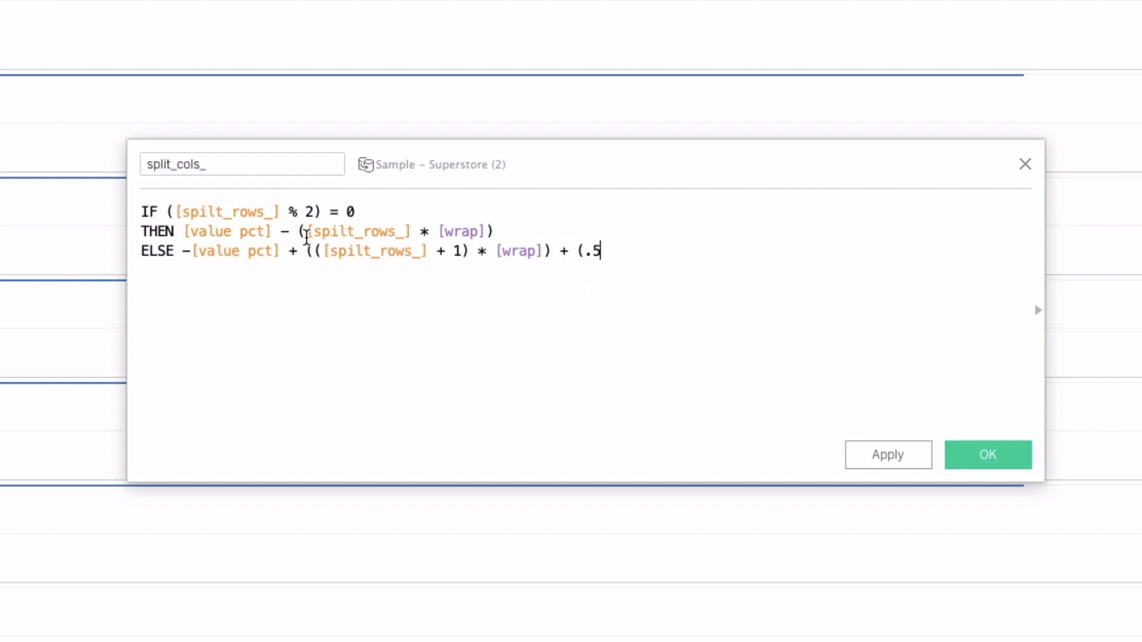
type("/{MAX([Value])})")
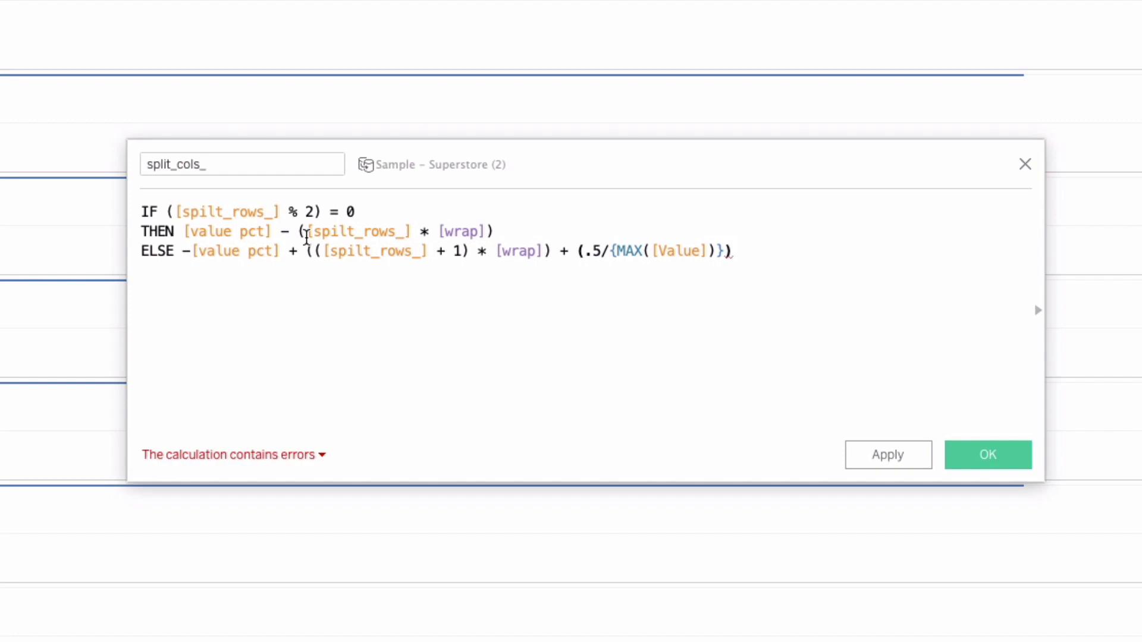
type("END")
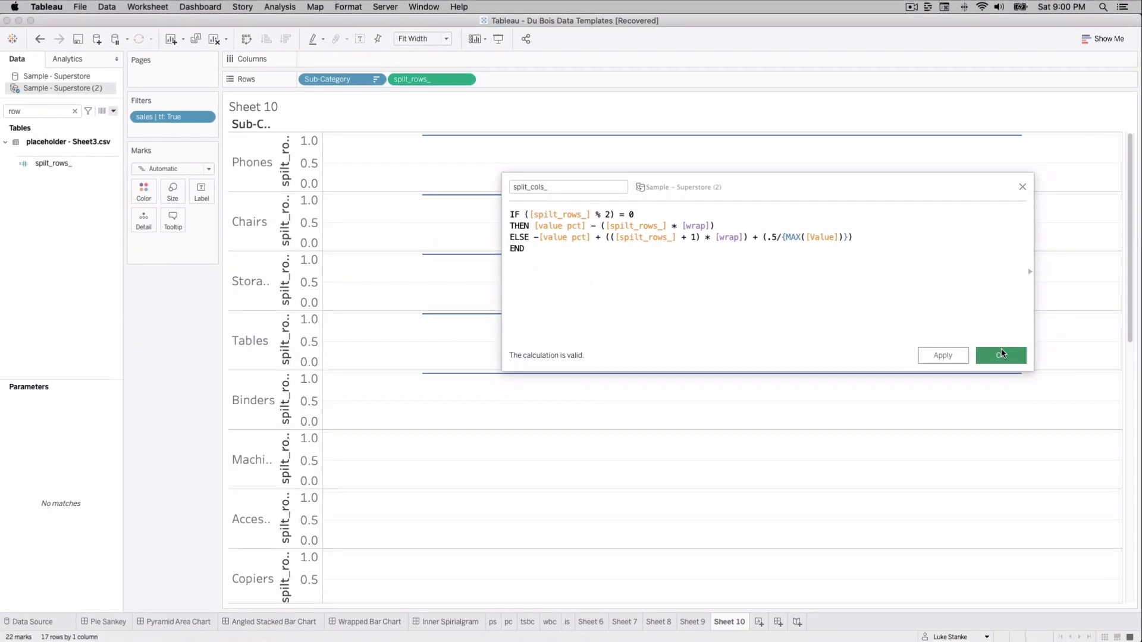
left_click(1001, 355)
type("col")
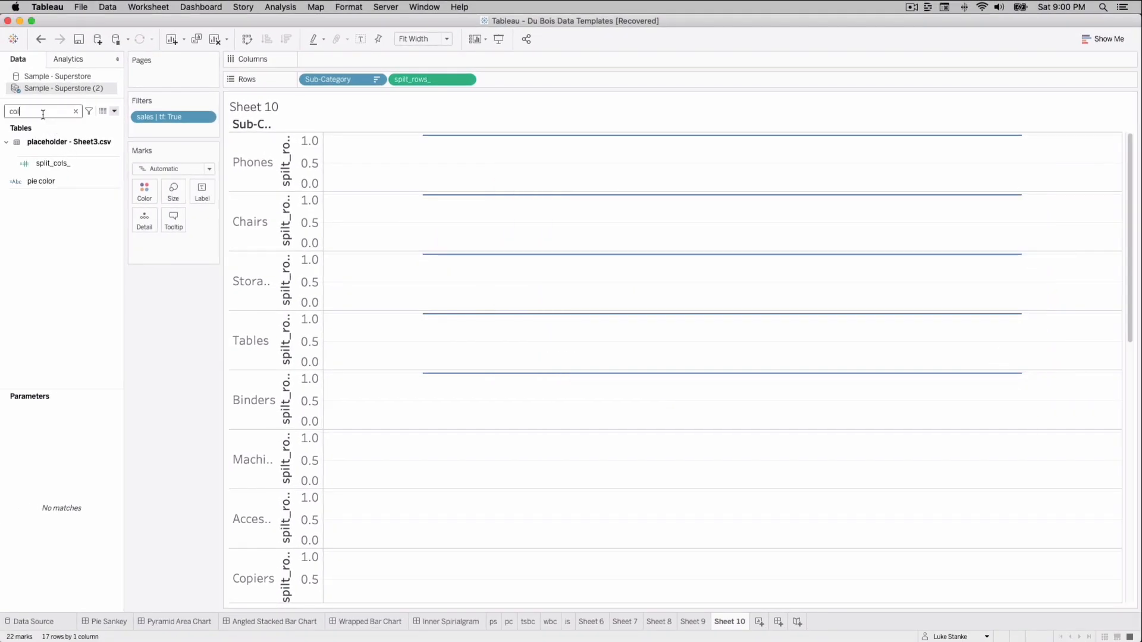
Place split_cols_ on Columns as a dimension, spreading marks into two offset rows.
left_click(52, 163)
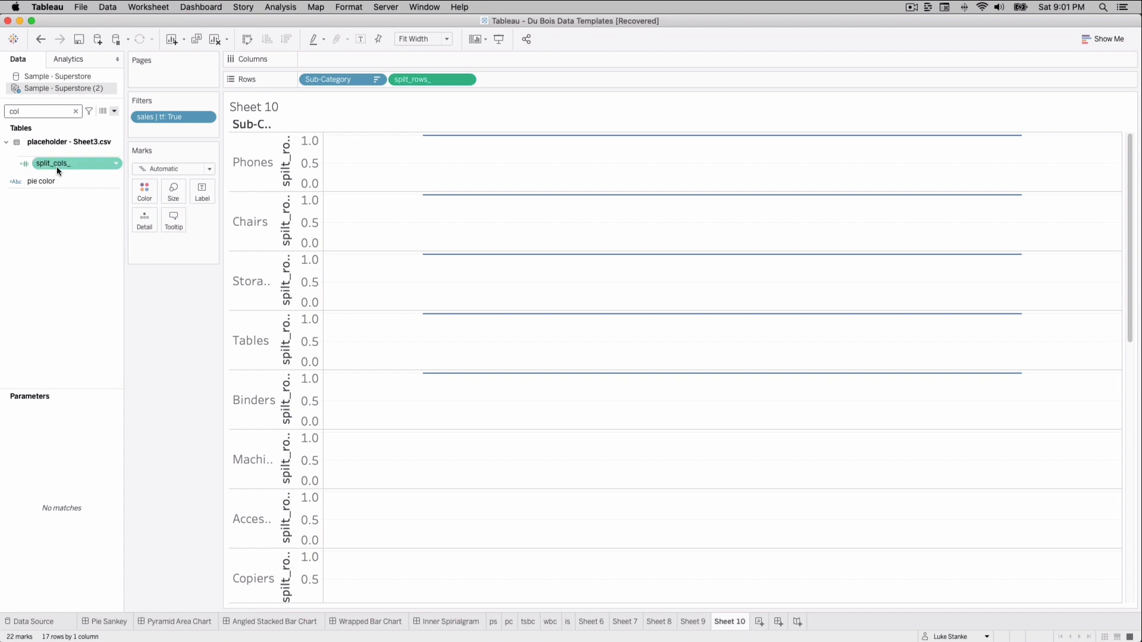
left_click_drag(52, 163, 338, 59)
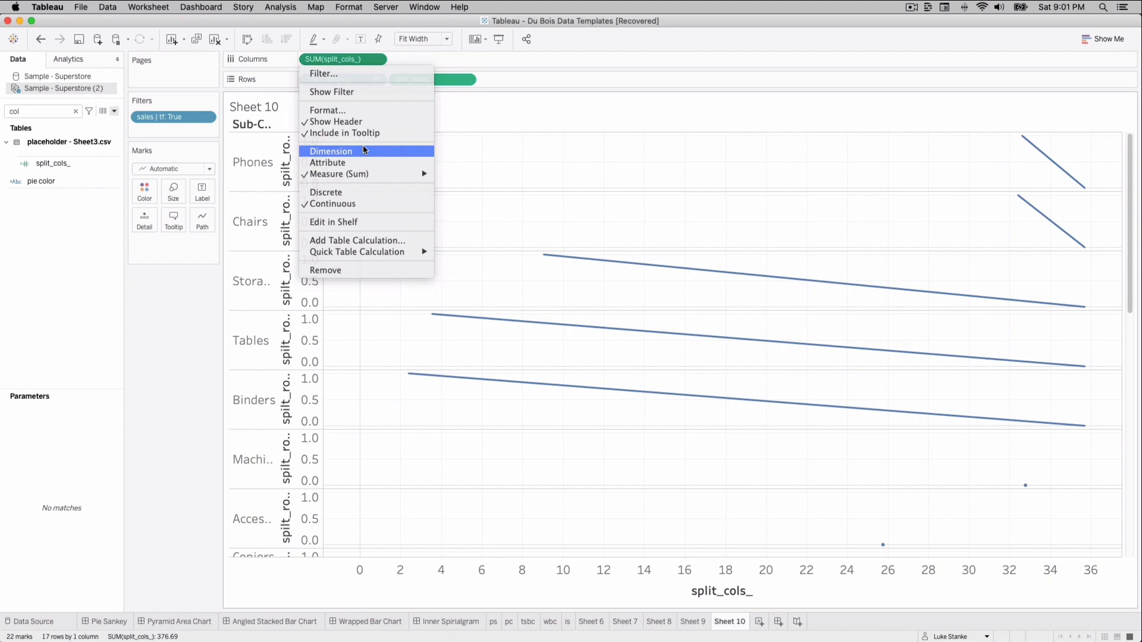
left_click(331, 150)
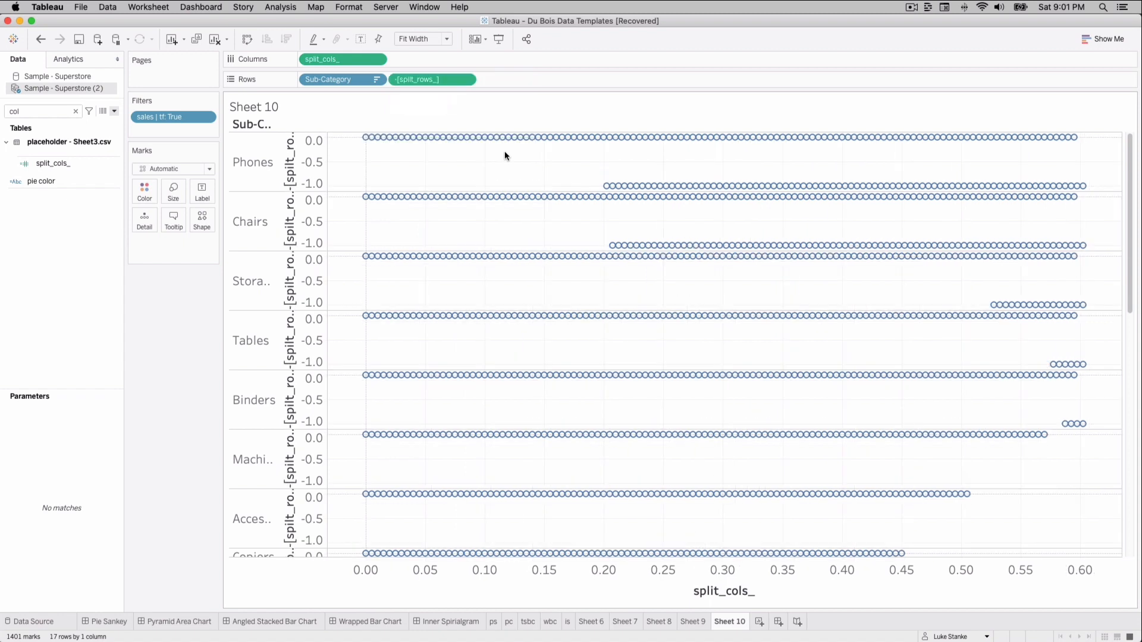
Switch to line marks, make the Path Value pill a dimension, and search fields for 'col'.
left_click(173, 168)
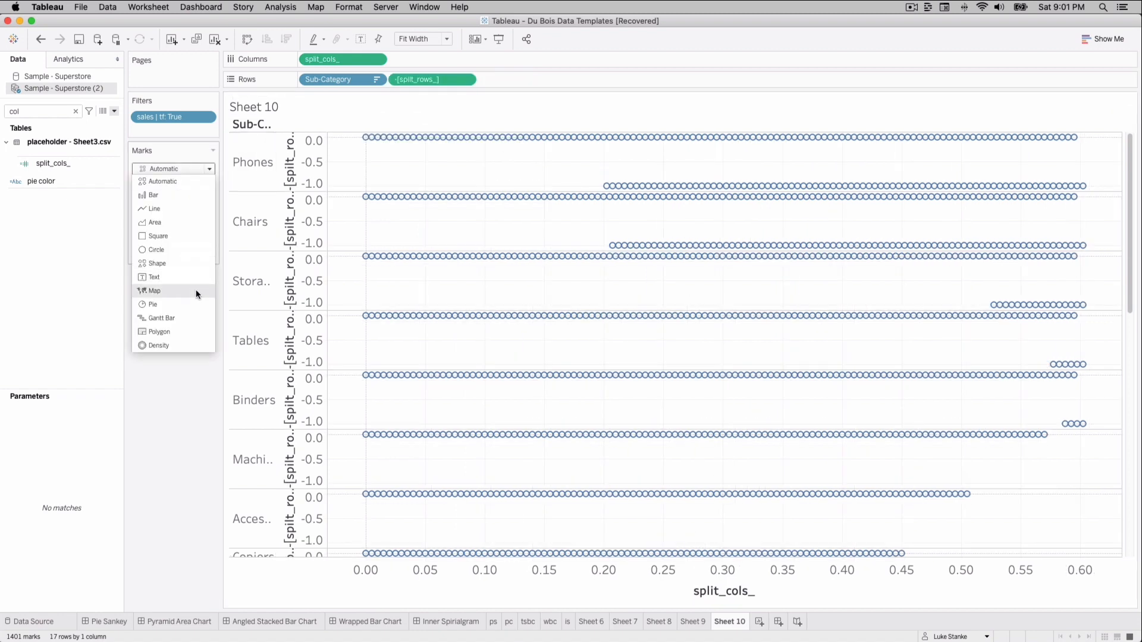
left_click(153, 208)
type("va")
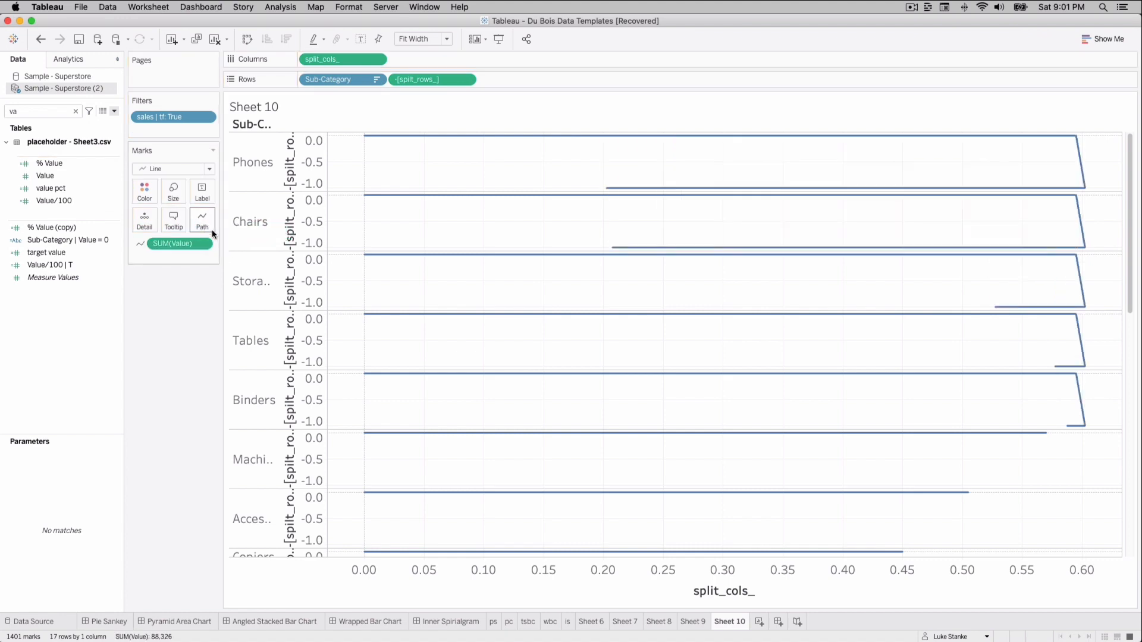
left_click(201, 243)
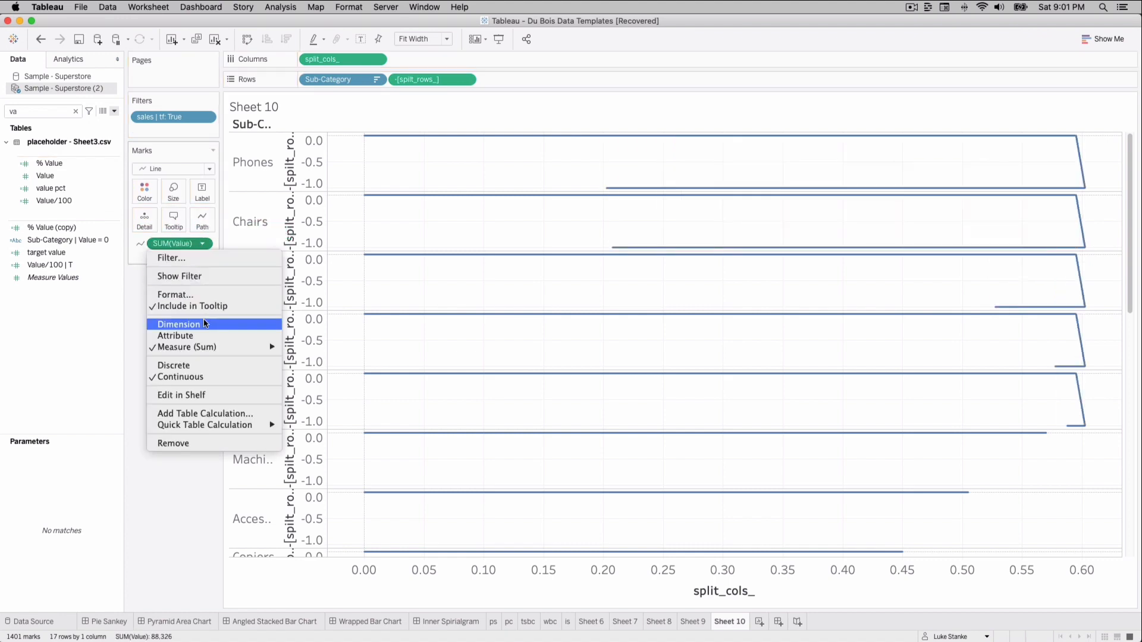
left_click(178, 324)
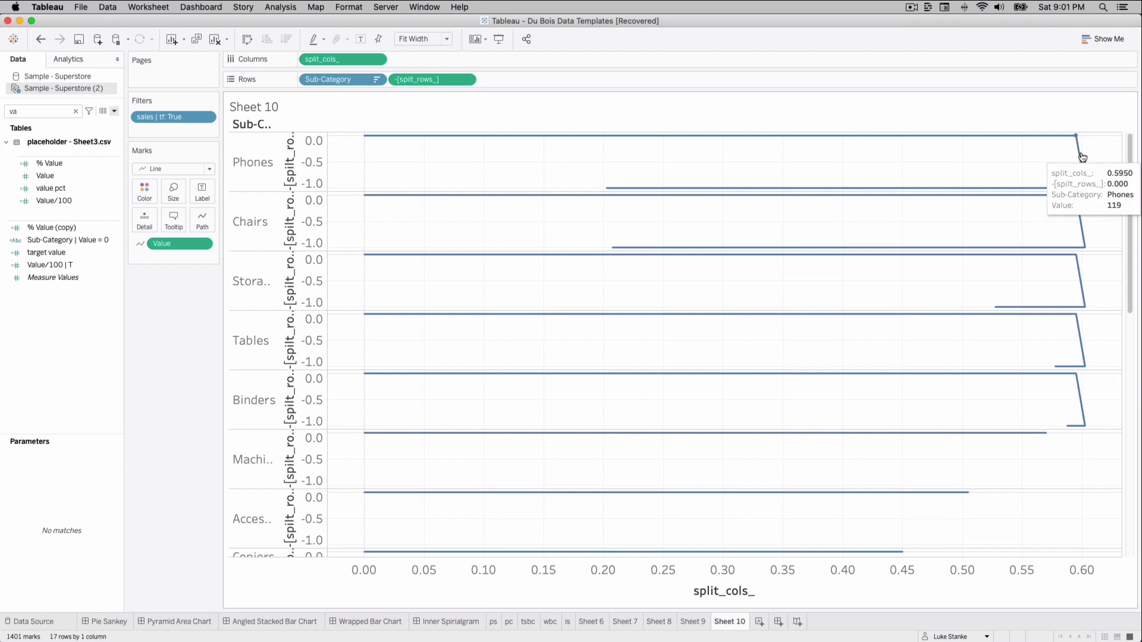
mouse_move(549, 67)
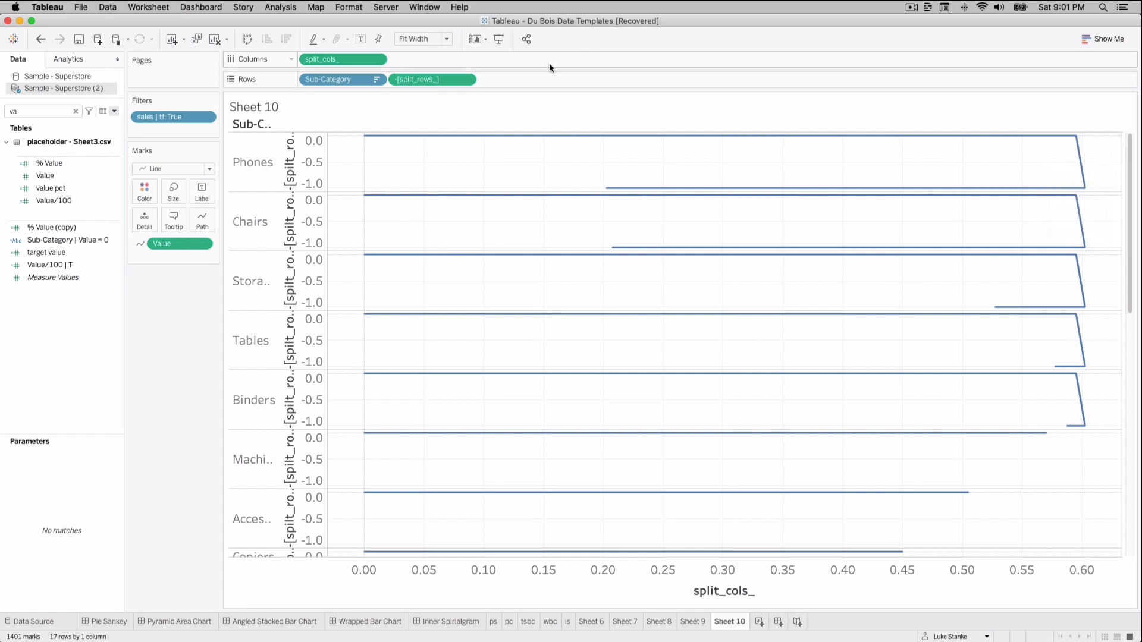
mouse_move(956, 220)
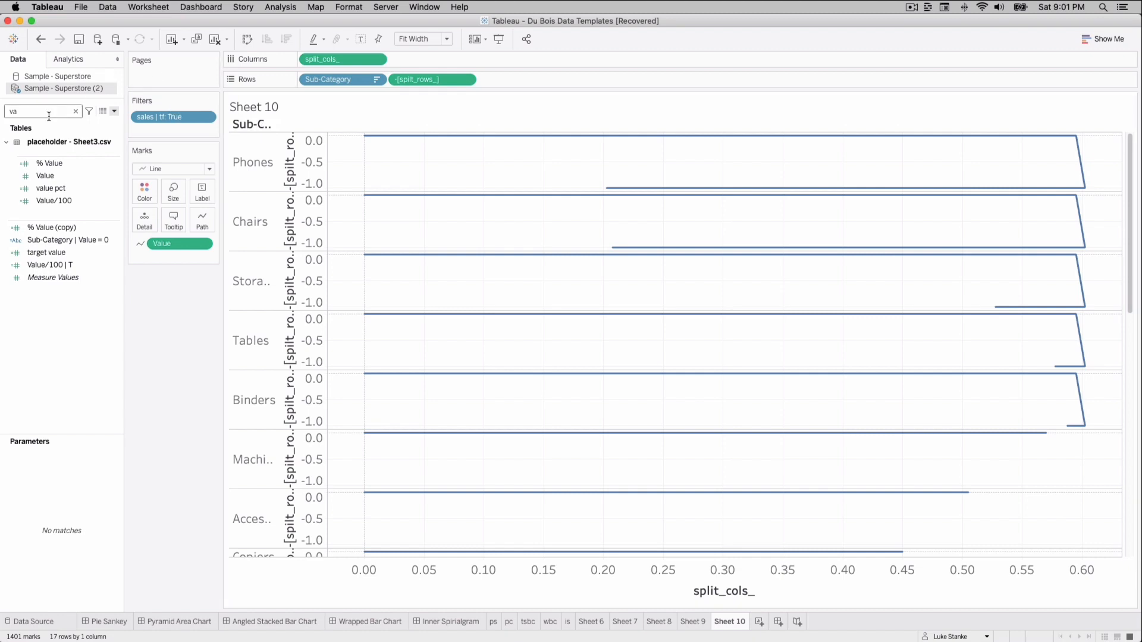
type("col")
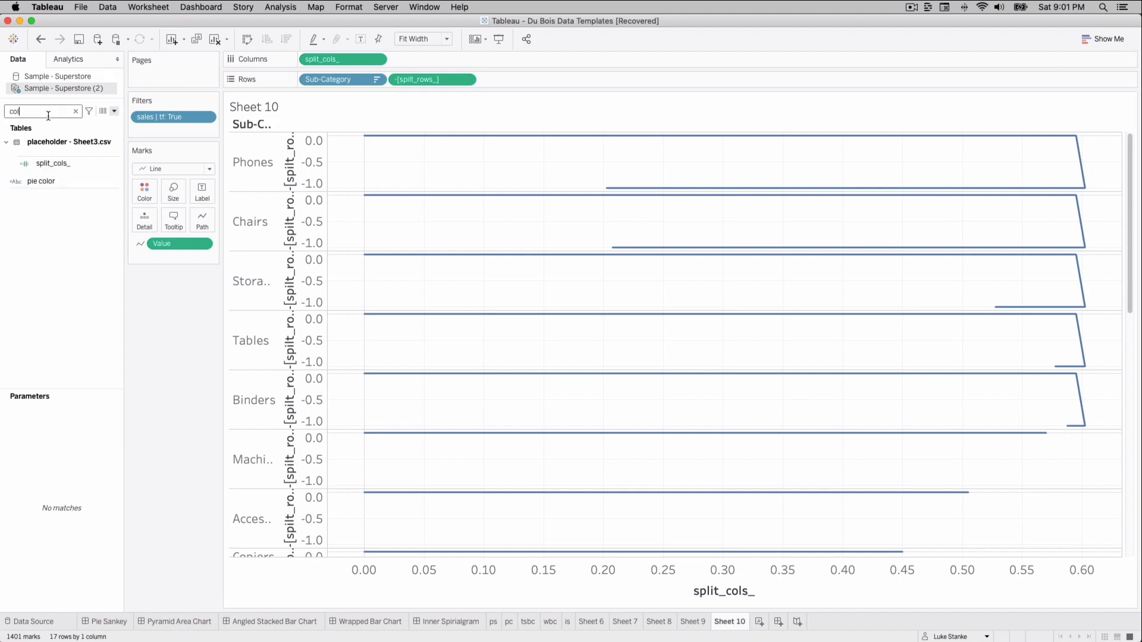
Edit split_cols_ so its ELSE branch subtracts .5/MAX([Value]).
right_click(52, 163)
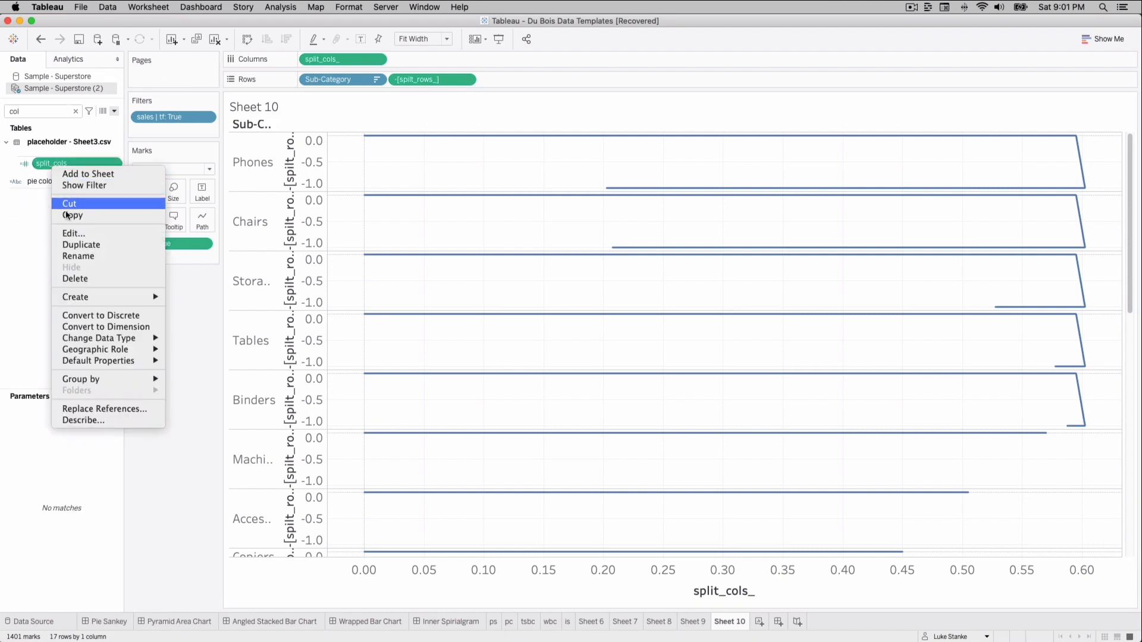
left_click(72, 233)
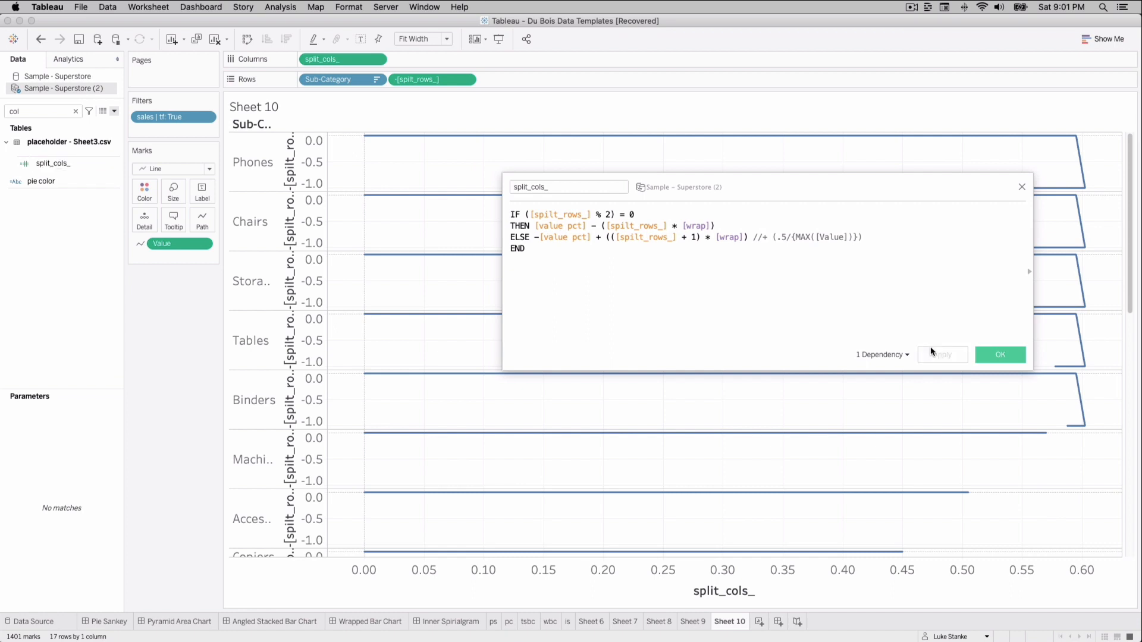
left_click(779, 239)
type("-")
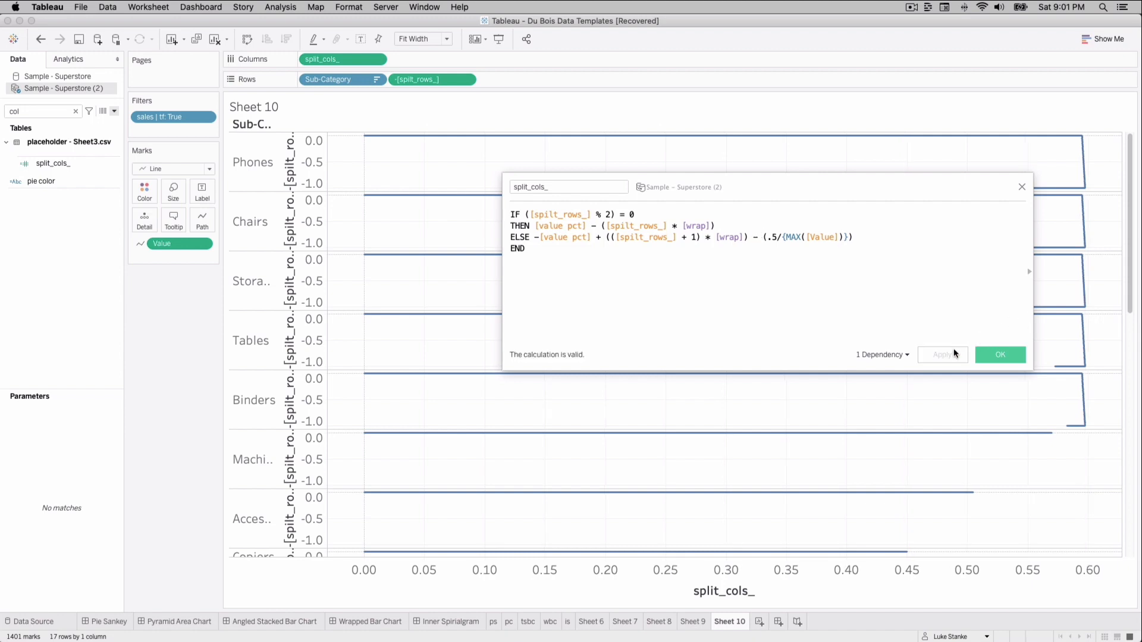
mouse_move(995, 212)
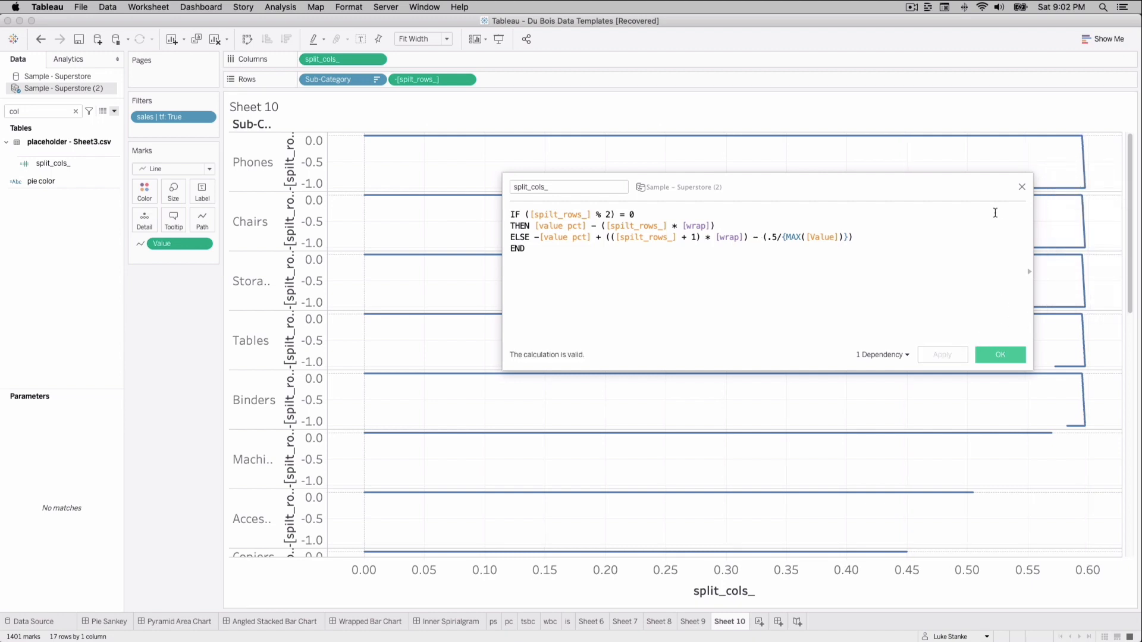
mouse_move(795, 280)
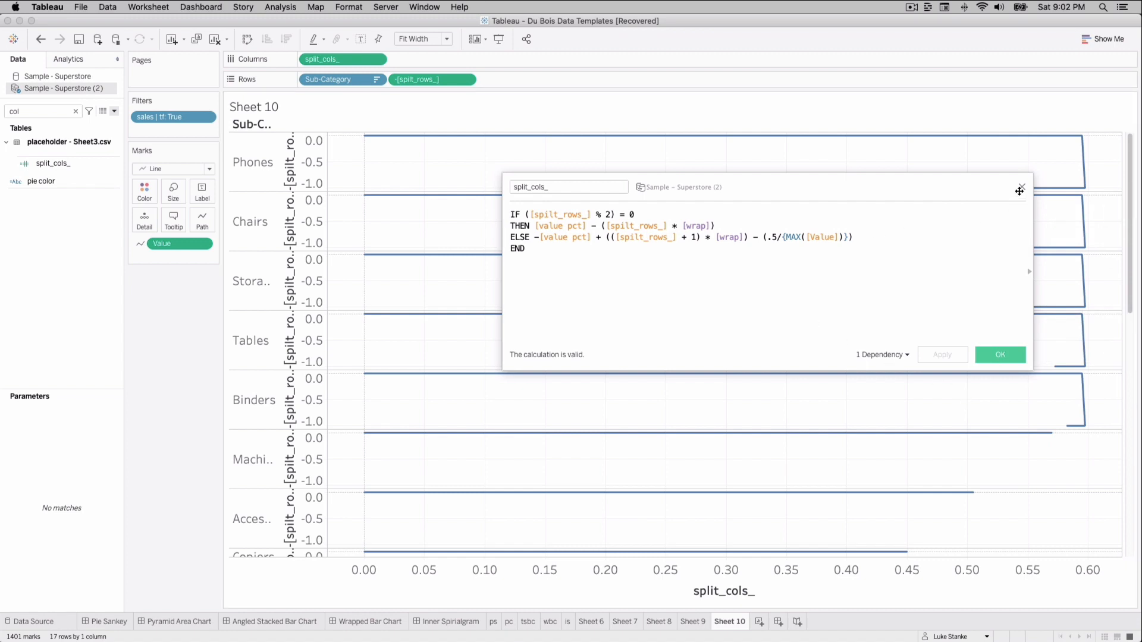
left_click(1000, 355)
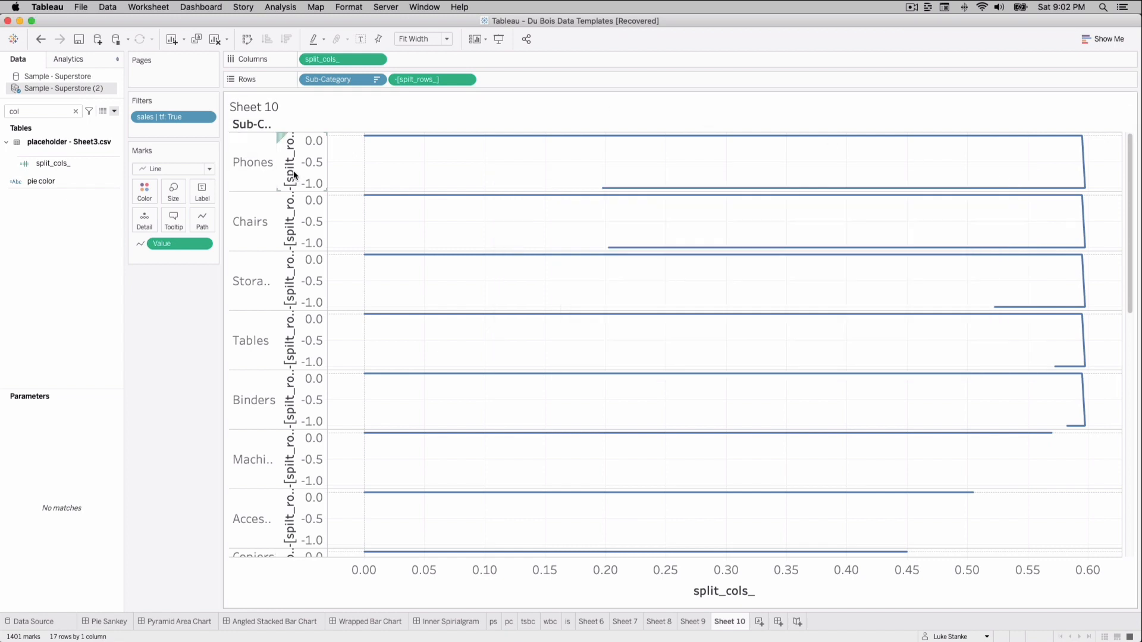
Fix the split_rows_ axis range from -2.5 to 2.5.
double_click(291, 160)
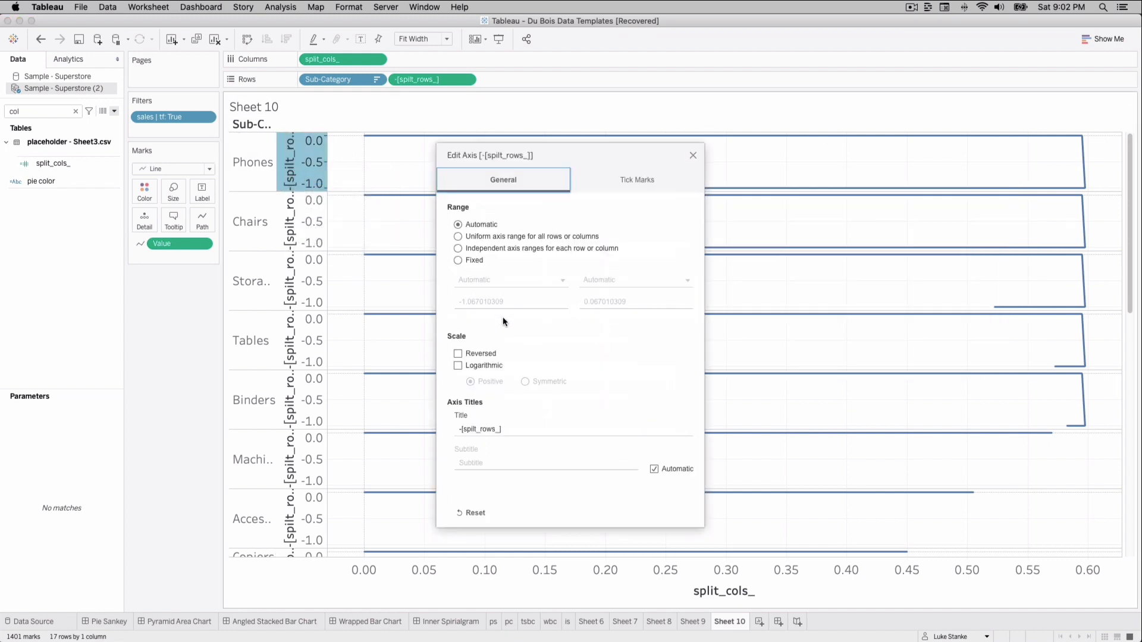
left_click(458, 260)
type("2.5")
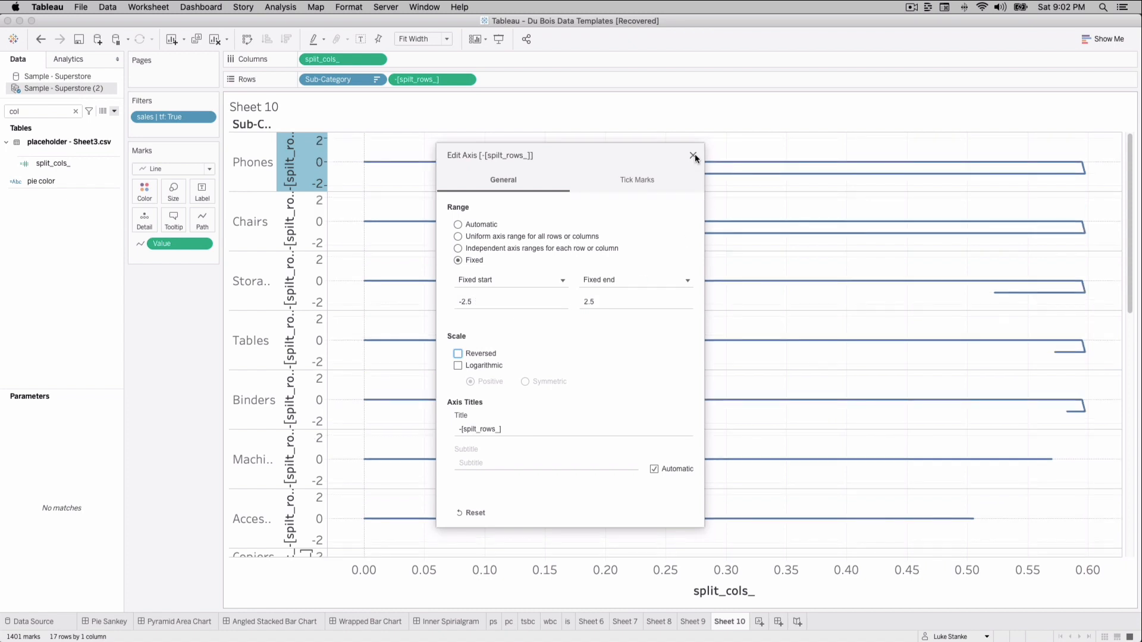
left_click(692, 155)
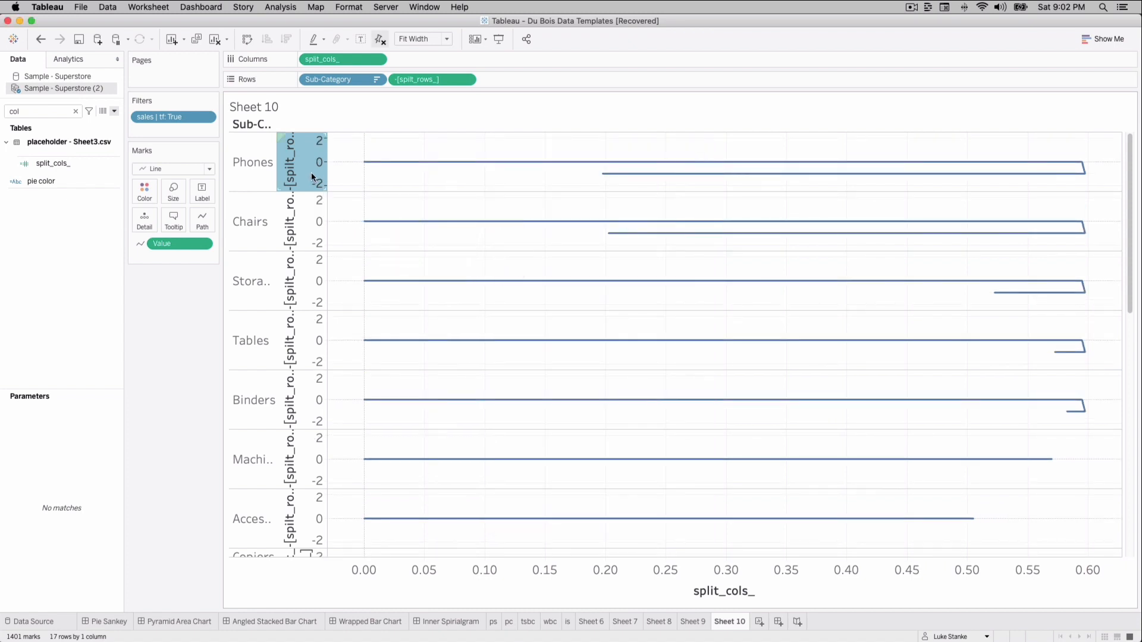
Format the split_rows_ axis and increase the line size into thick bars.
right_click(318, 162)
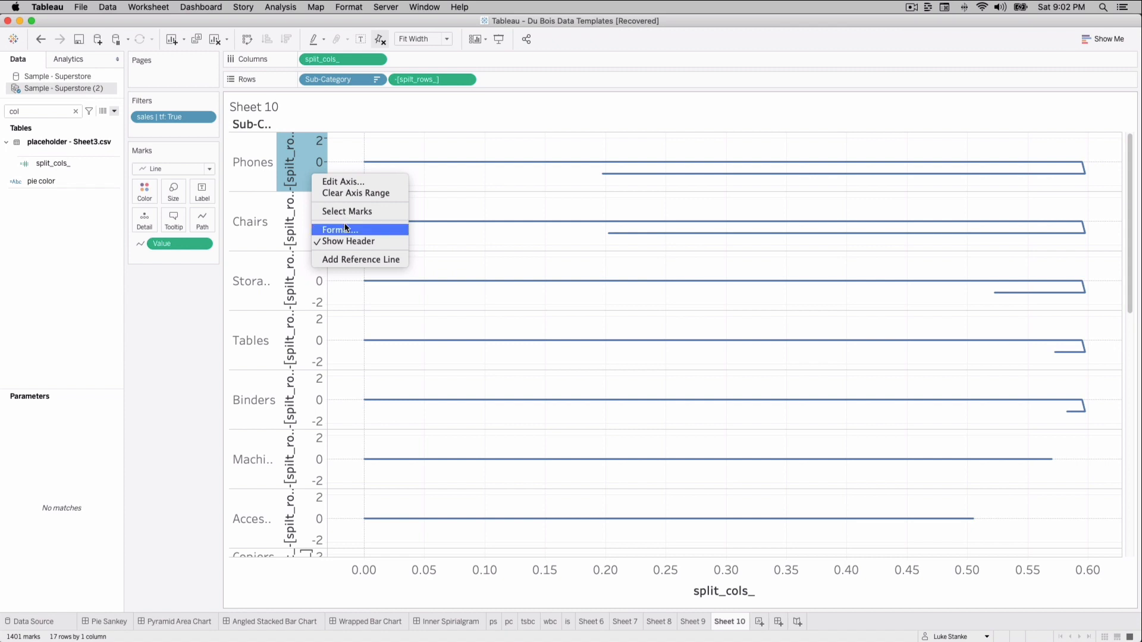
left_click(339, 229)
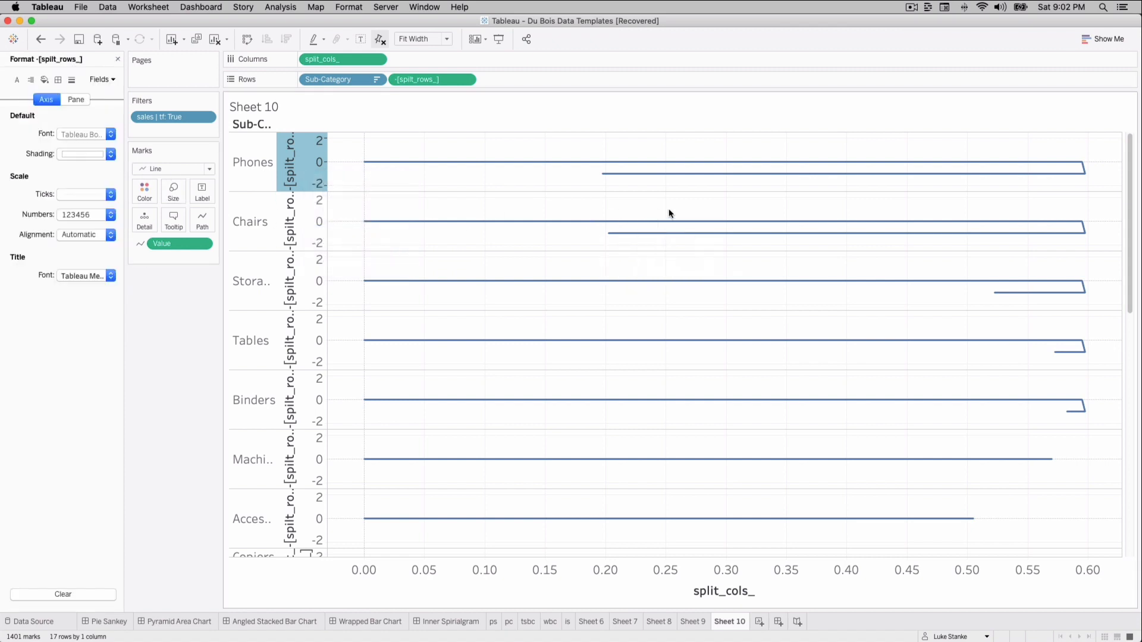
mouse_move(242, 190)
type("*2")
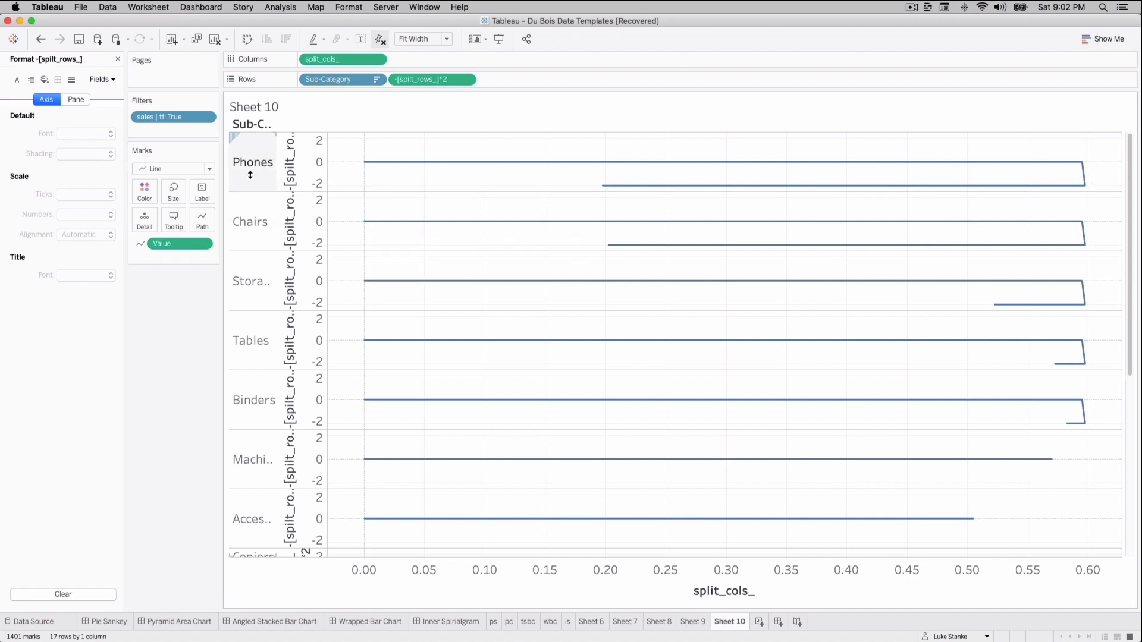
left_click(172, 192)
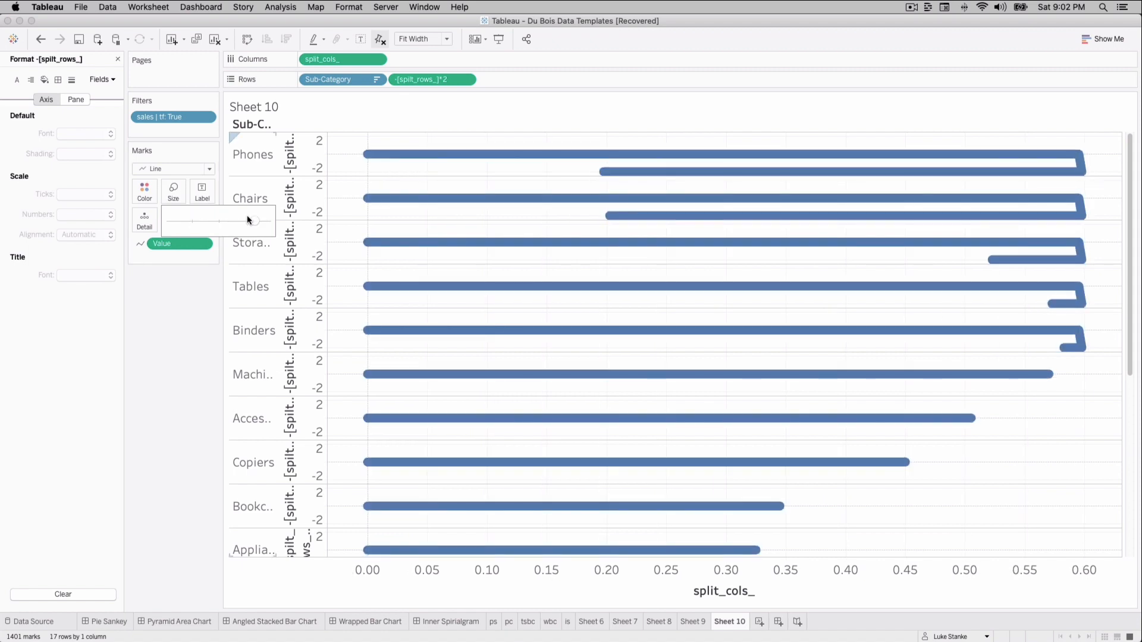
Turn off Show Header on the split_rows_ axis.
left_click(289, 153)
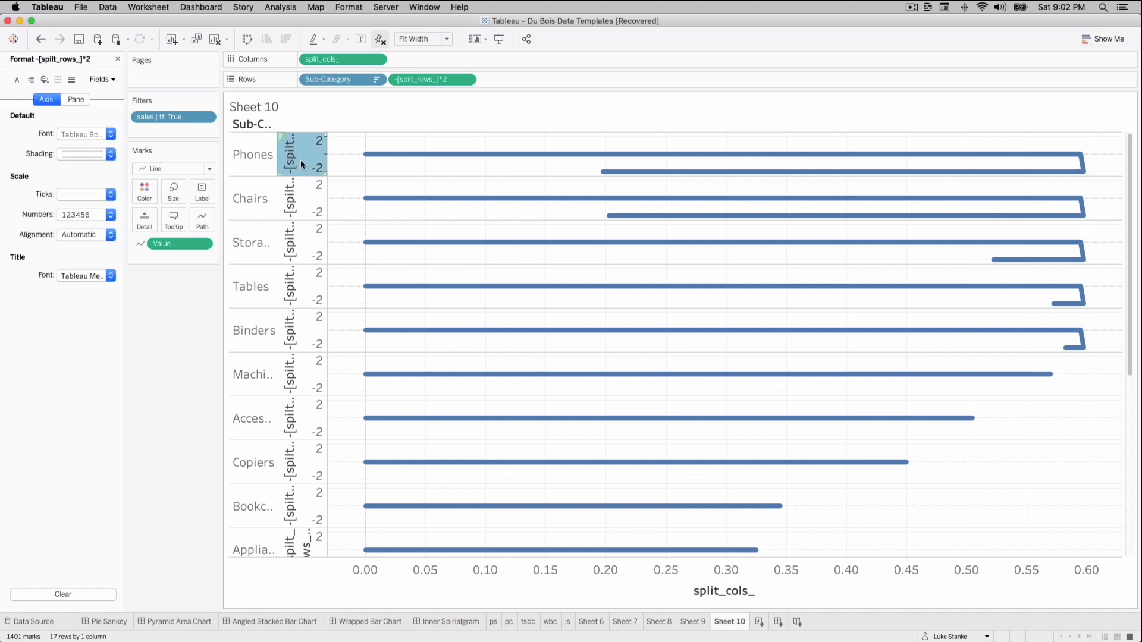
right_click(301, 153)
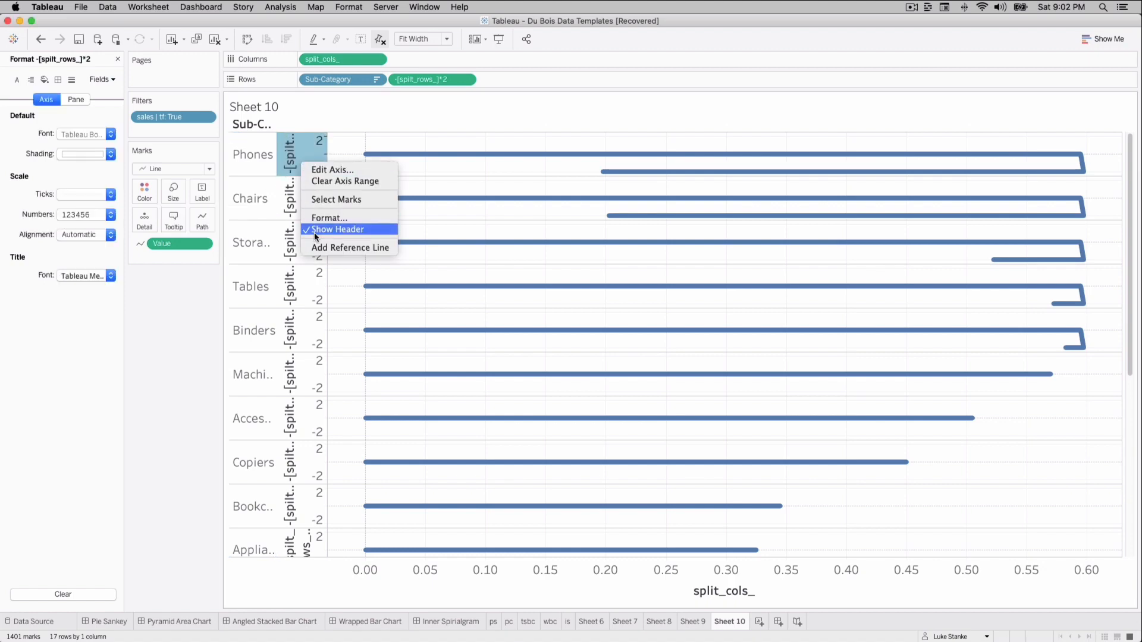
left_click(337, 229)
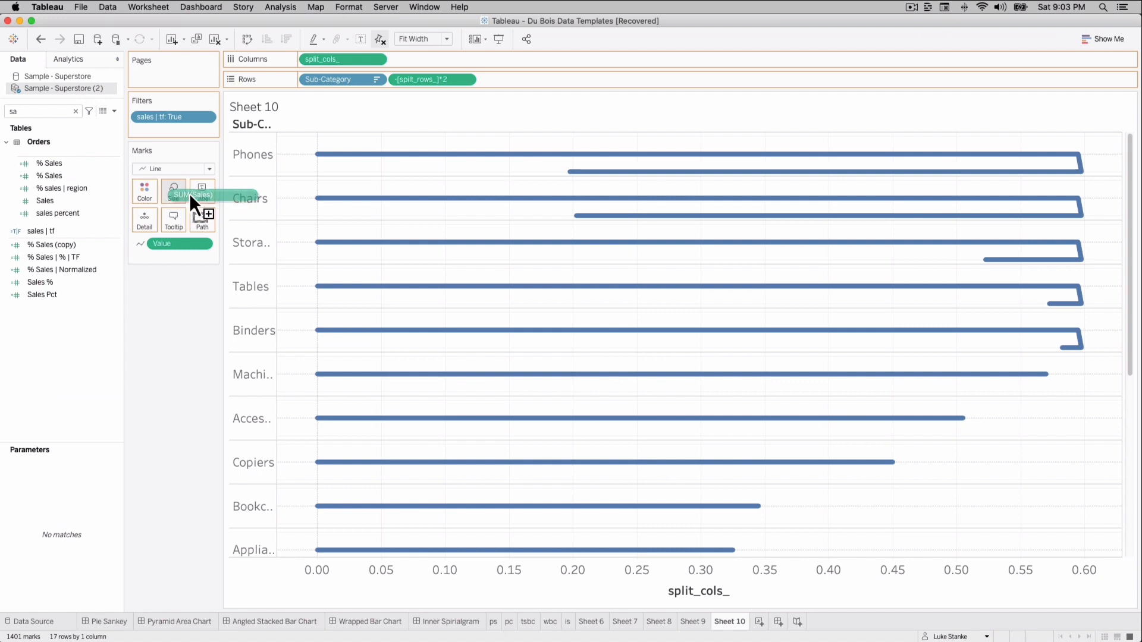
Label each wrapped bar with SUM(Sales) only at the line start, aligned left.
left_click(202, 191)
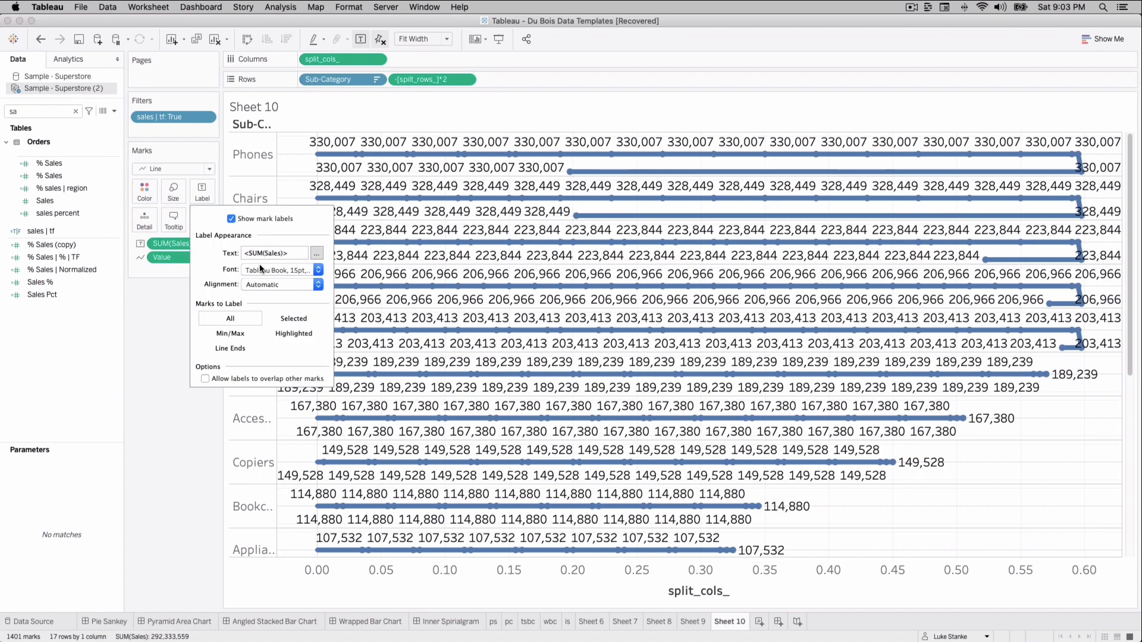
left_click(229, 348)
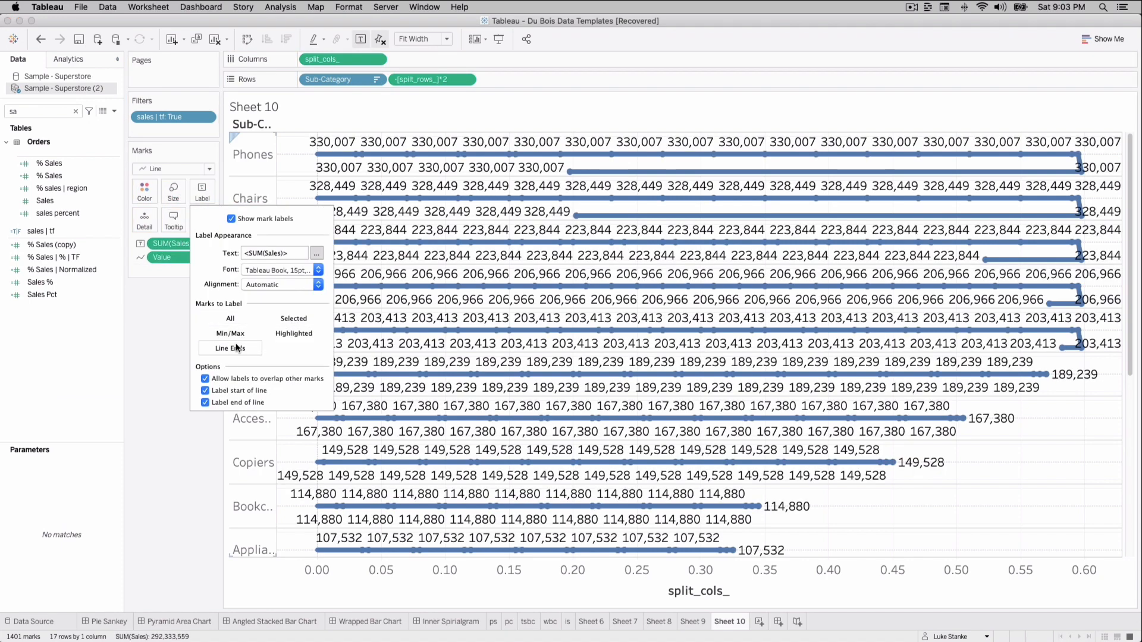
left_click(204, 390)
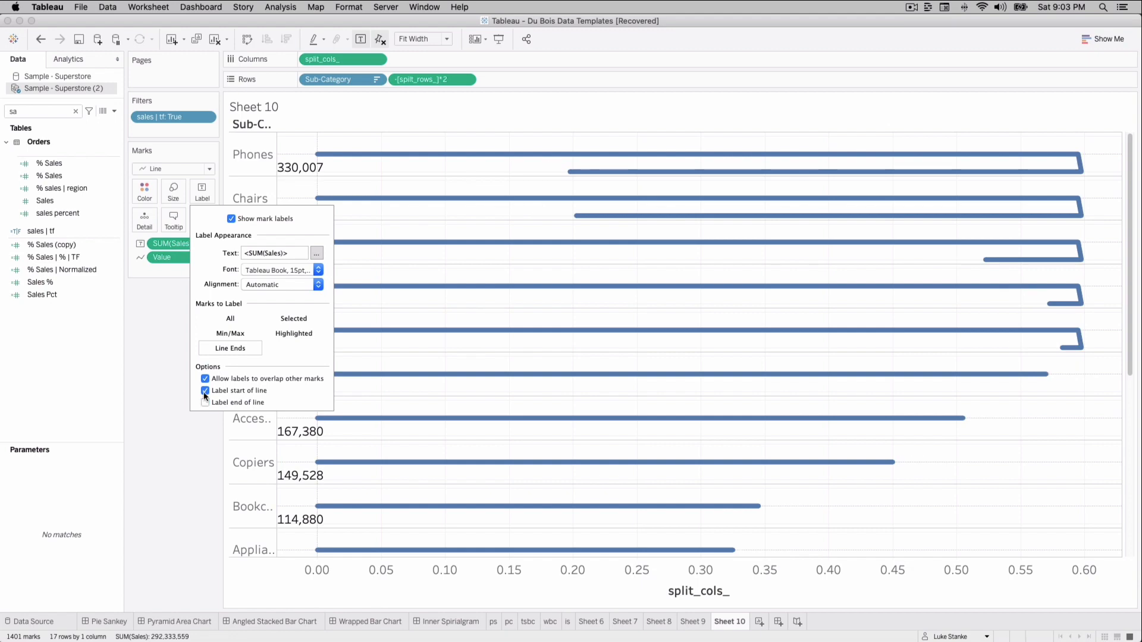
left_click(317, 284)
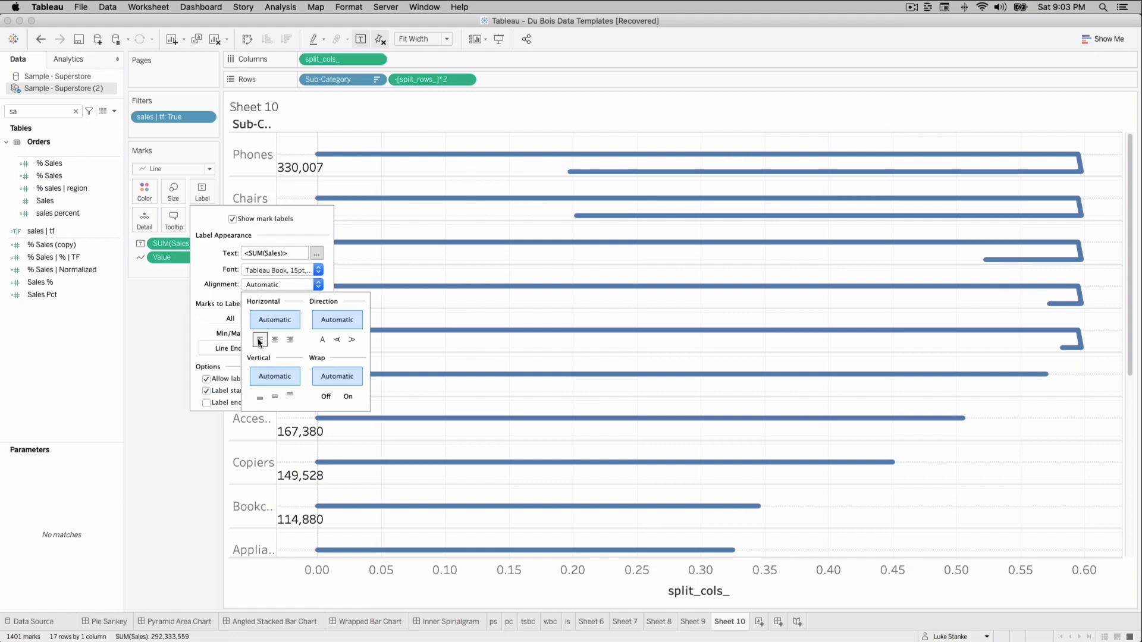
left_click(260, 339)
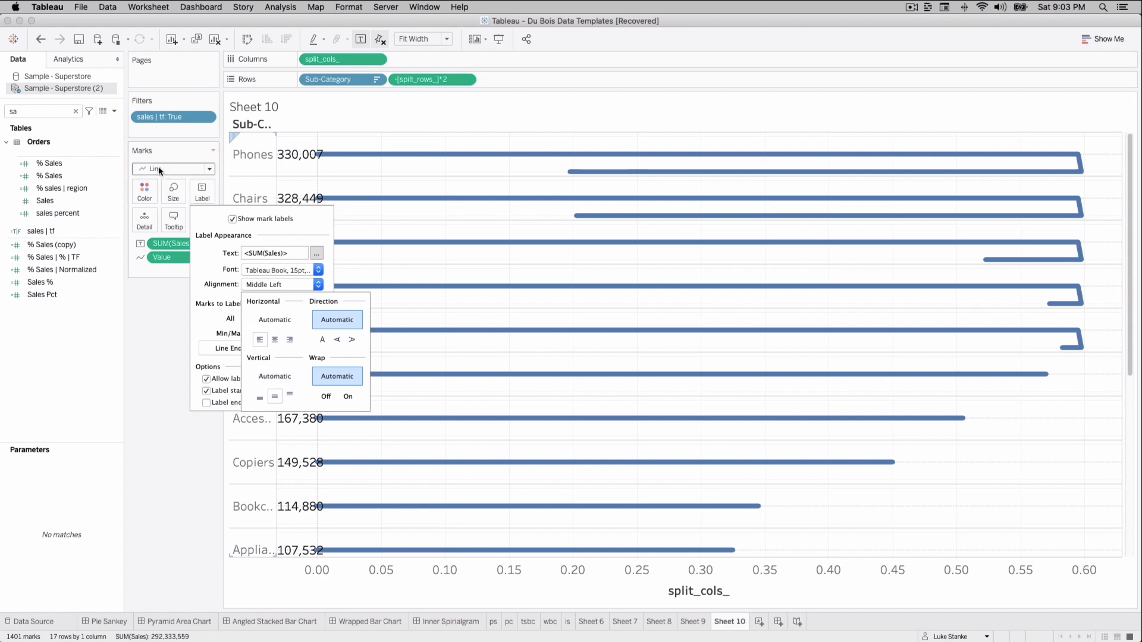
left_click(144, 192)
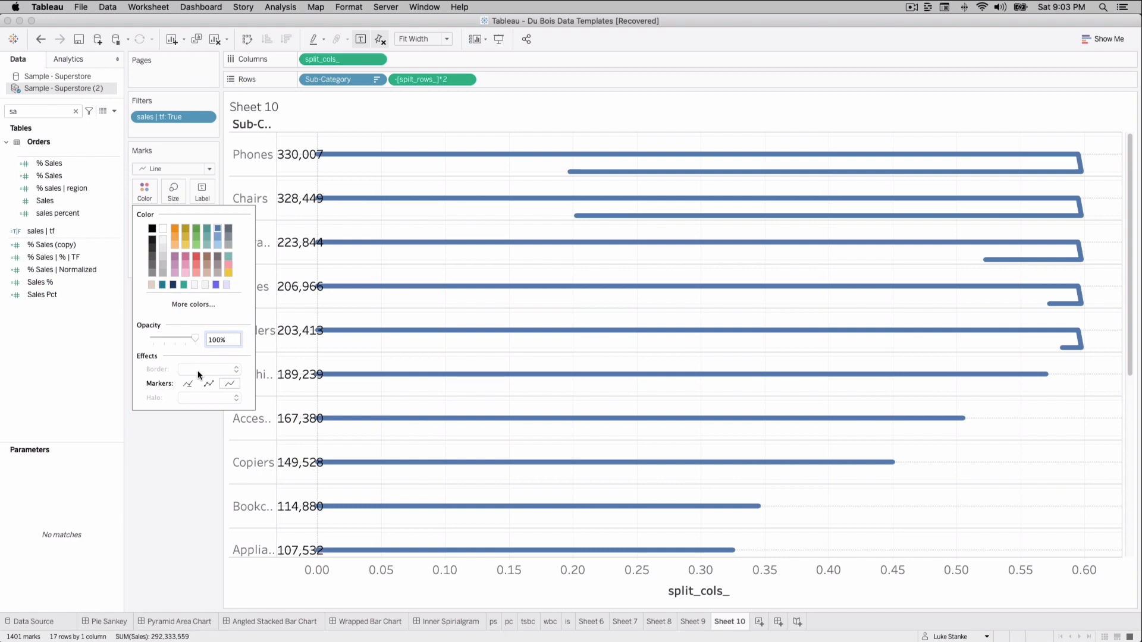
mouse_move(317, 159)
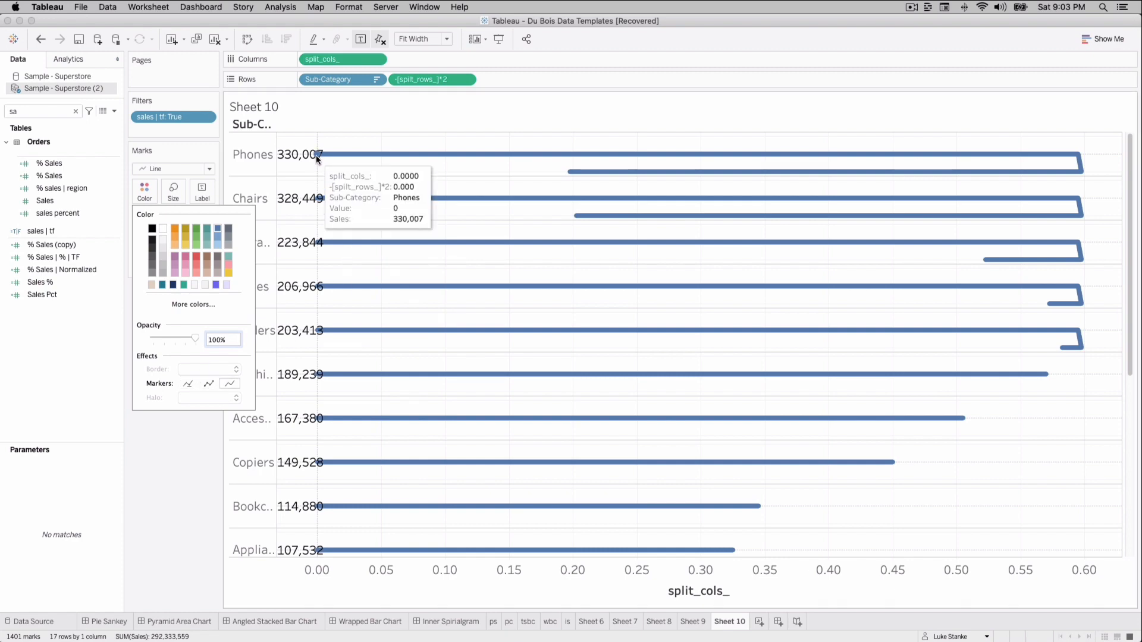
mouse_move(411, 578)
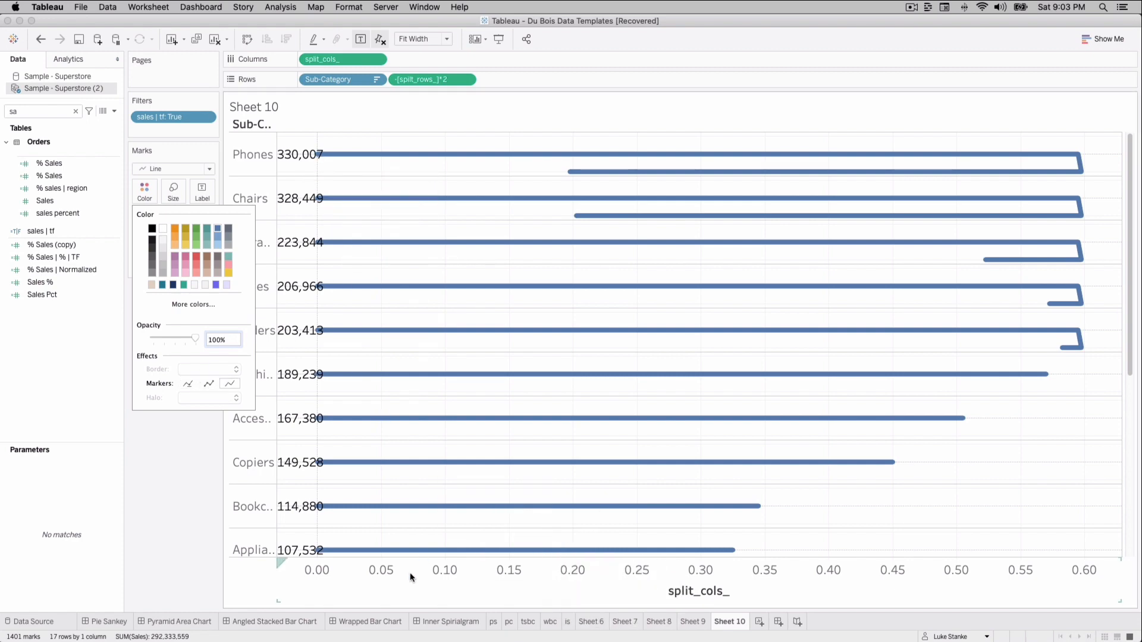
Give the split_cols_ axis a fixed -0.1 start and an automatic end.
right_click(410, 575)
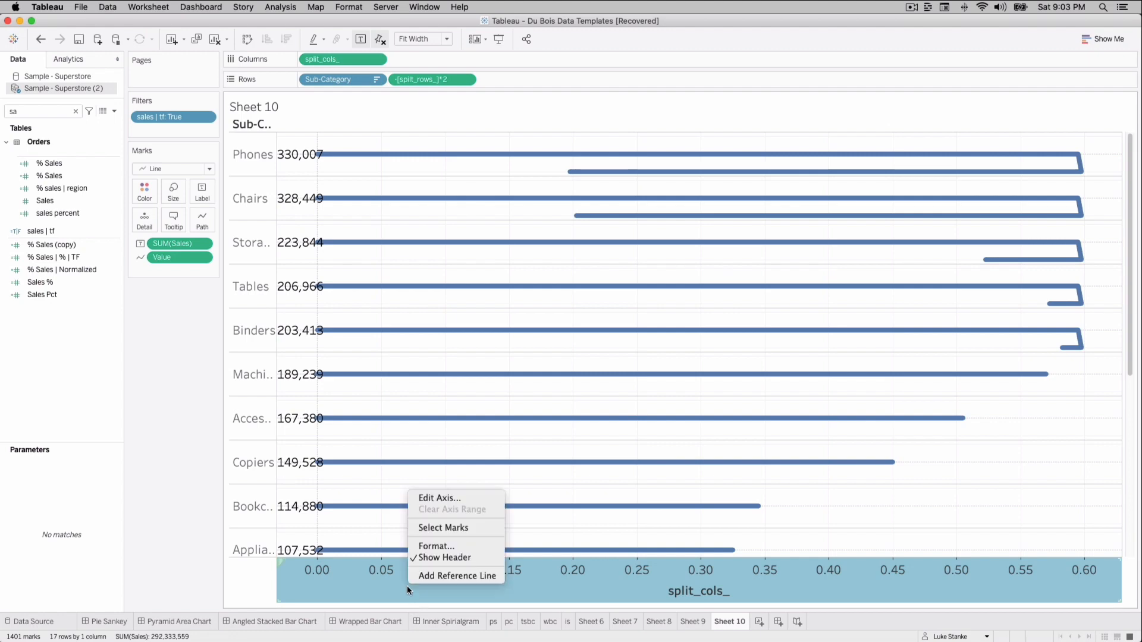
left_click(439, 498)
type("-.1")
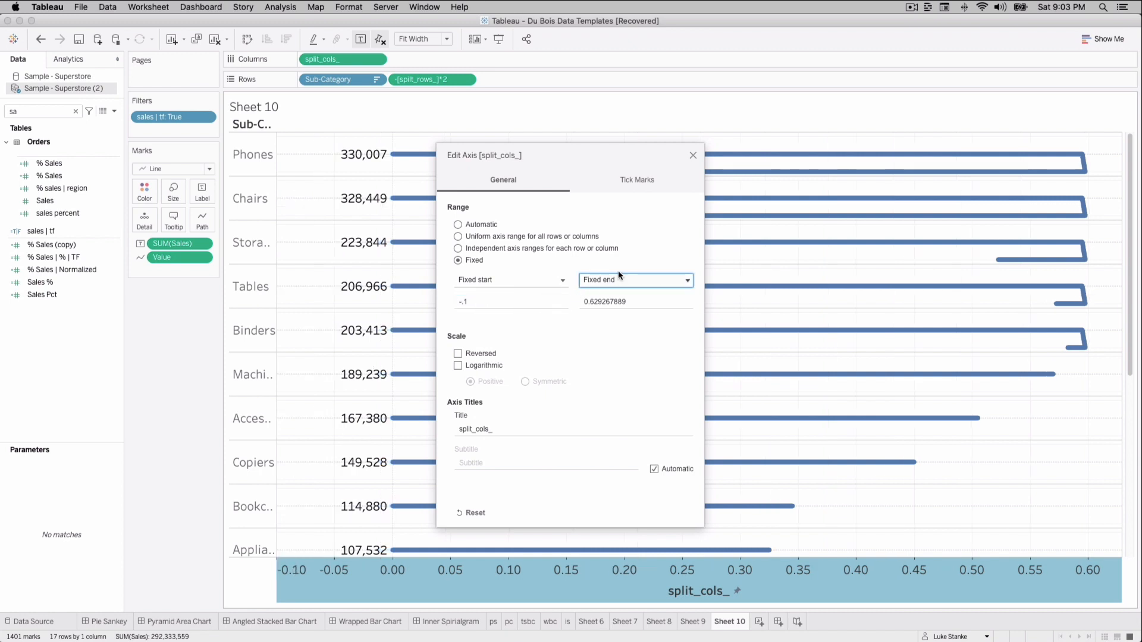
left_click(634, 279)
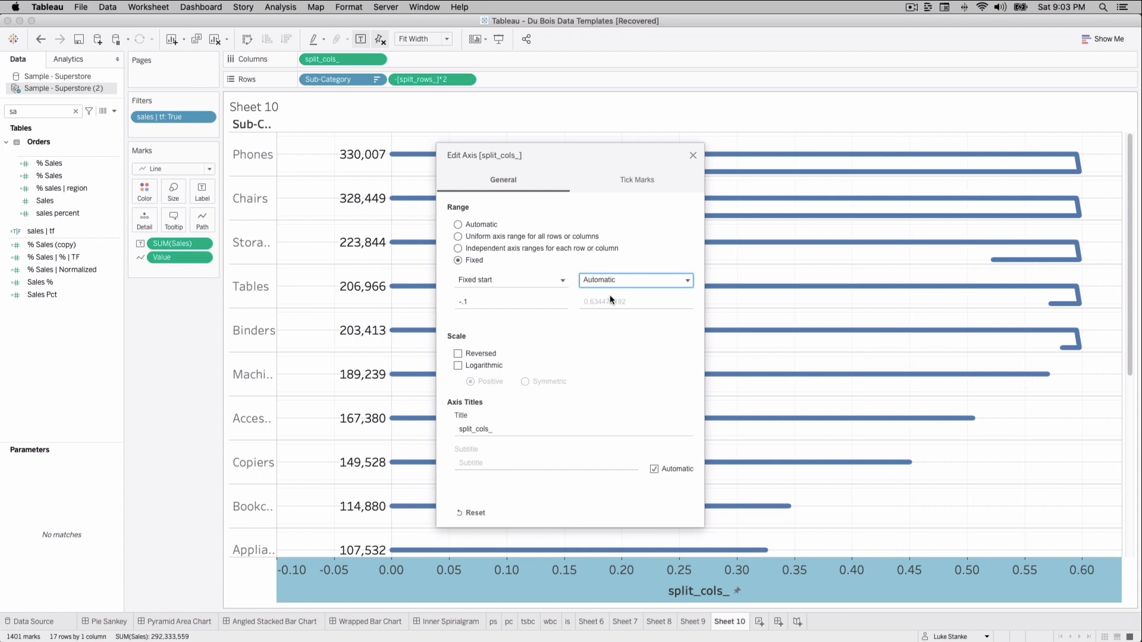
mouse_move(292, 324)
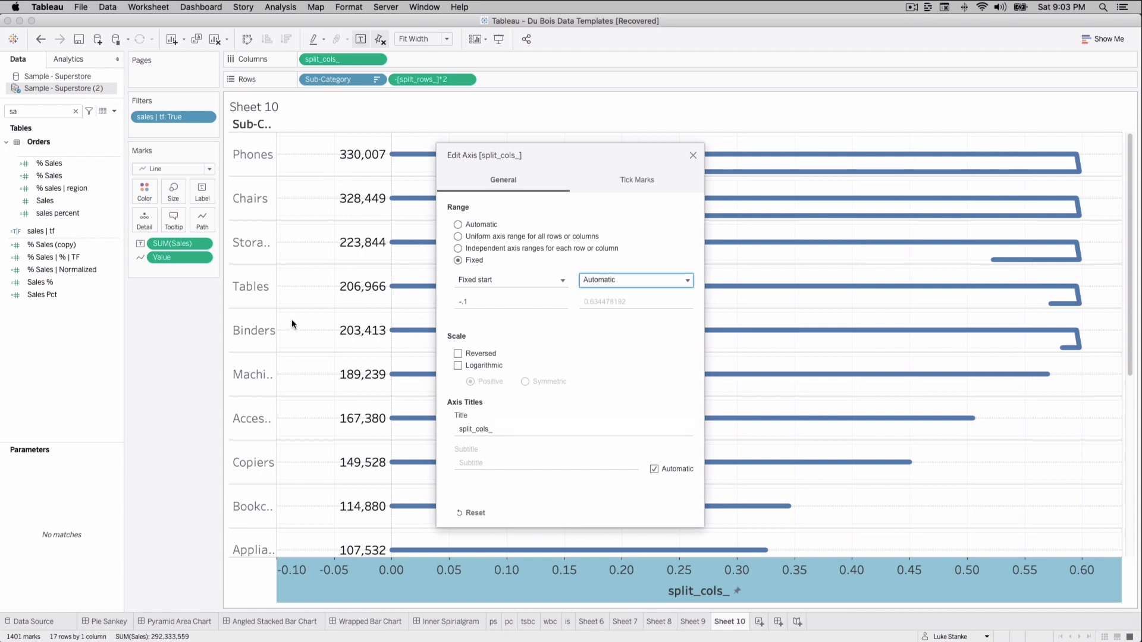
mouse_move(718, 595)
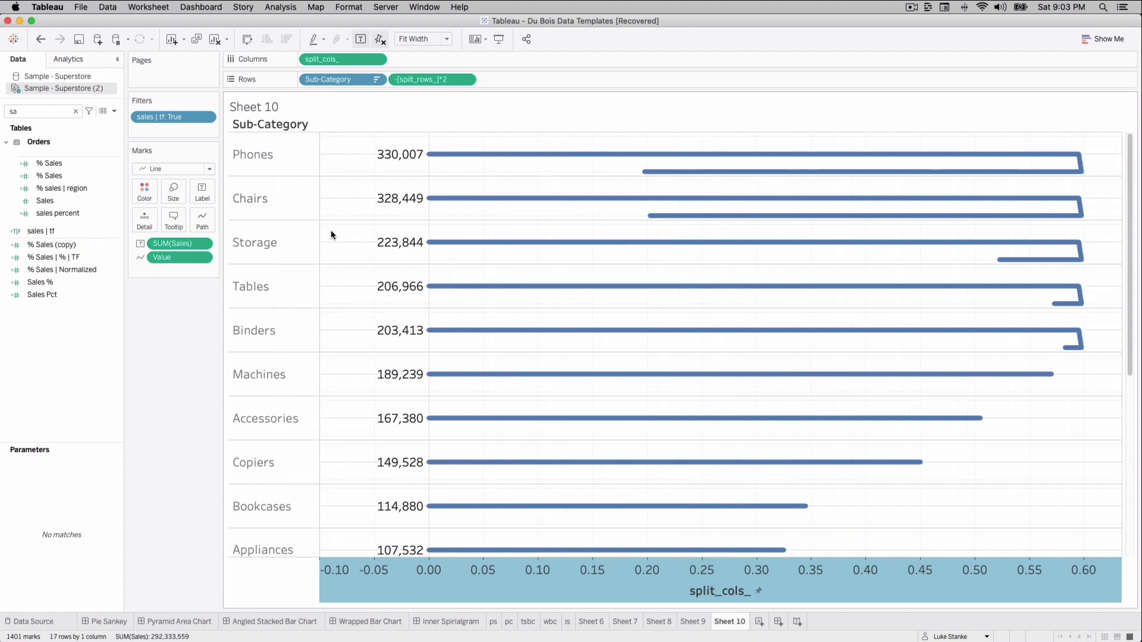
mouse_move(637, 571)
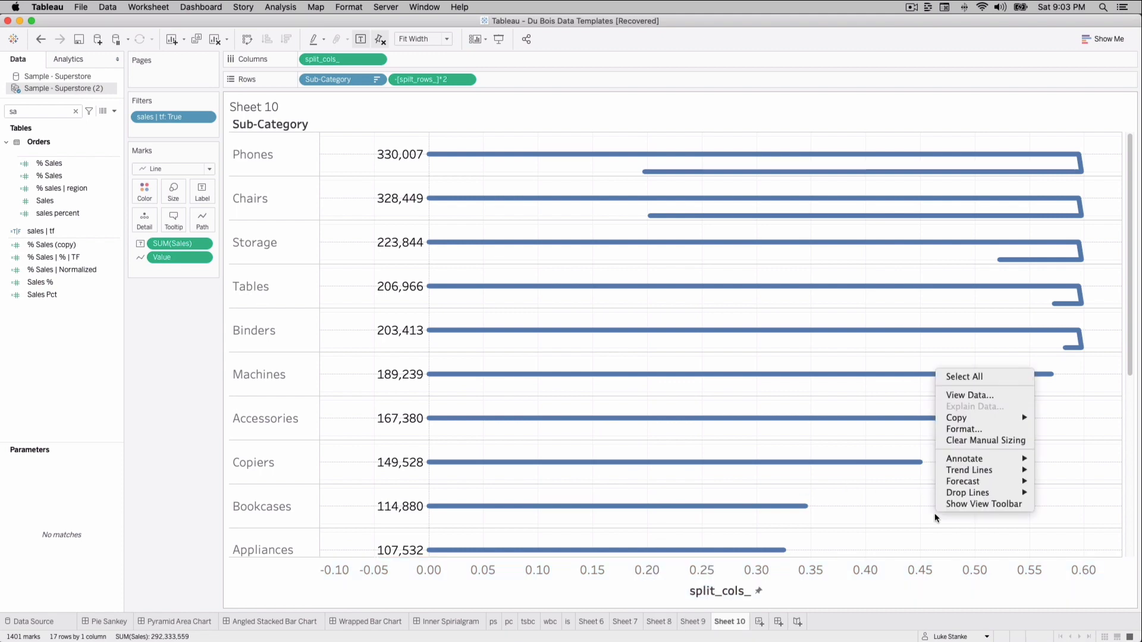
Set the sheet's row divider border to None.
left_click(963, 428)
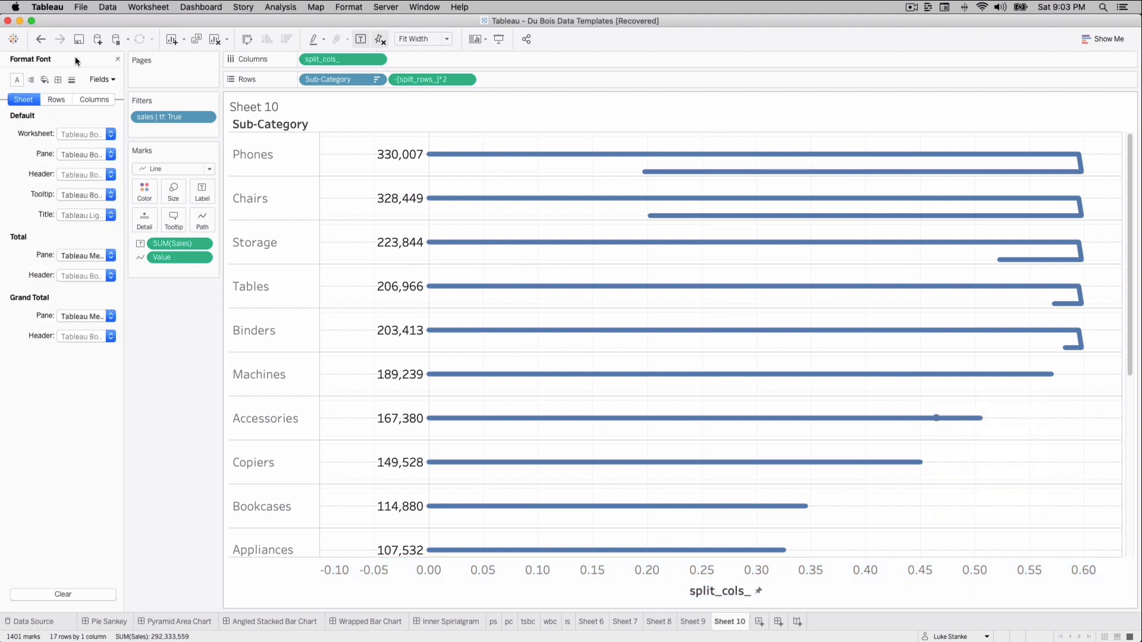
left_click(58, 79)
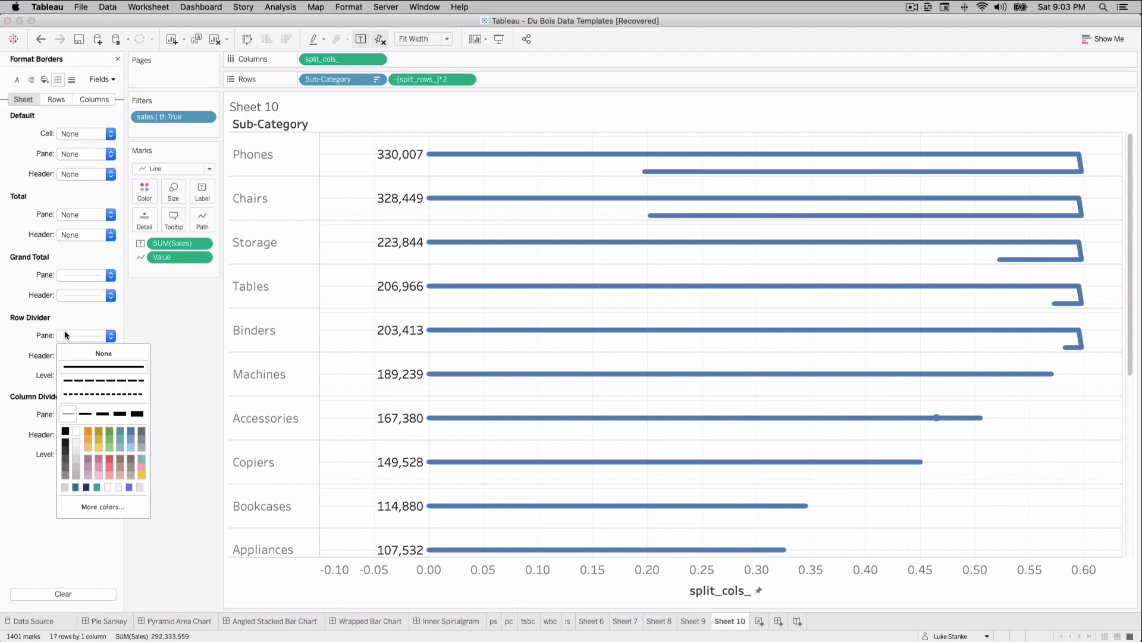
left_click(103, 353)
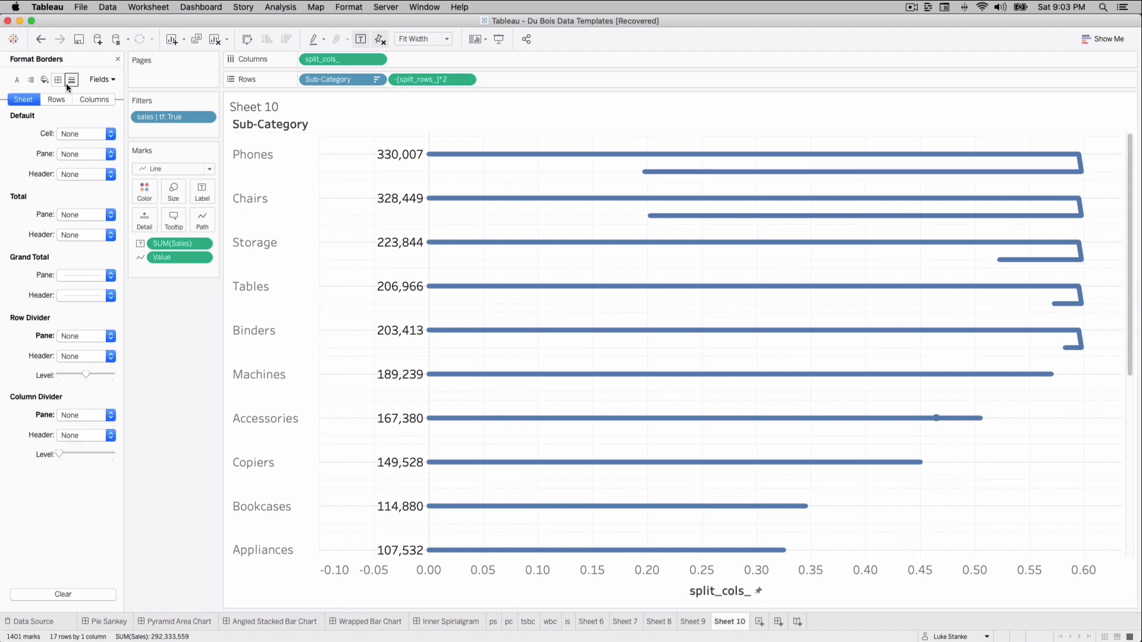
Set grid lines, zero lines, axis rulers and axis ticks to None.
left_click(71, 80)
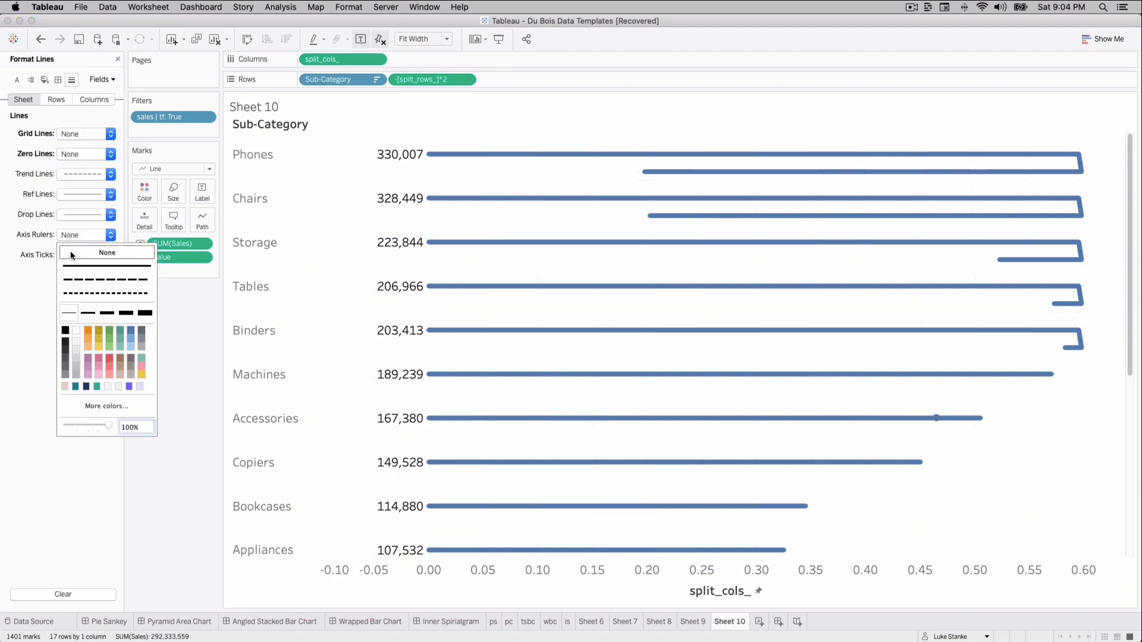
left_click(106, 253)
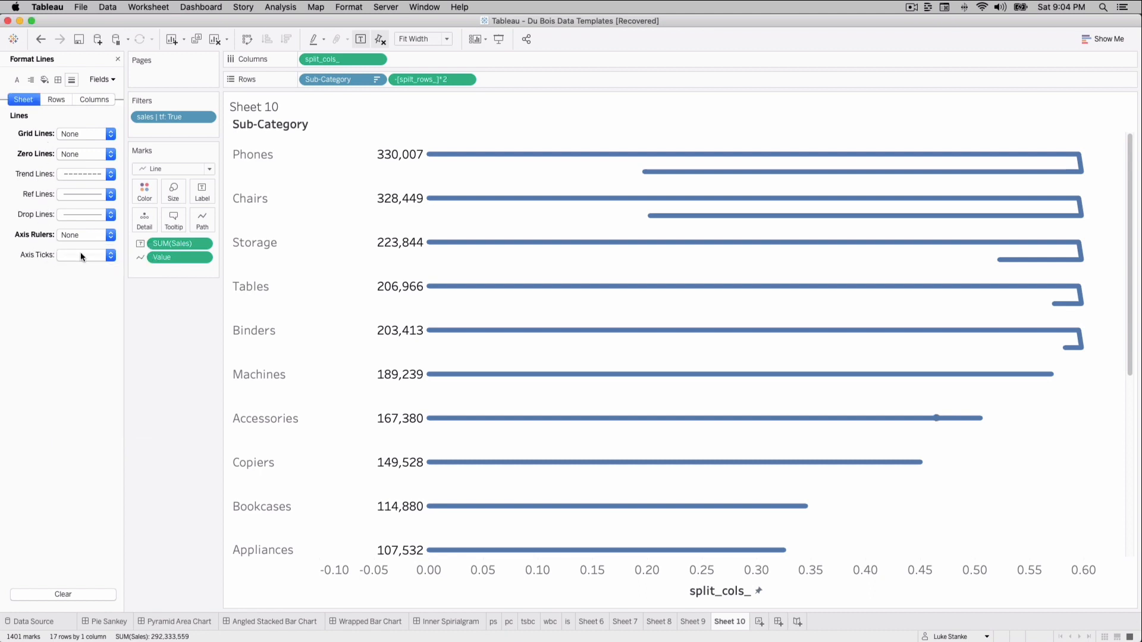
left_click(85, 255)
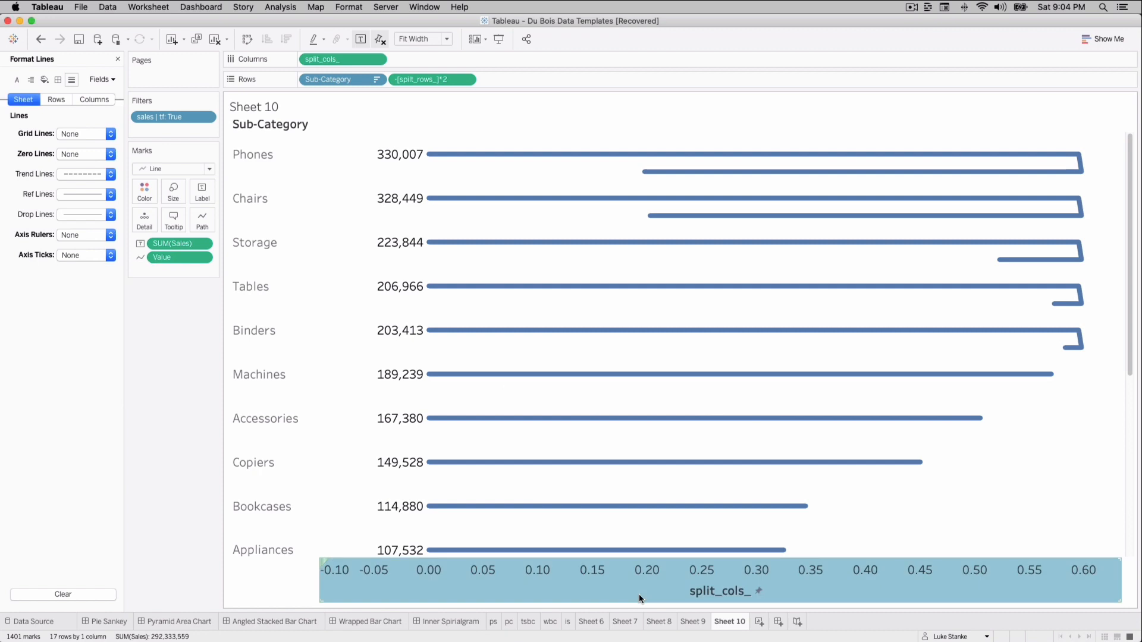
Turn off Show Header on the split_cols_ axis.
right_click(641, 589)
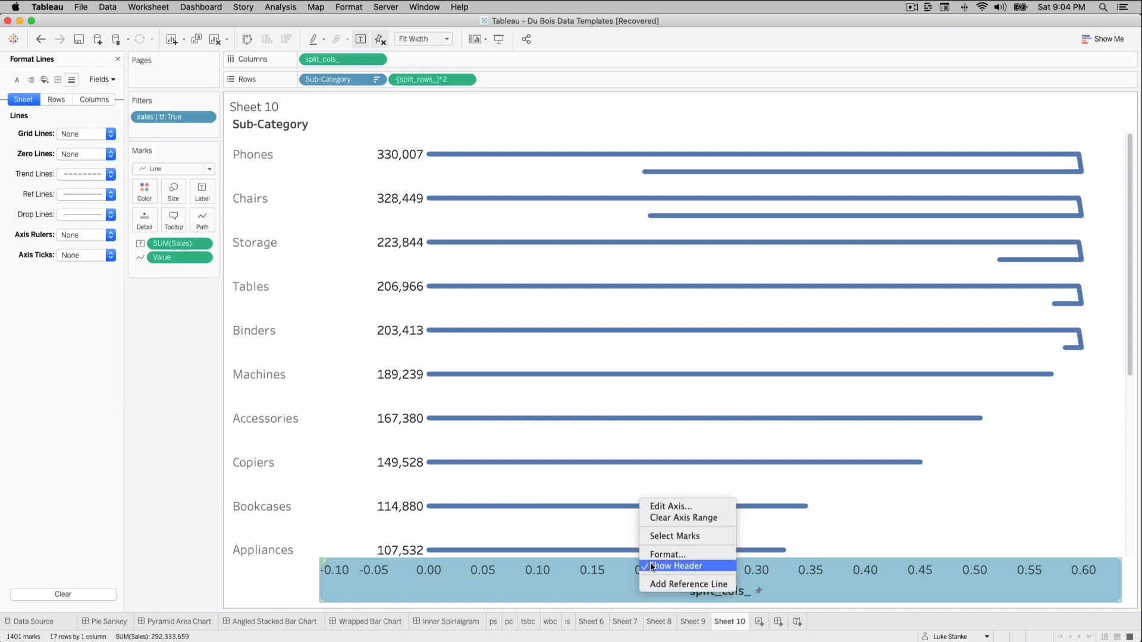
left_click(678, 566)
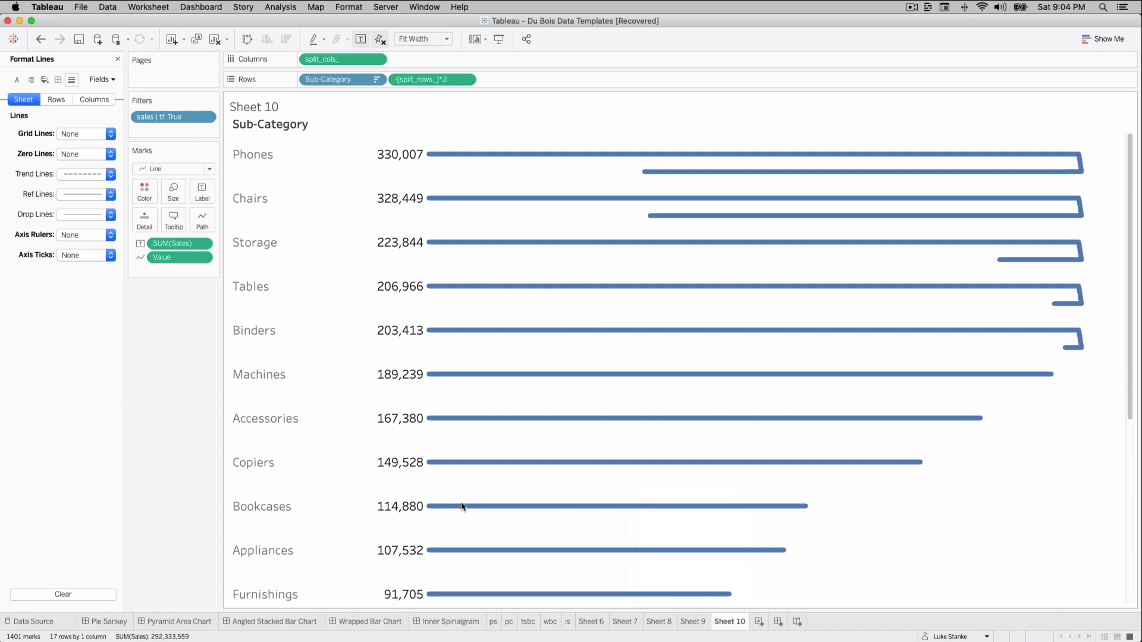
mouse_move(577, 354)
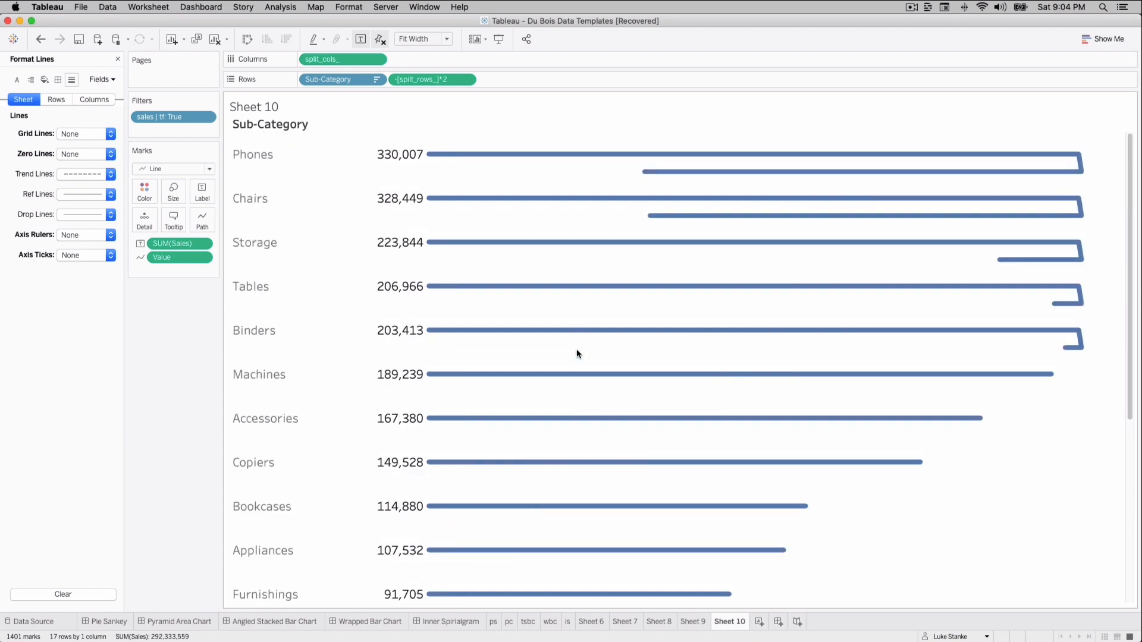
mouse_move(452, 128)
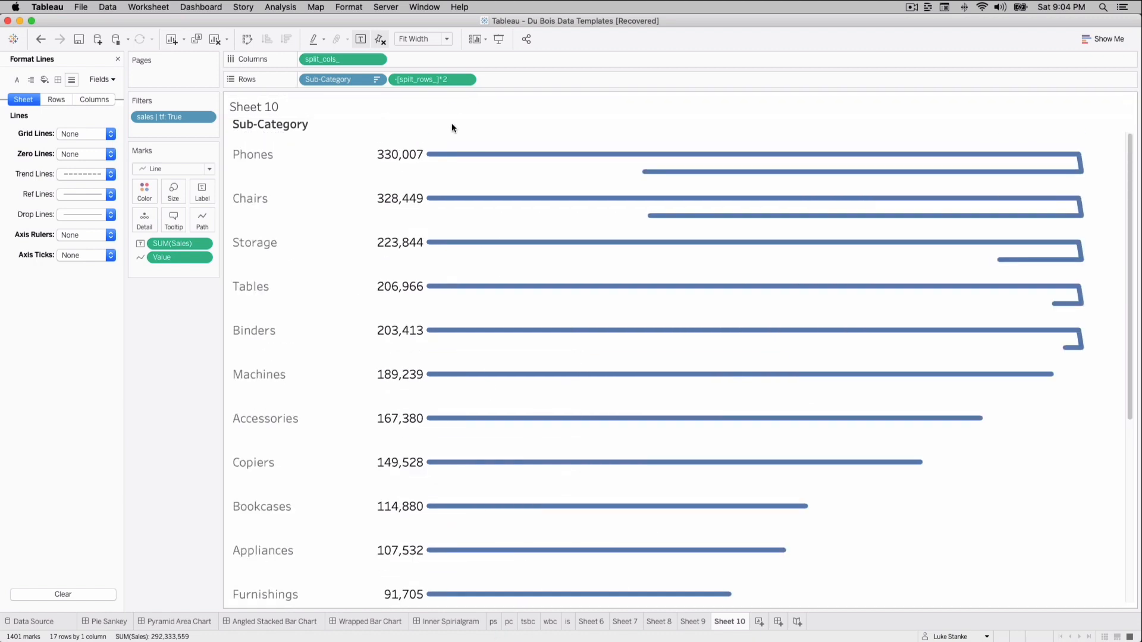
mouse_move(658, 175)
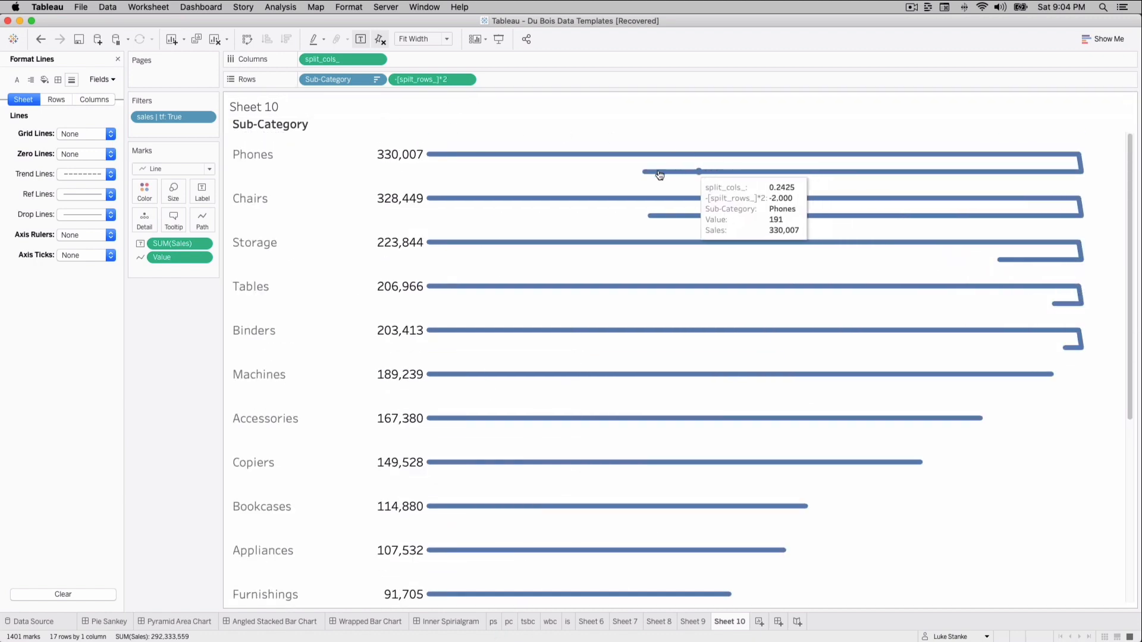
mouse_move(728, 626)
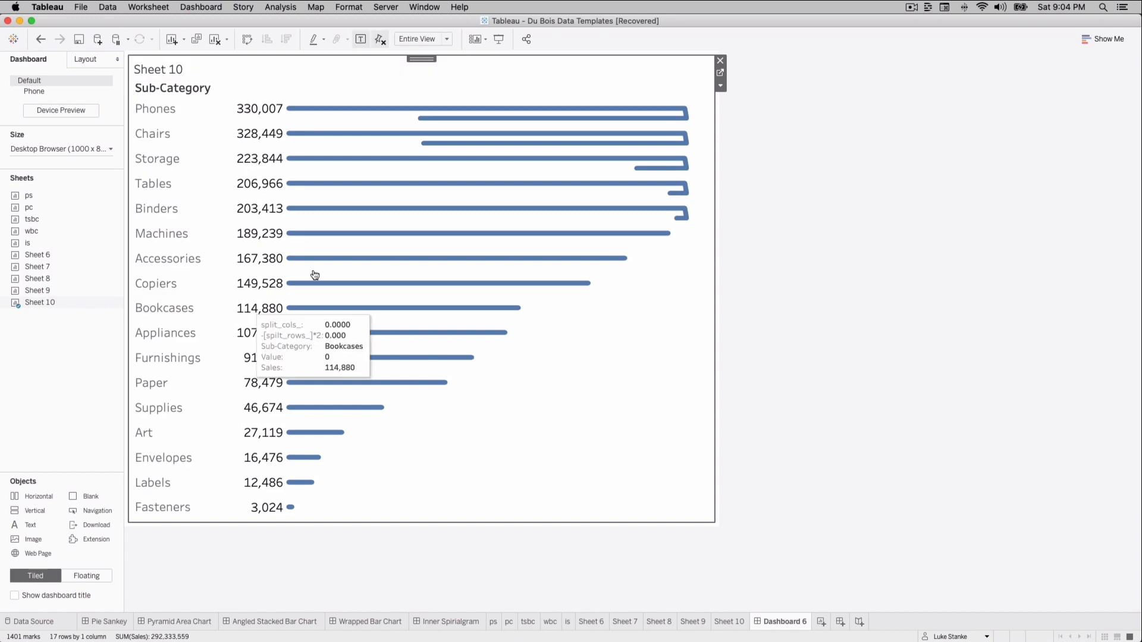
mouse_move(225, 117)
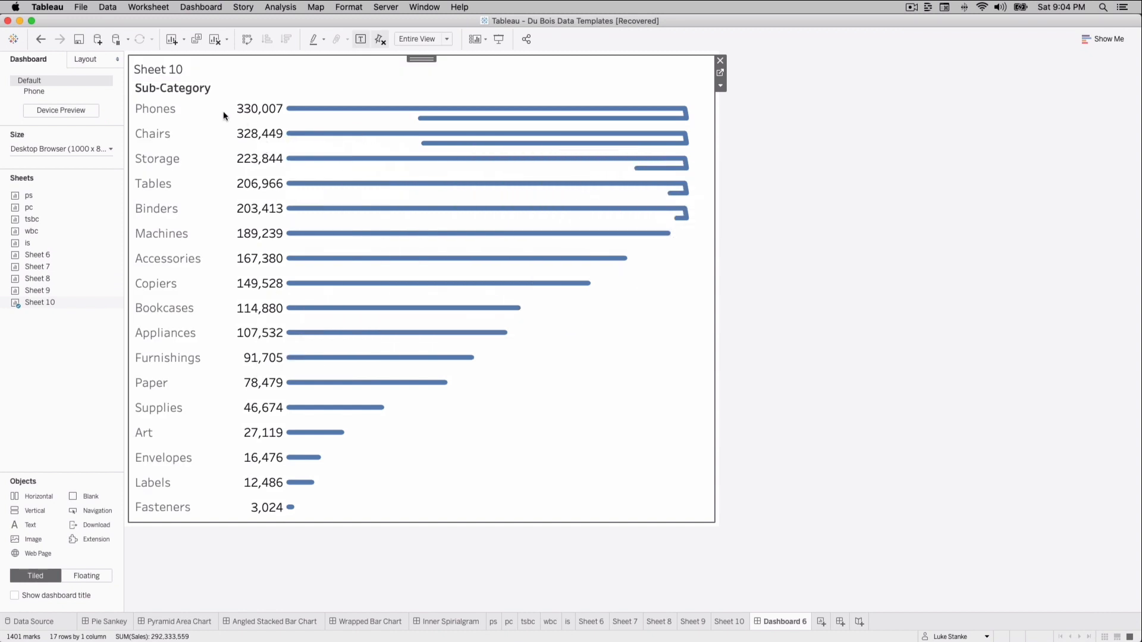
mouse_move(221, 109)
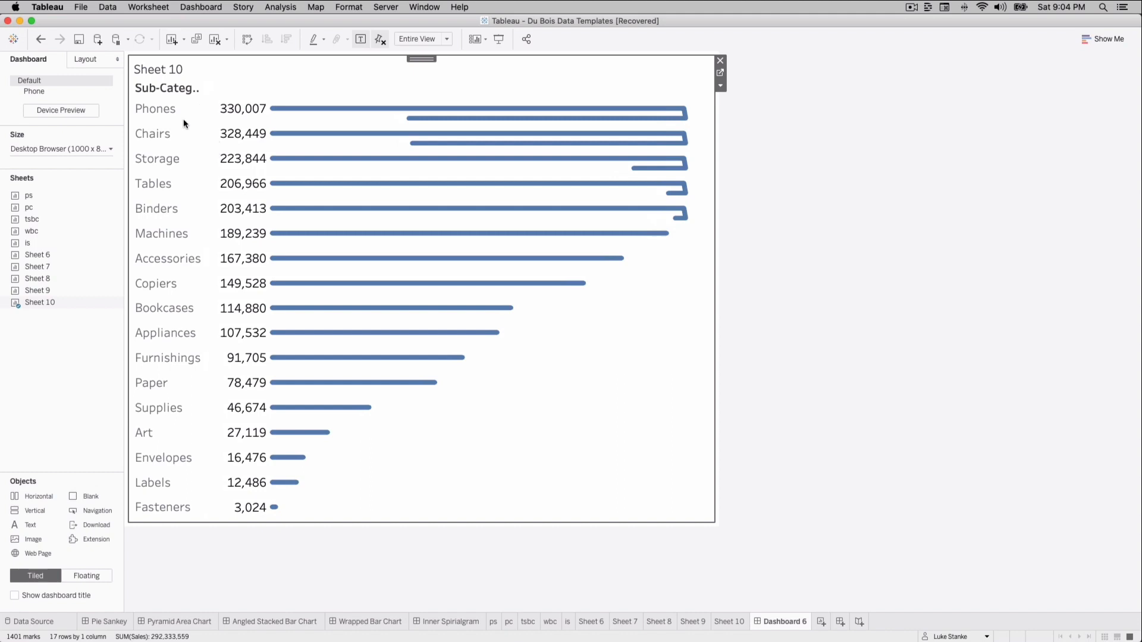
mouse_move(166, 88)
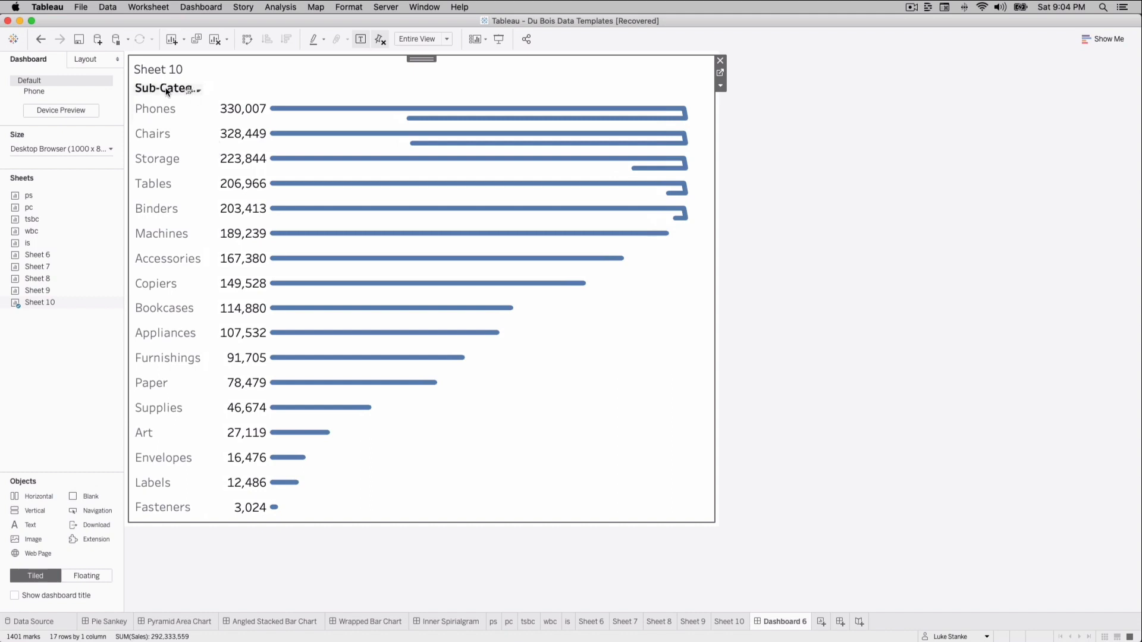
mouse_move(601, 205)
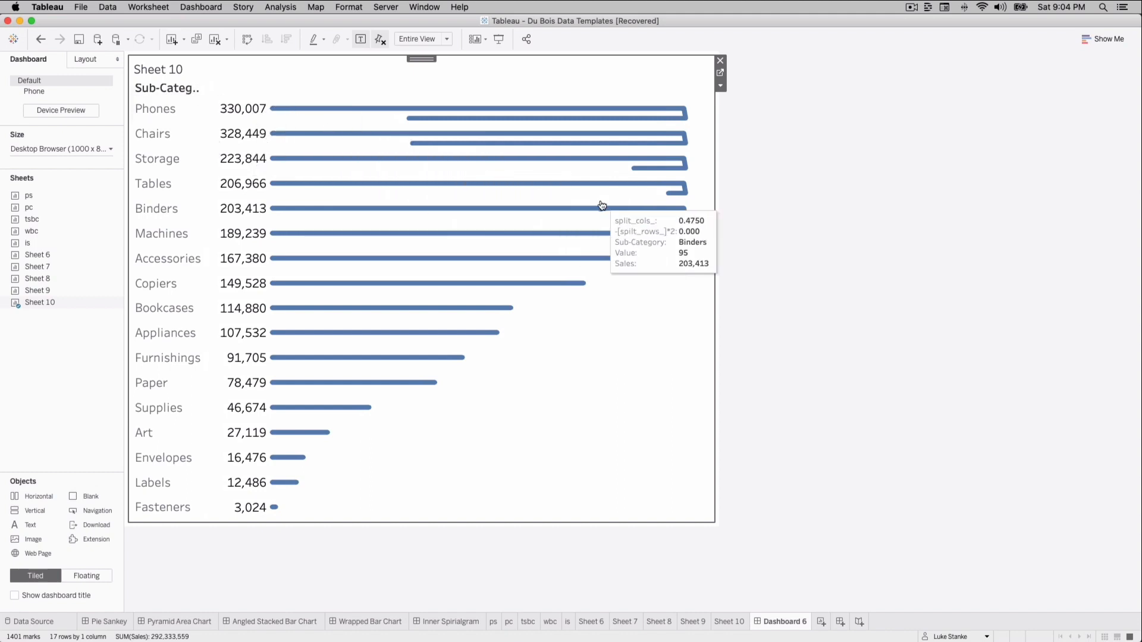
mouse_move(249, 350)
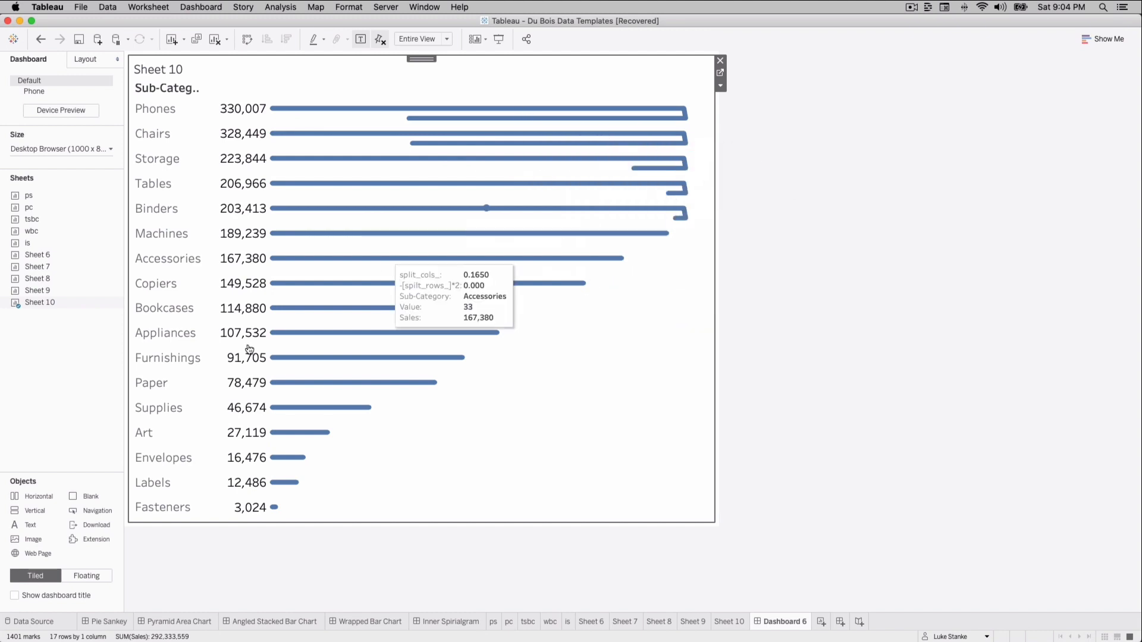
mouse_move(489, 240)
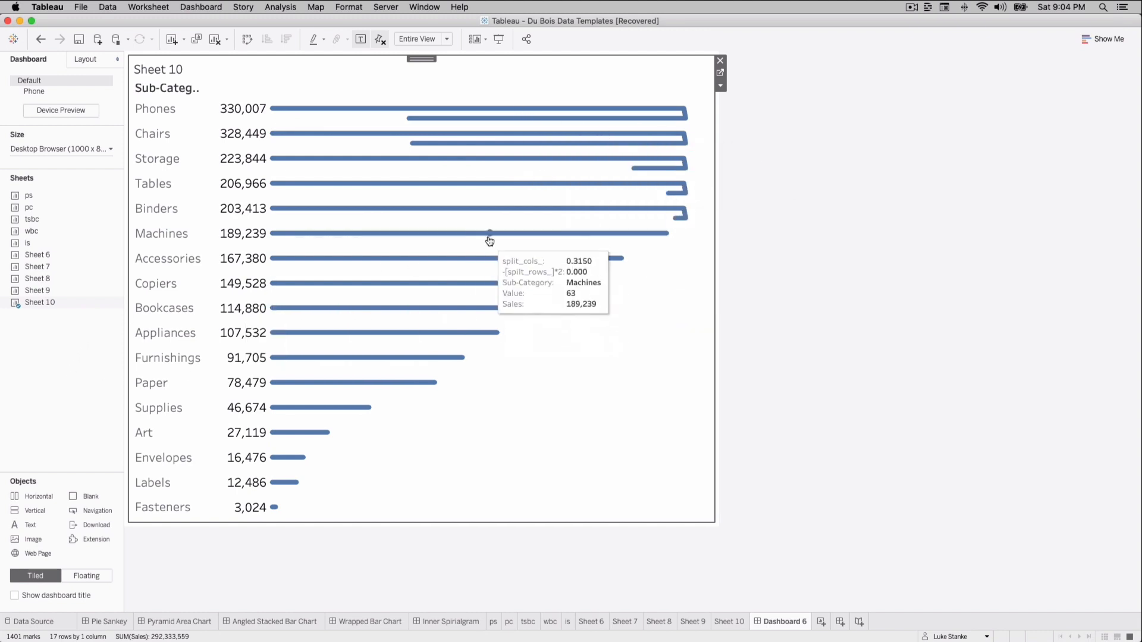
mouse_move(491, 201)
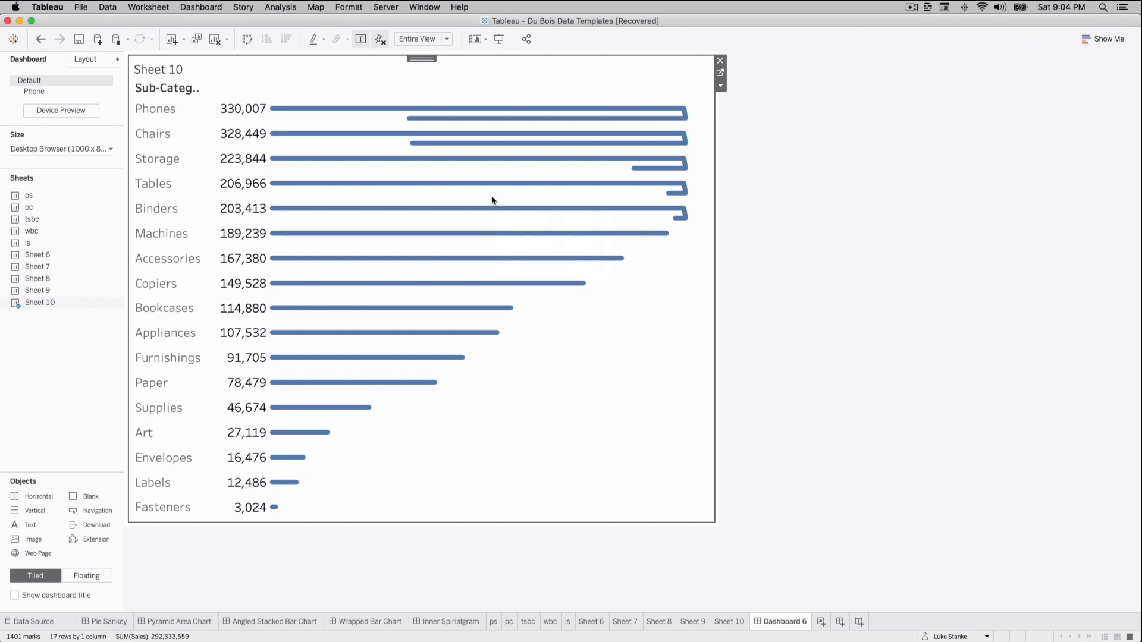
mouse_move(720, 72)
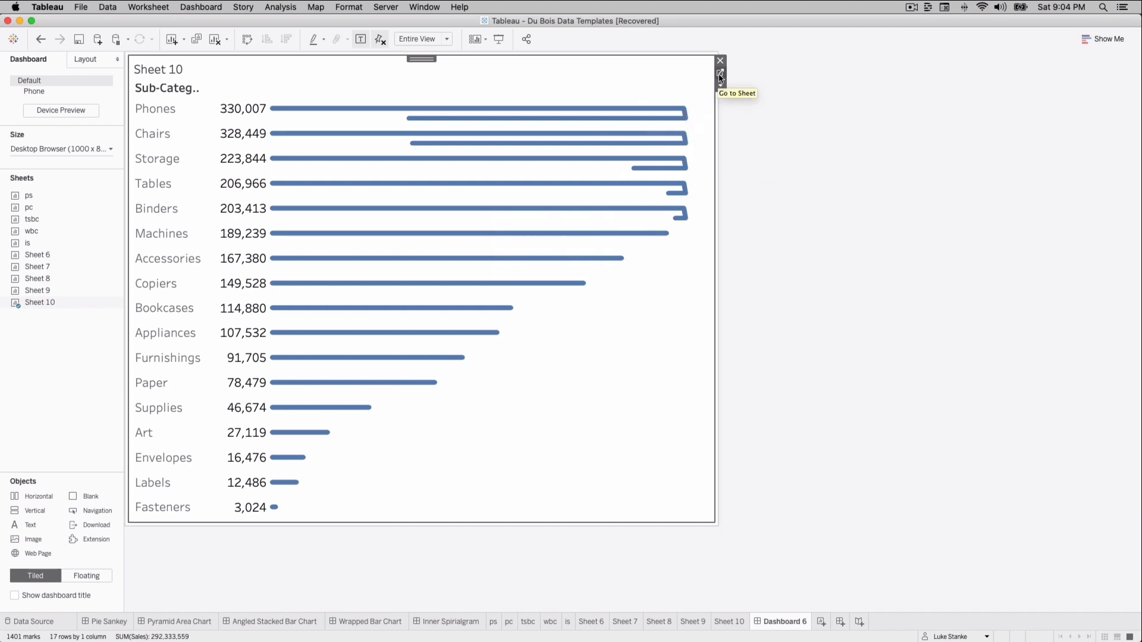